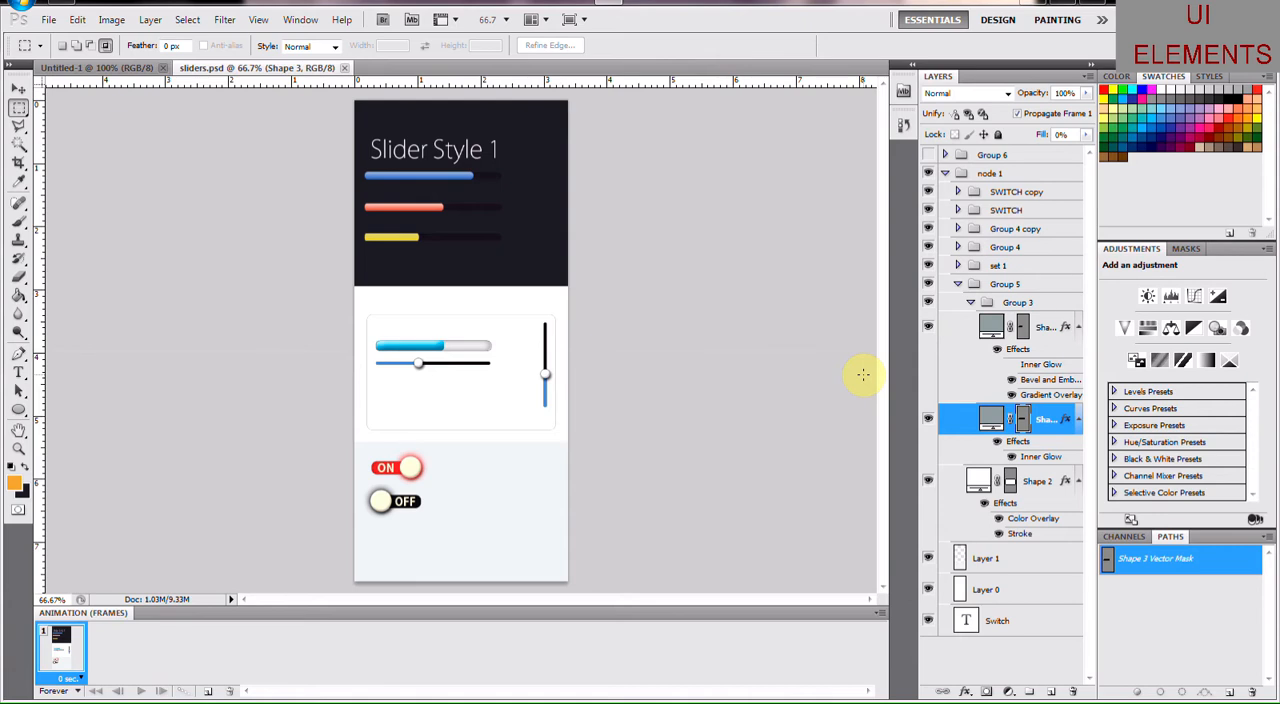
pyautogui.moveTo(818, 377)
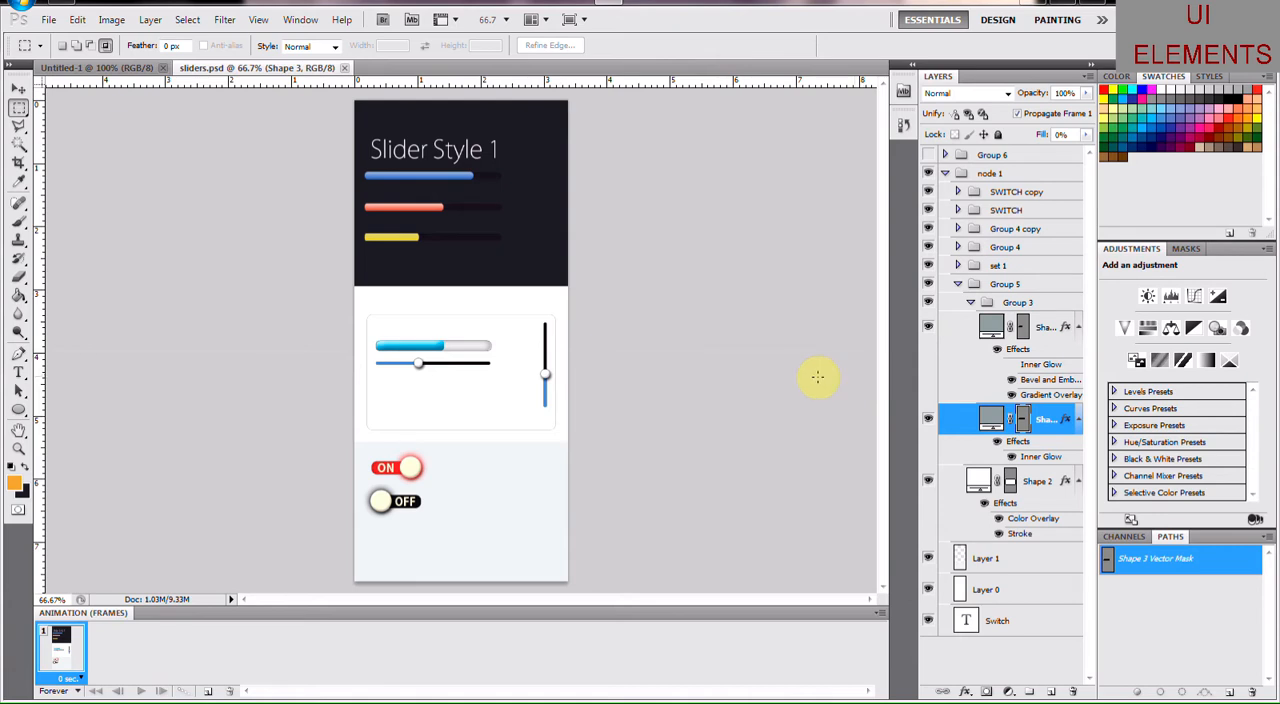
pyautogui.moveTo(657, 320)
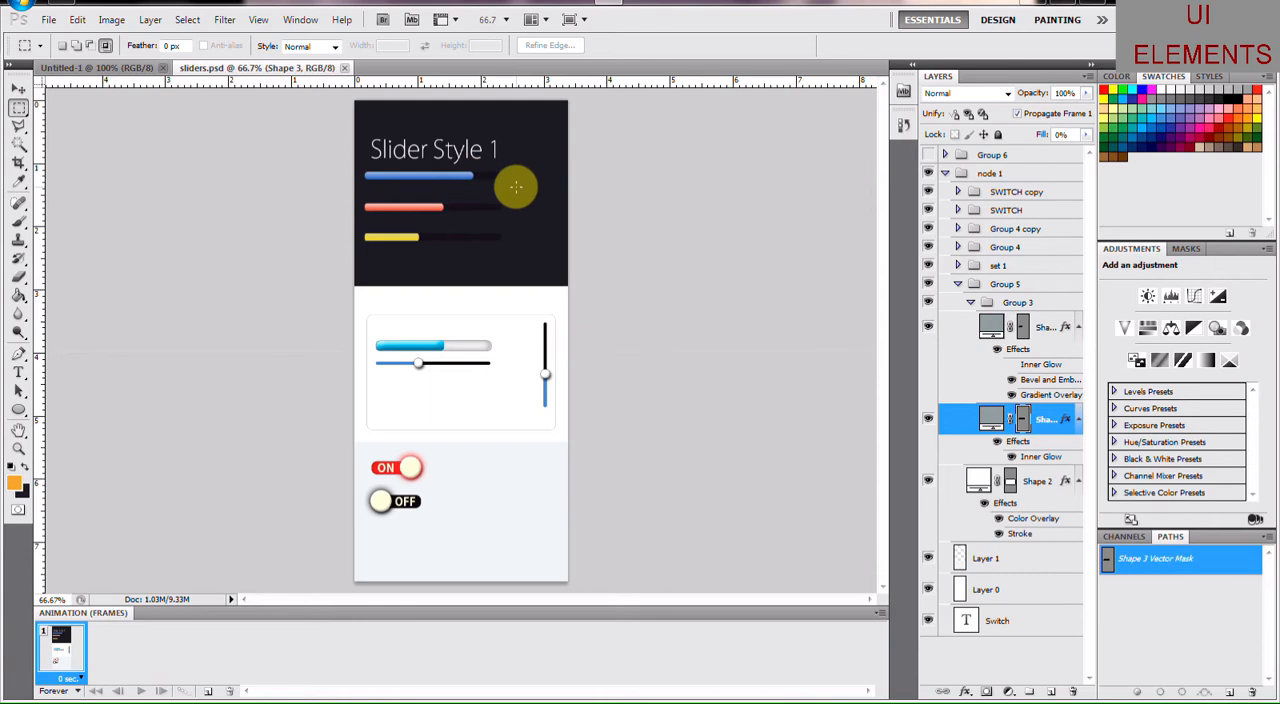
# Step: Inspect the sliders.psd mockup of blue sliders and ON/OFF switches, then open the File menu
pyautogui.moveTo(515, 187); pyautogui.dragTo(468, 137)
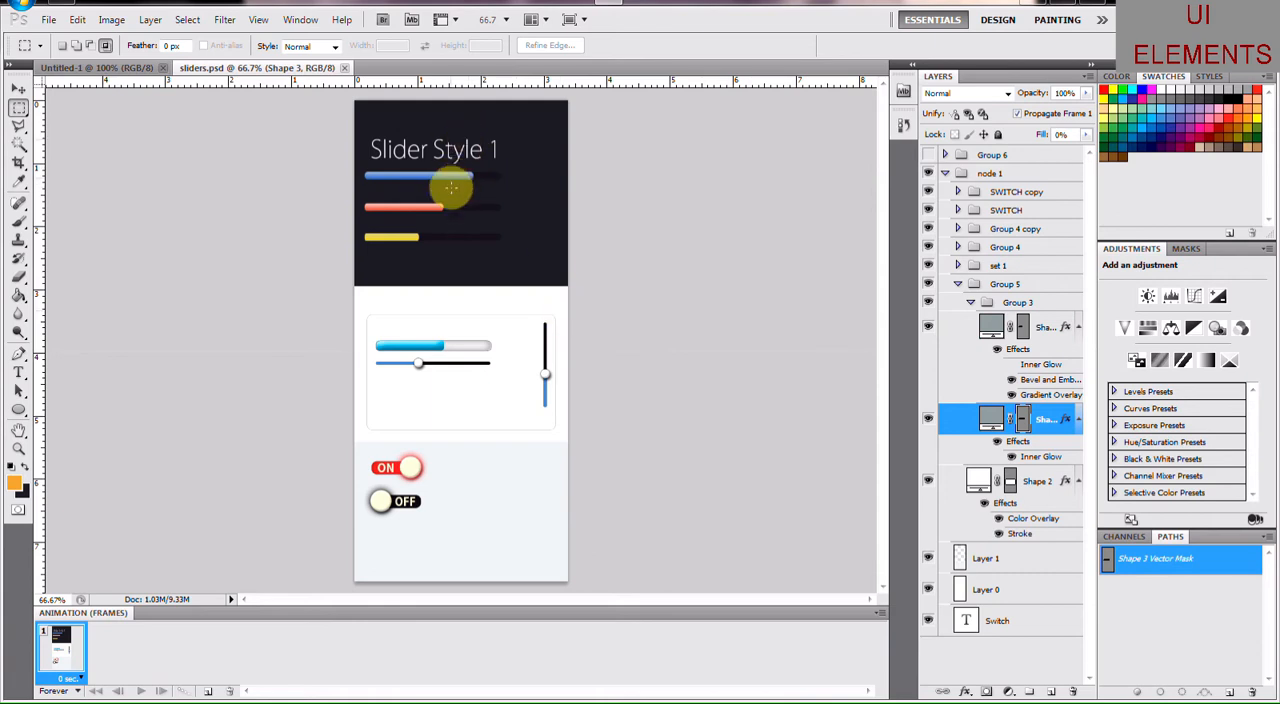
pyautogui.moveTo(450, 188); pyautogui.dragTo(435, 207)
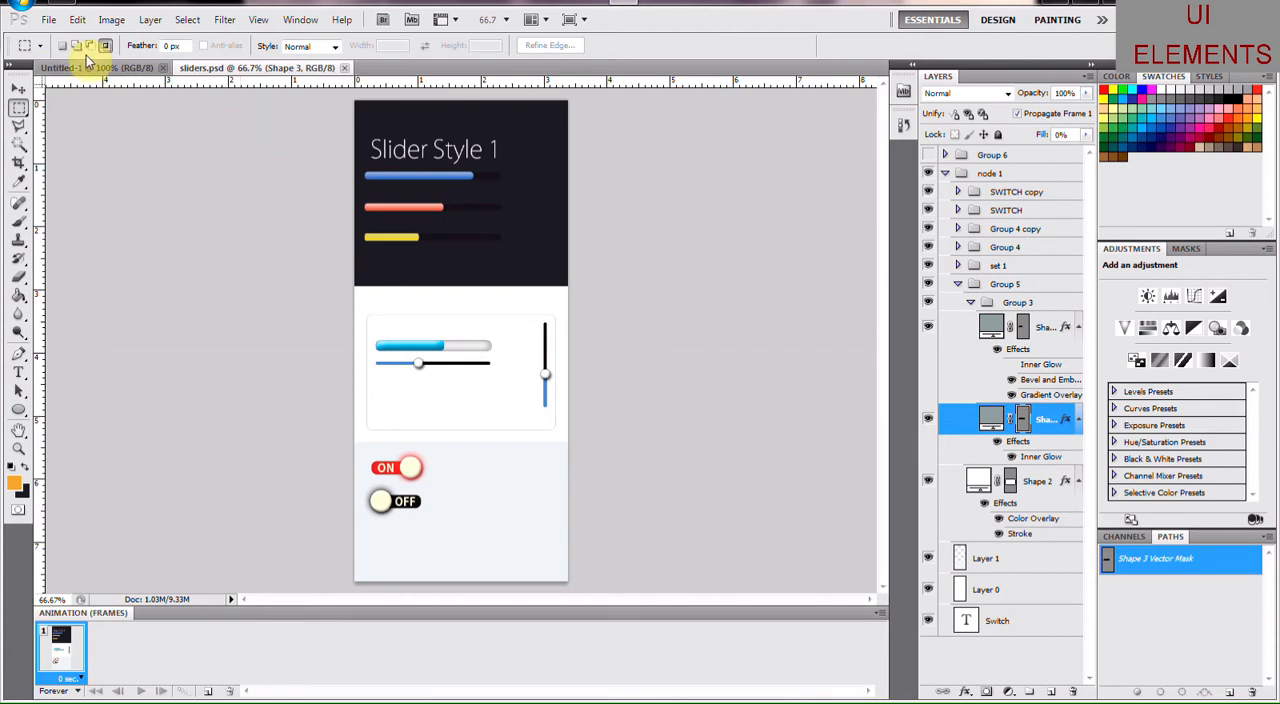
pyautogui.click(48, 19)
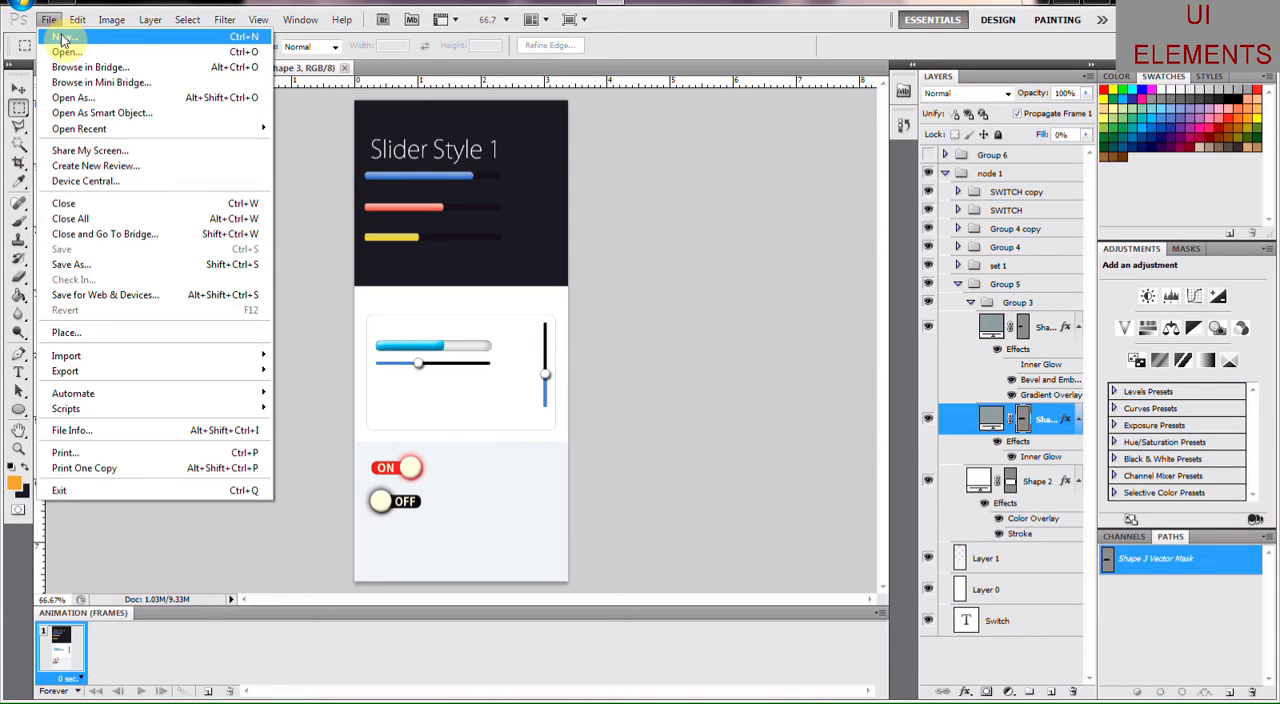
# Step: Create a 400×450 px document and fill a new layer with charcoal #242328
pyautogui.click(64, 37)
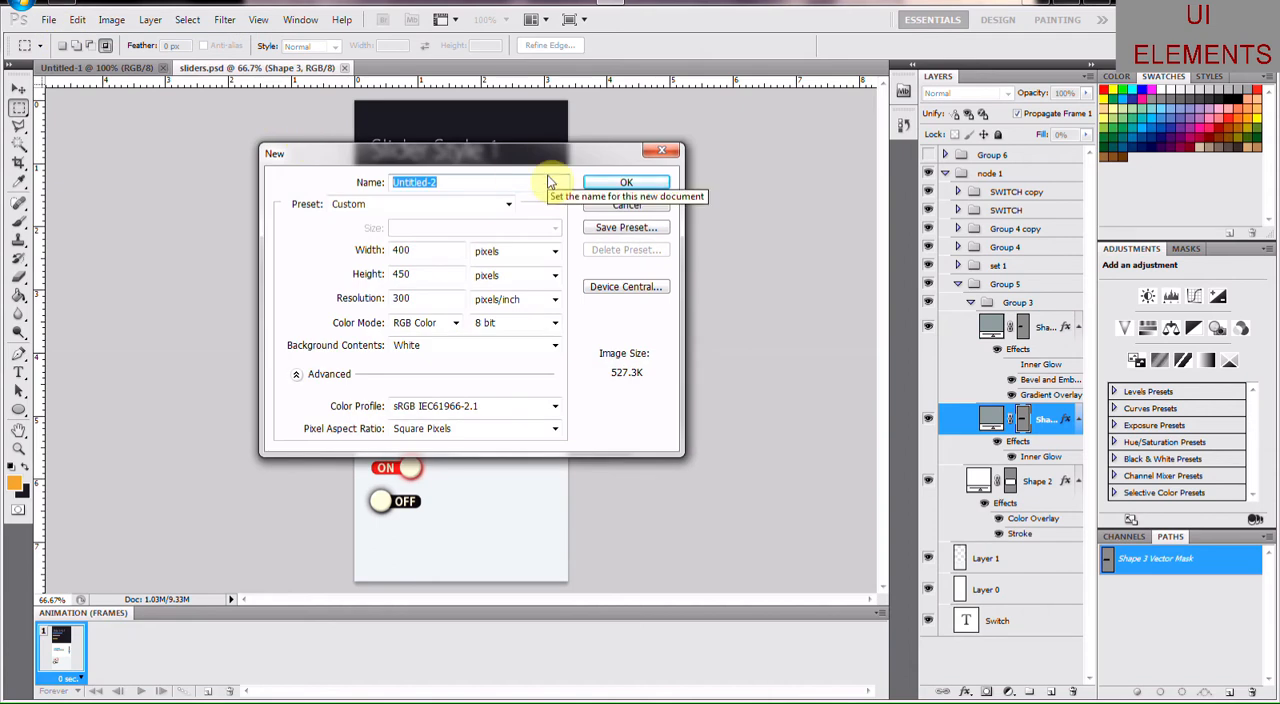
pyautogui.click(626, 182)
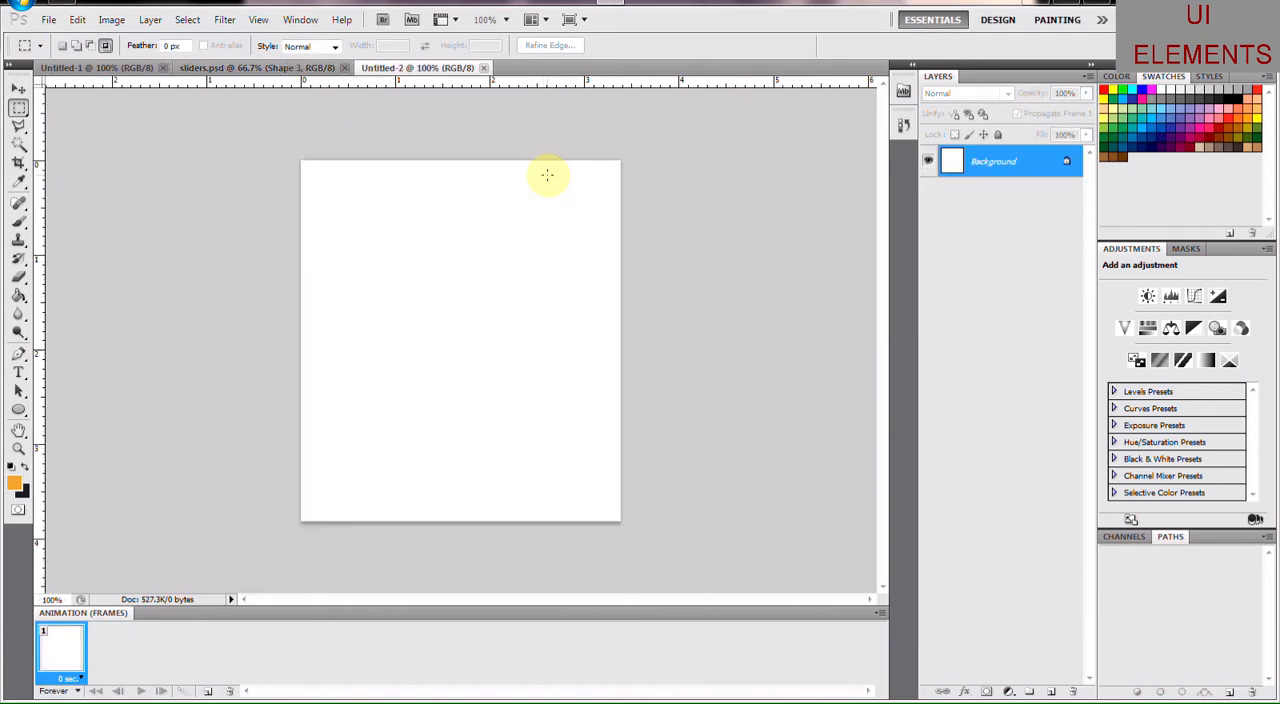
pyautogui.moveTo(530, 351)
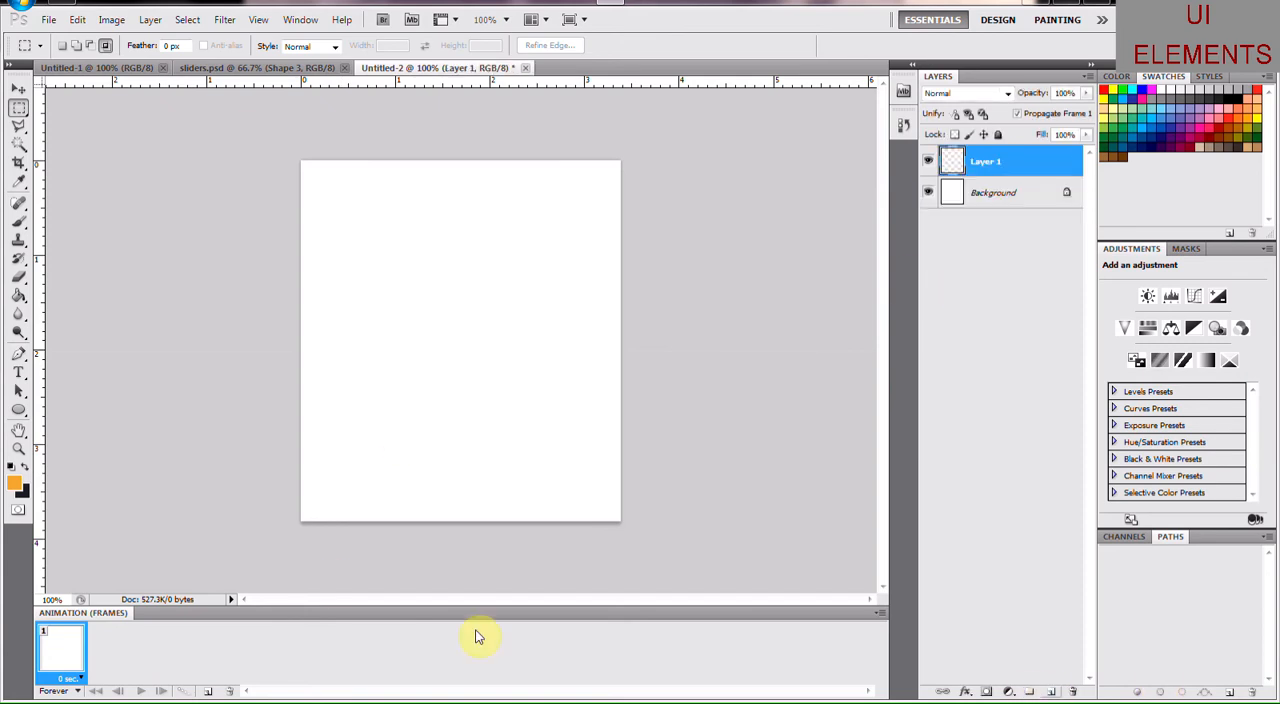
pyautogui.moveTo(27, 476)
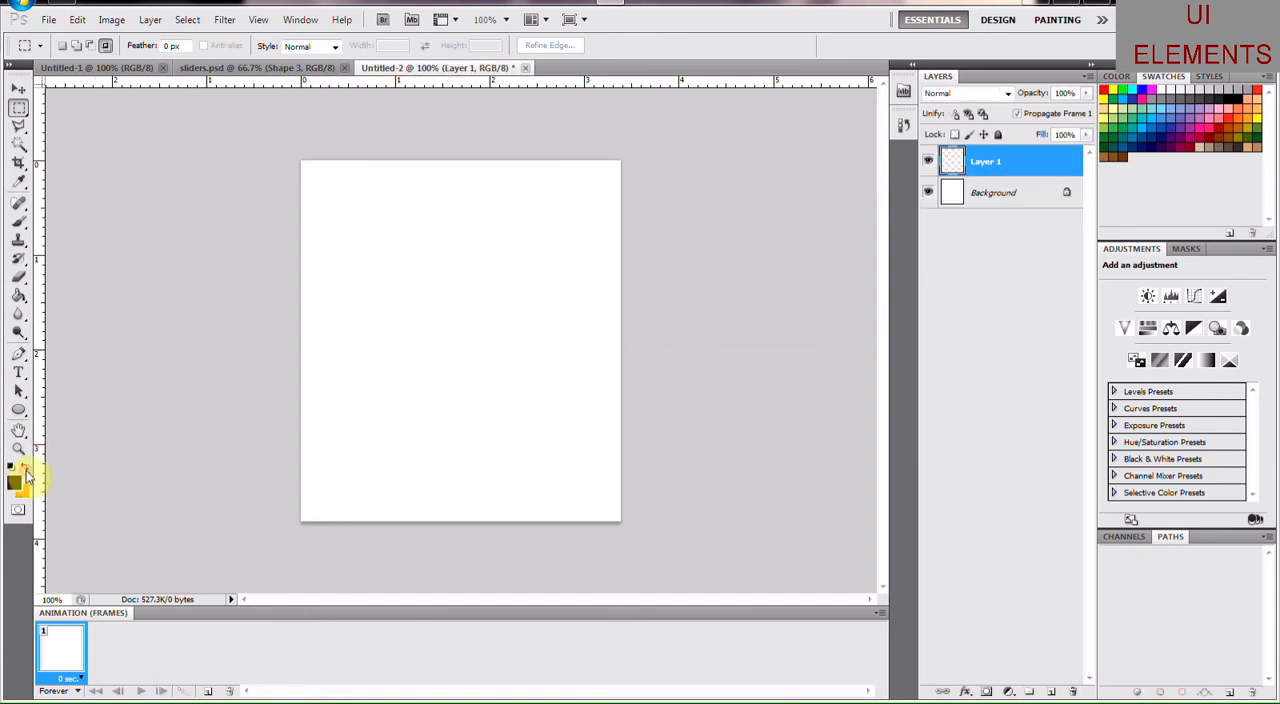
pyautogui.click(14, 483)
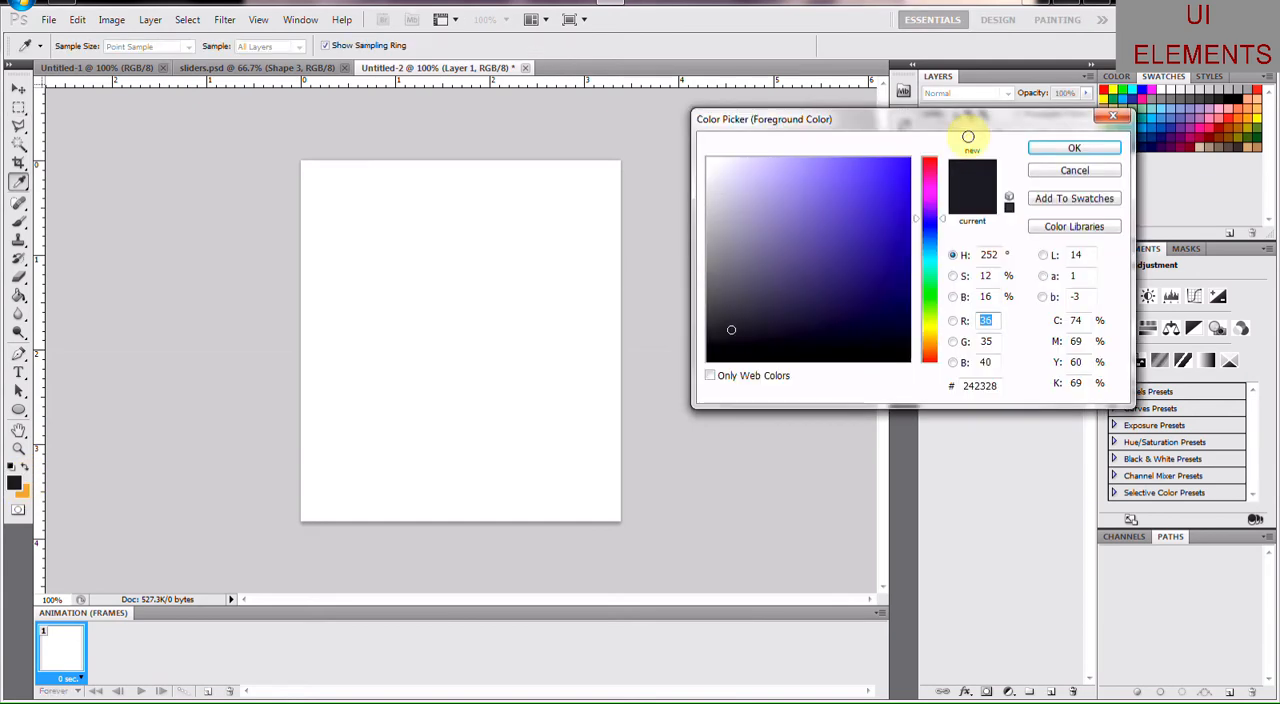
pyautogui.click(1074, 147)
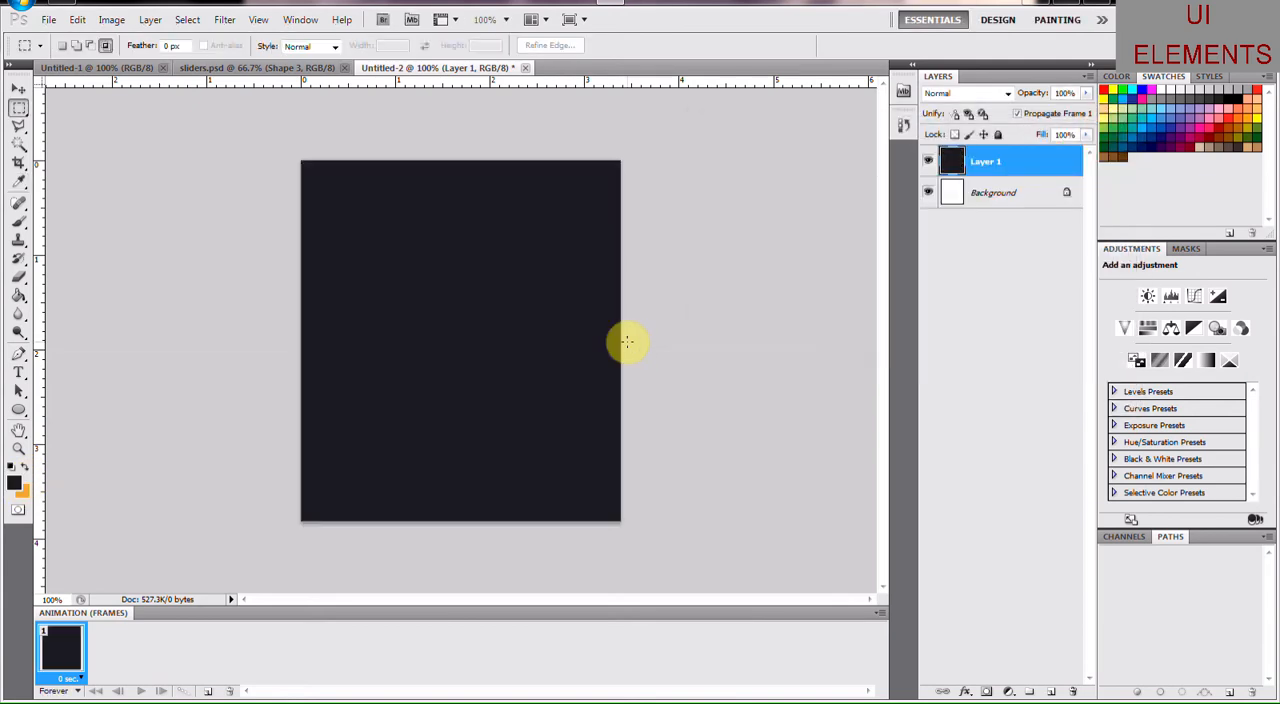
pyautogui.moveTo(1019, 546)
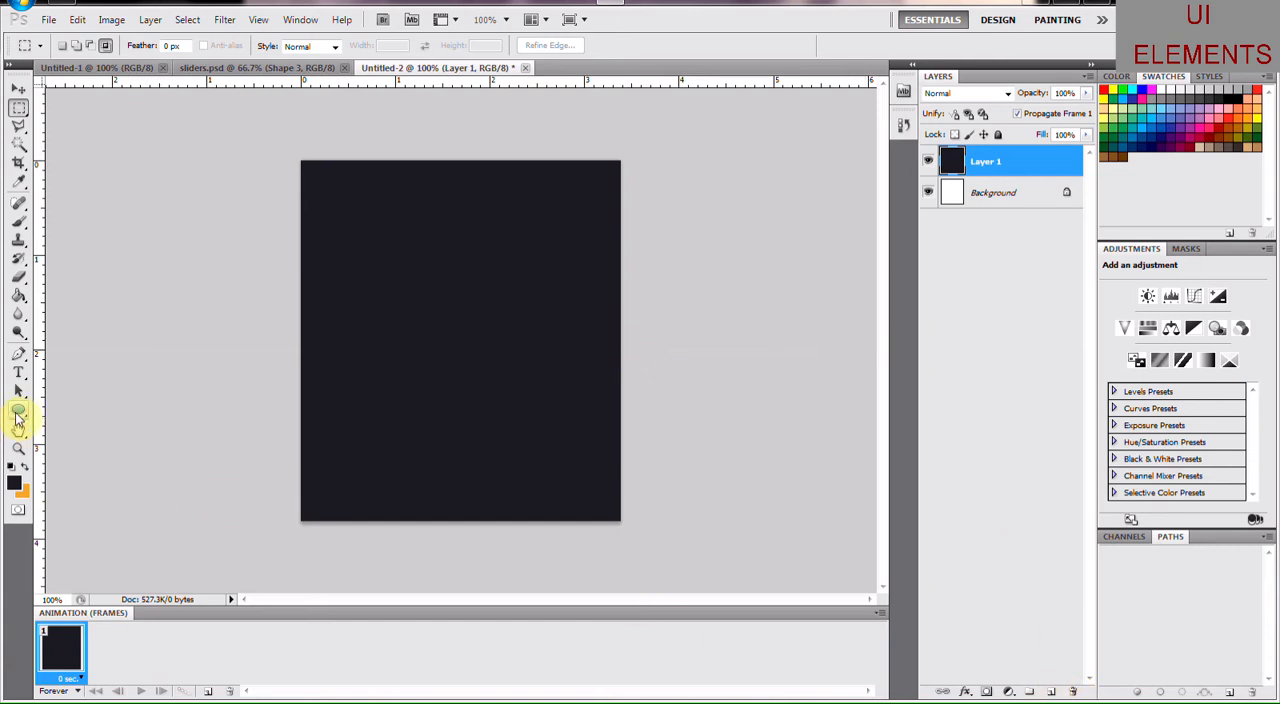
# Step: Draw a rounded bar across the canvas top coloured #141316 and select its layer
pyautogui.click(18, 408)
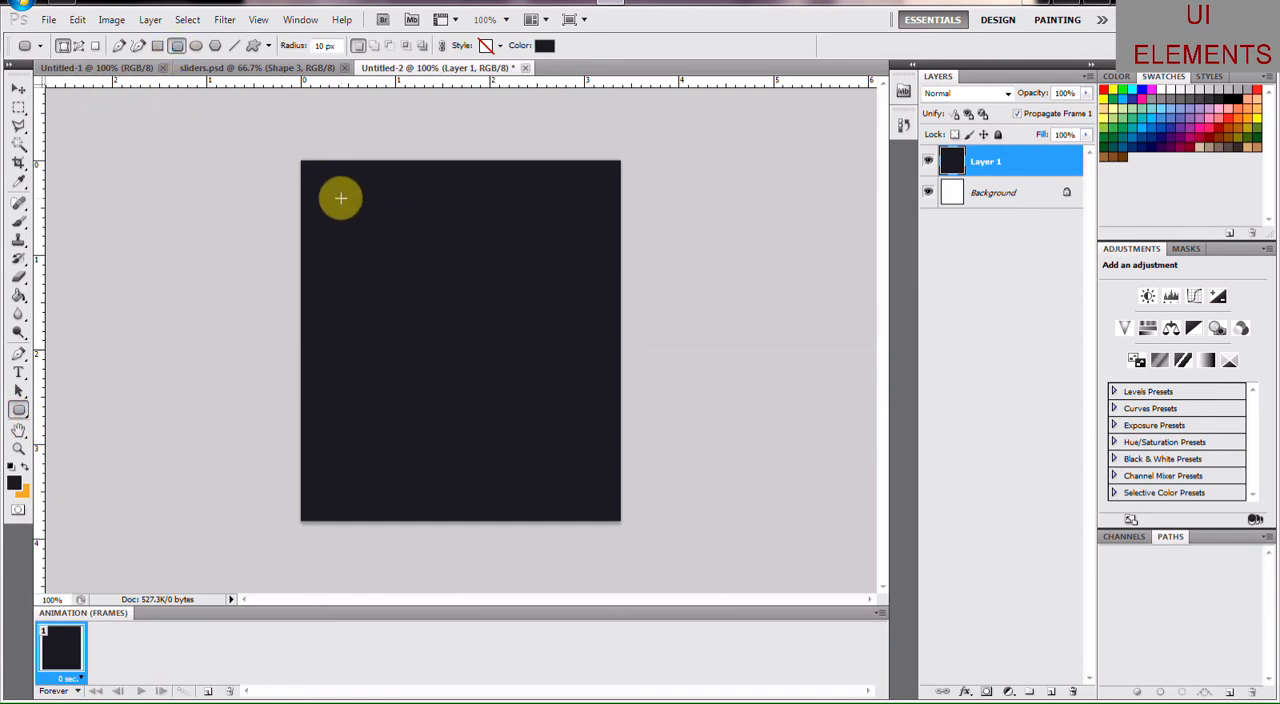
pyautogui.moveTo(341, 198); pyautogui.dragTo(506, 190)
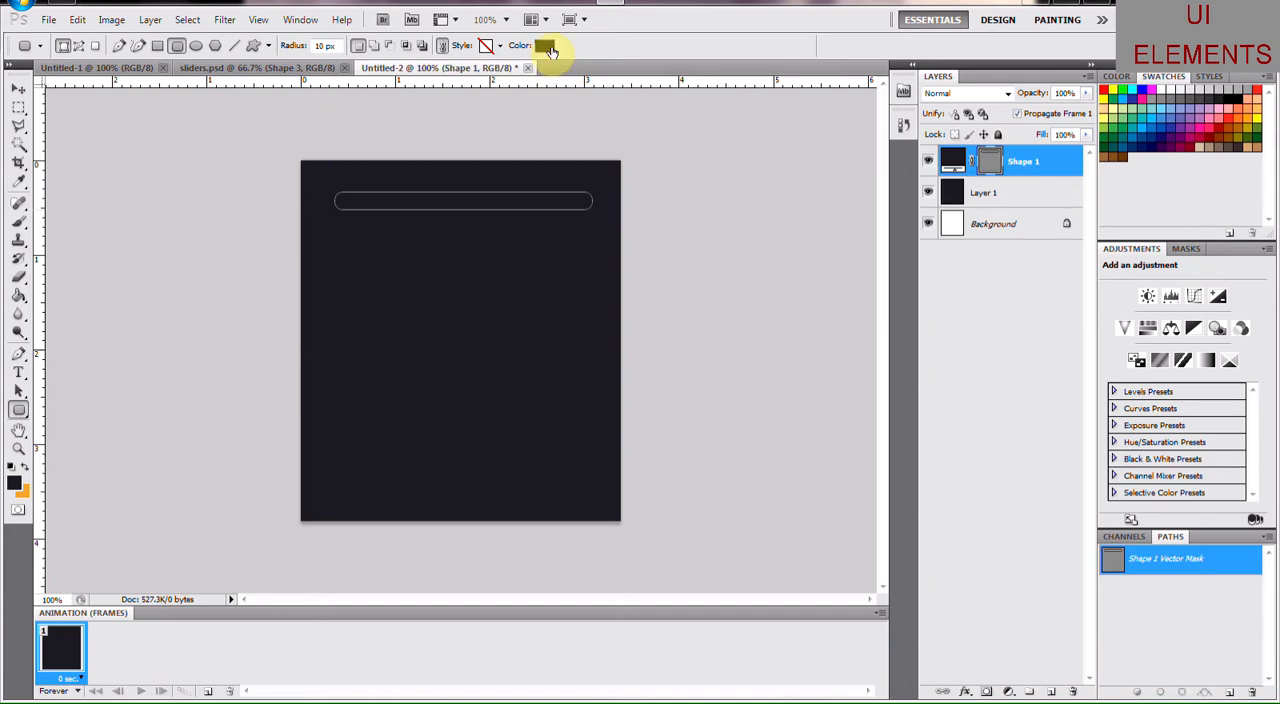
pyautogui.click(546, 46)
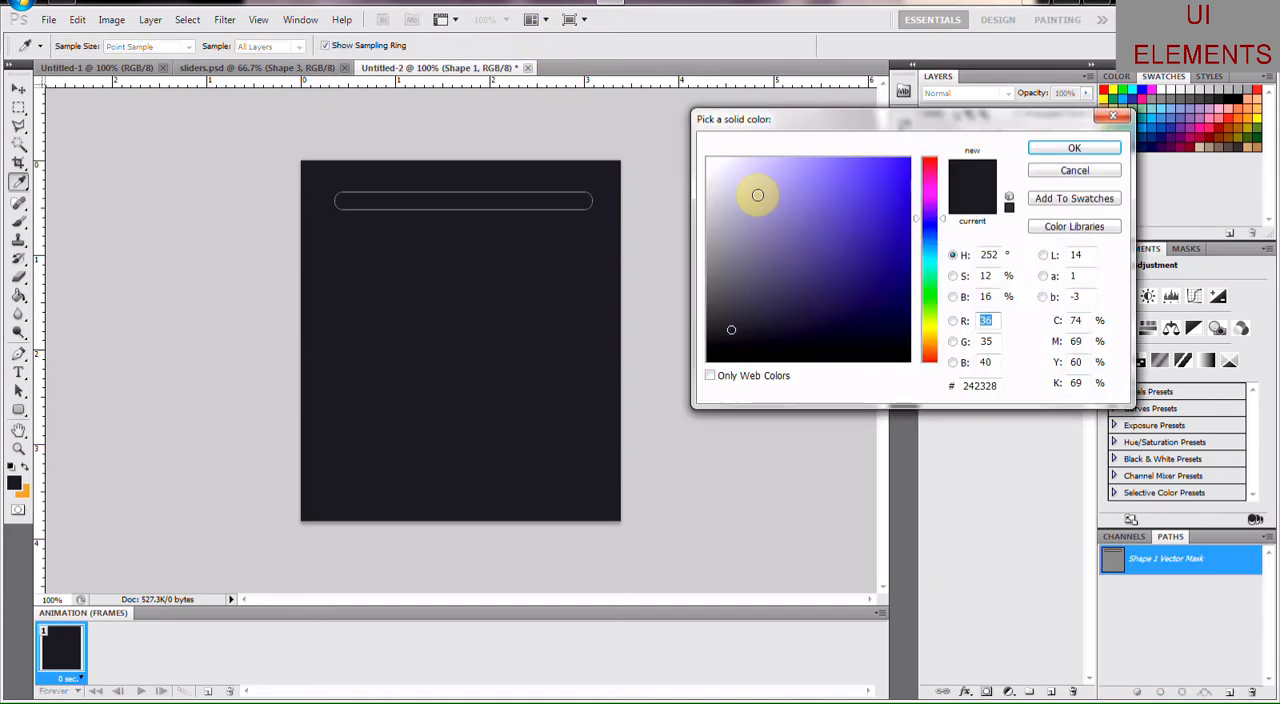
pyautogui.click(730, 337)
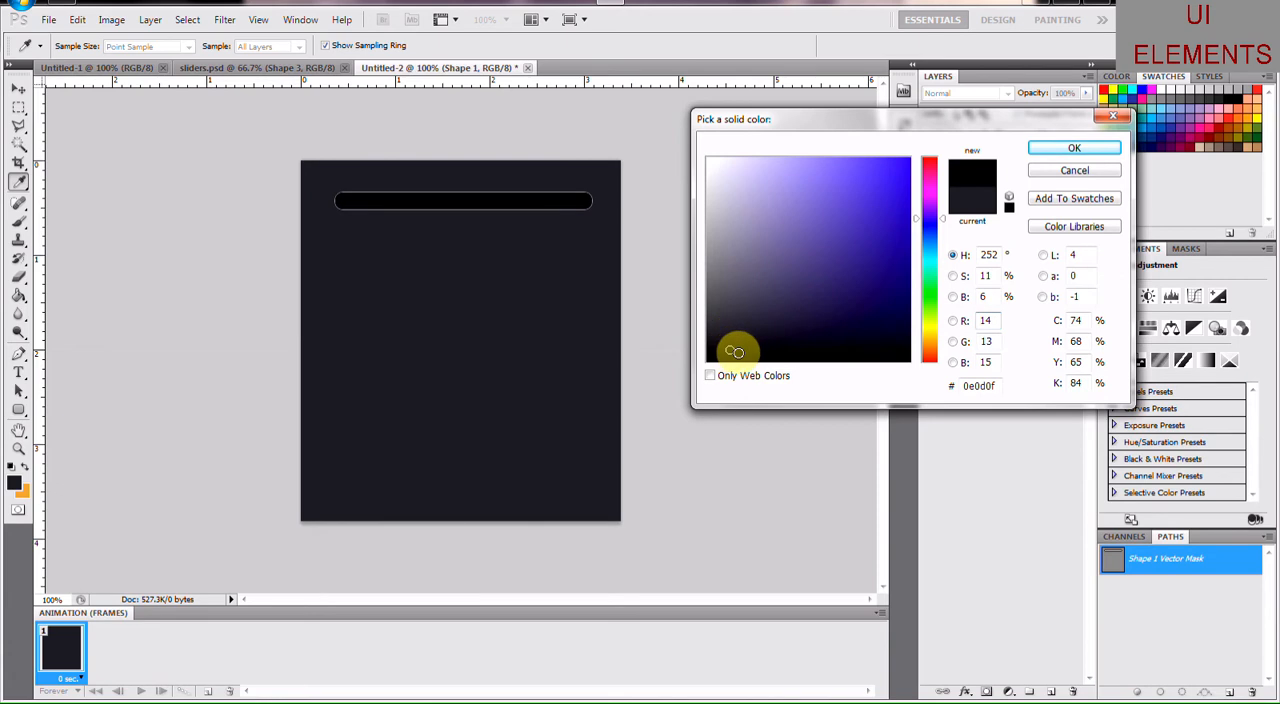
pyautogui.click(732, 344)
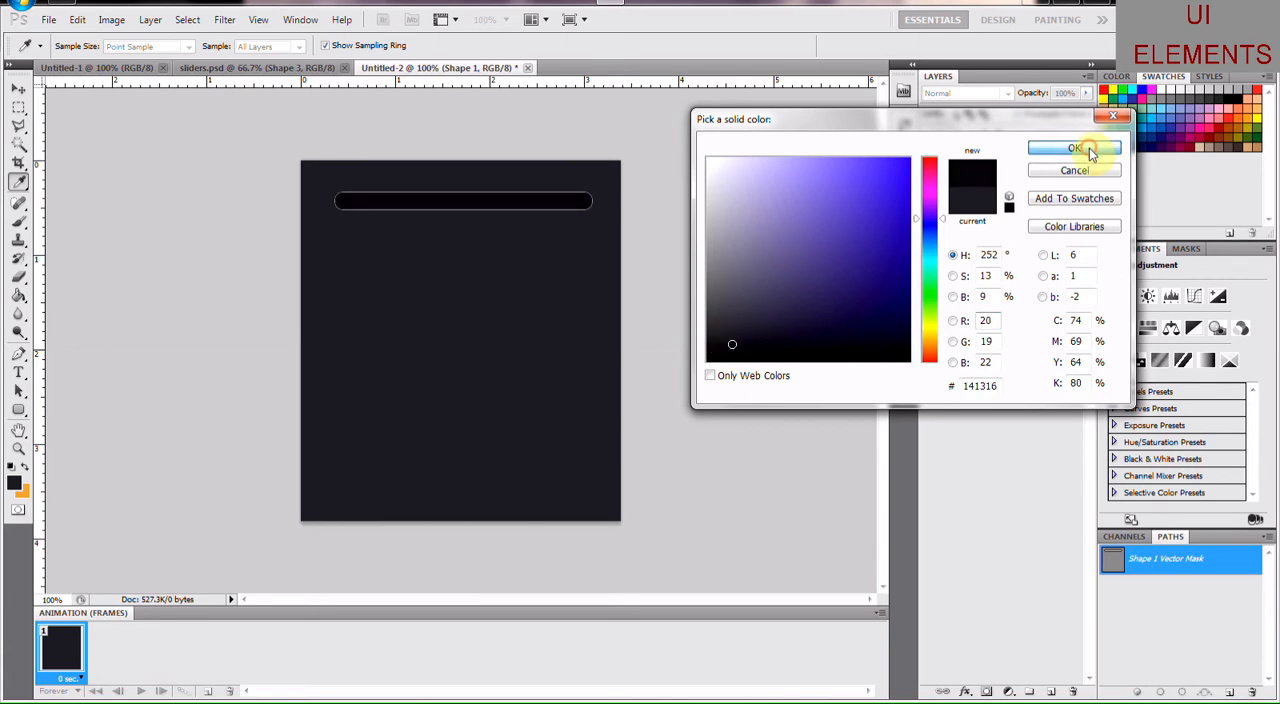
pyautogui.click(1074, 148)
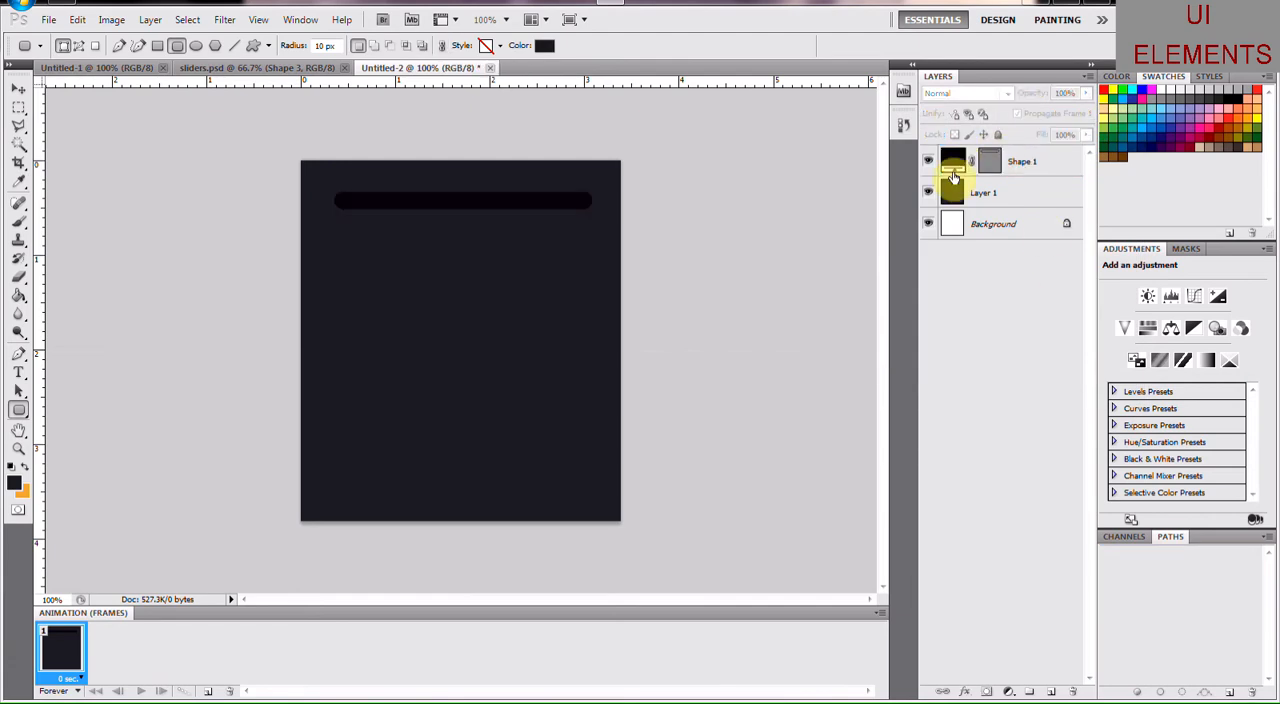
pyautogui.click(1021, 161)
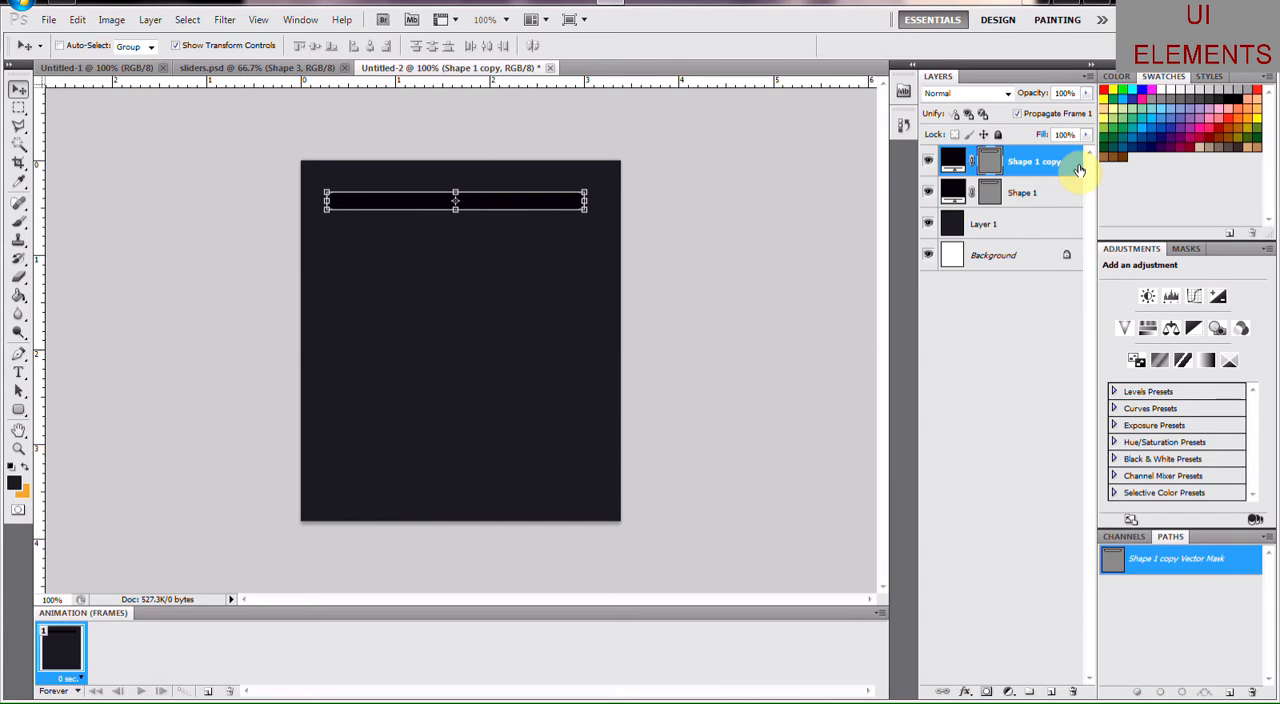
# Step: Open Blending Options for the Shape 1 copy layer
pyautogui.rightClick(1035, 161)
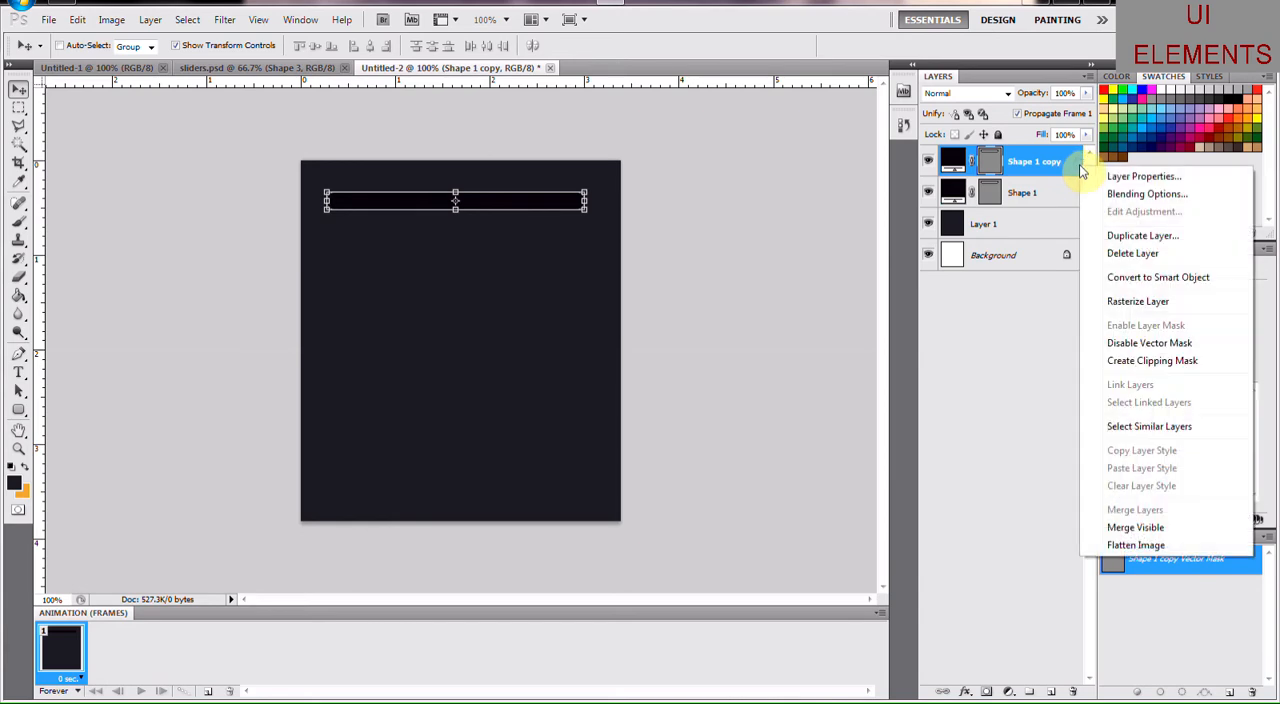
pyautogui.moveTo(1147, 194)
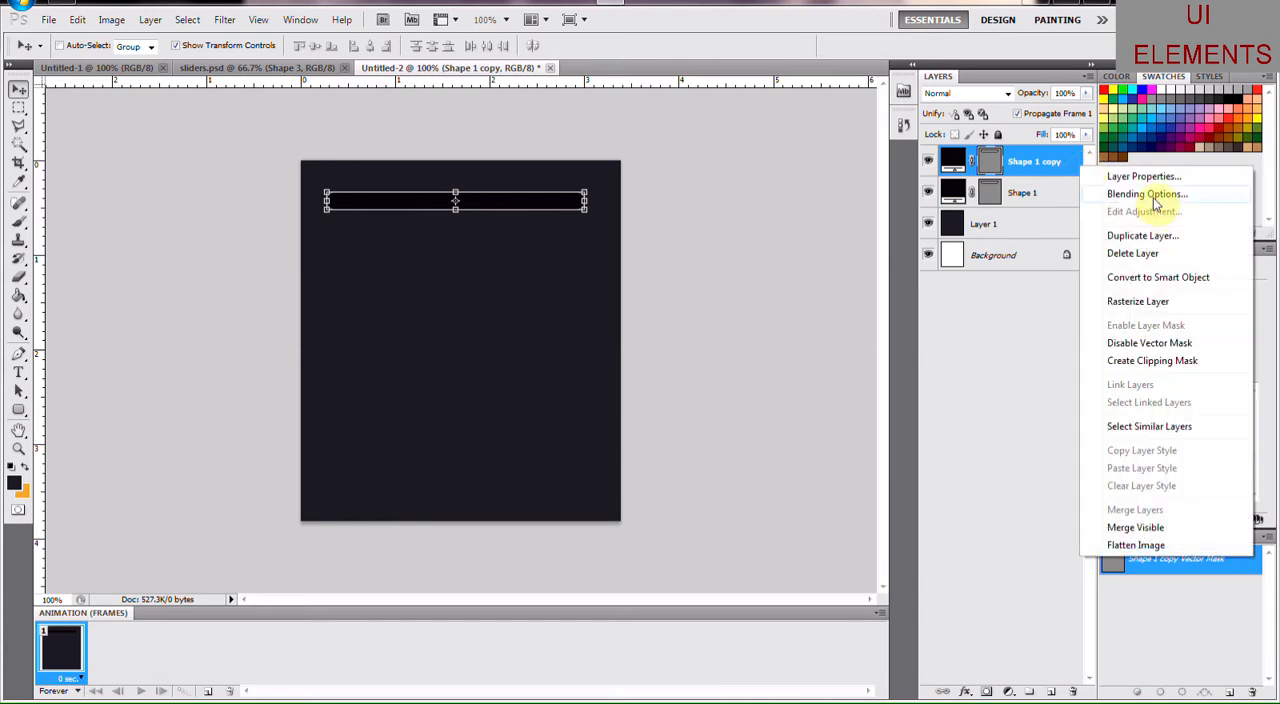
pyautogui.click(1146, 194)
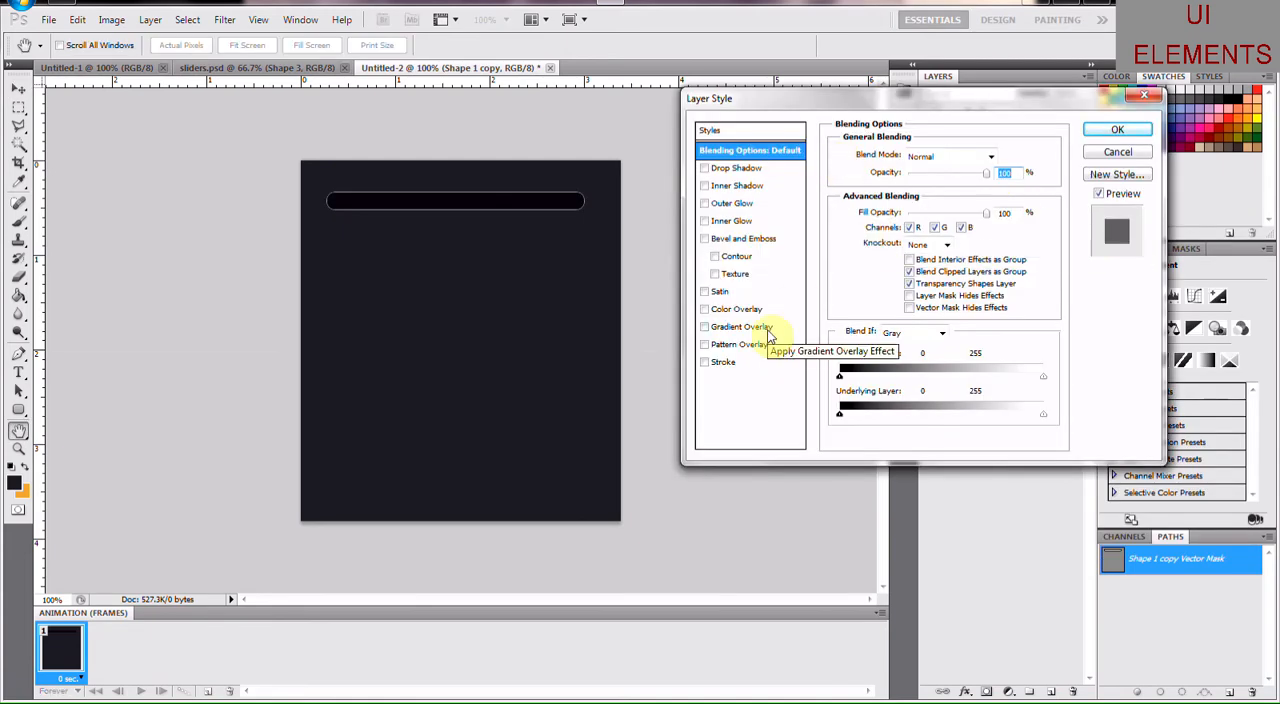
pyautogui.moveTo(767, 298)
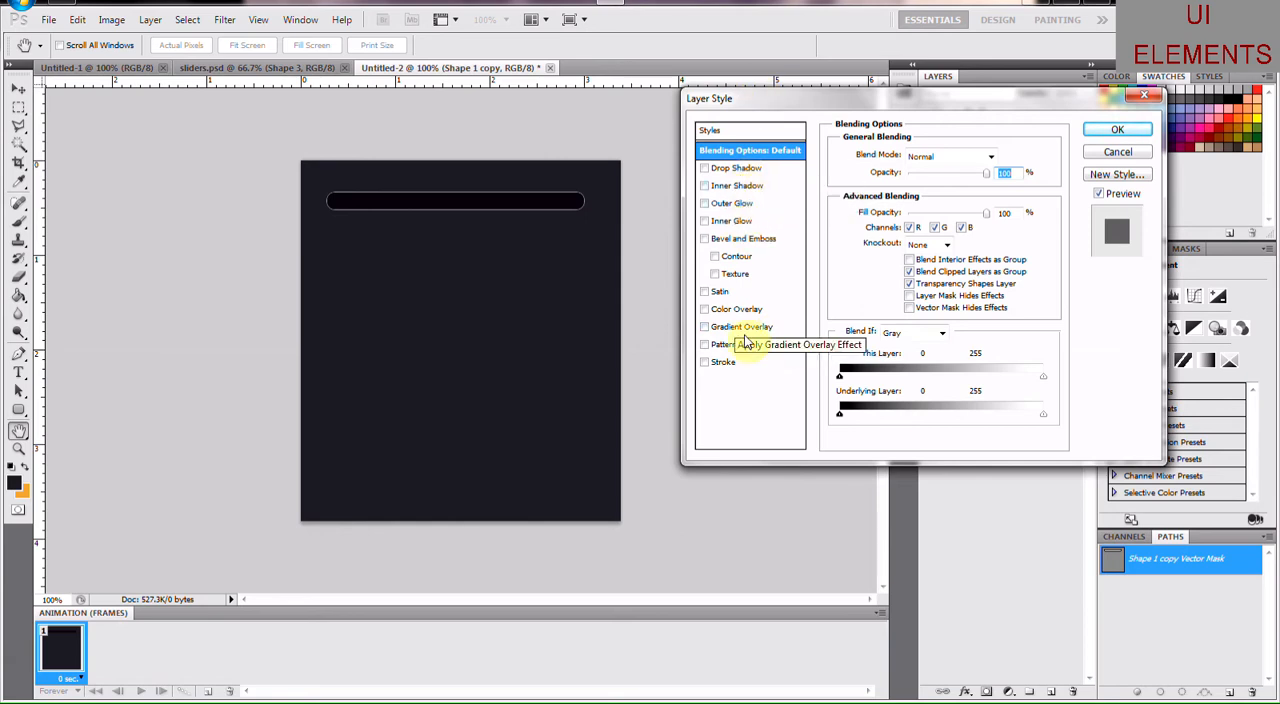
pyautogui.moveTo(751, 204)
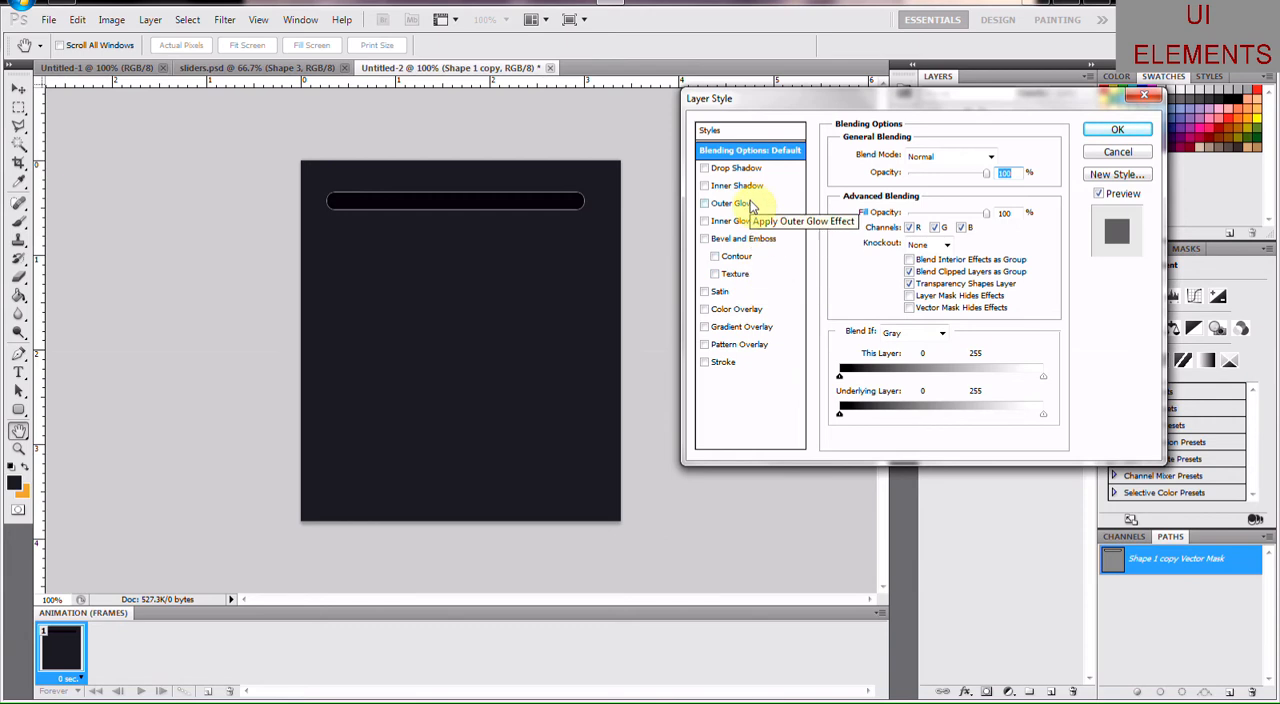
pyautogui.moveTo(752, 245)
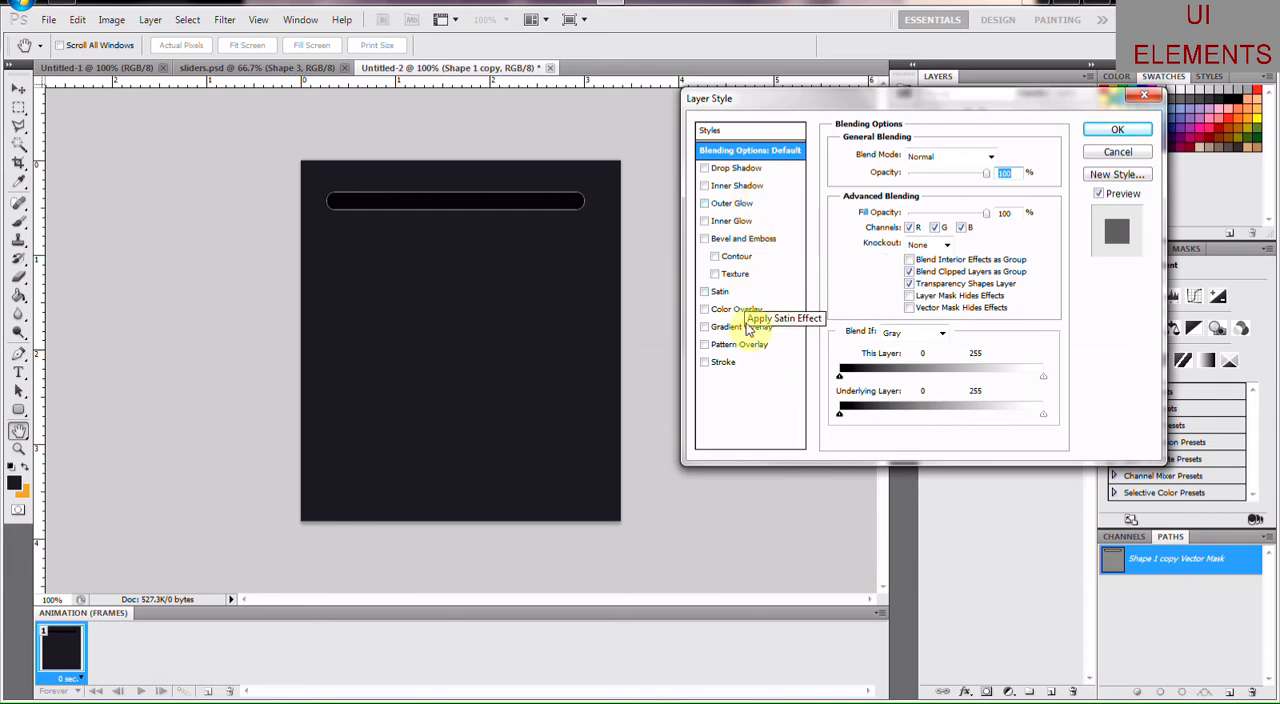
pyautogui.moveTo(748, 333)
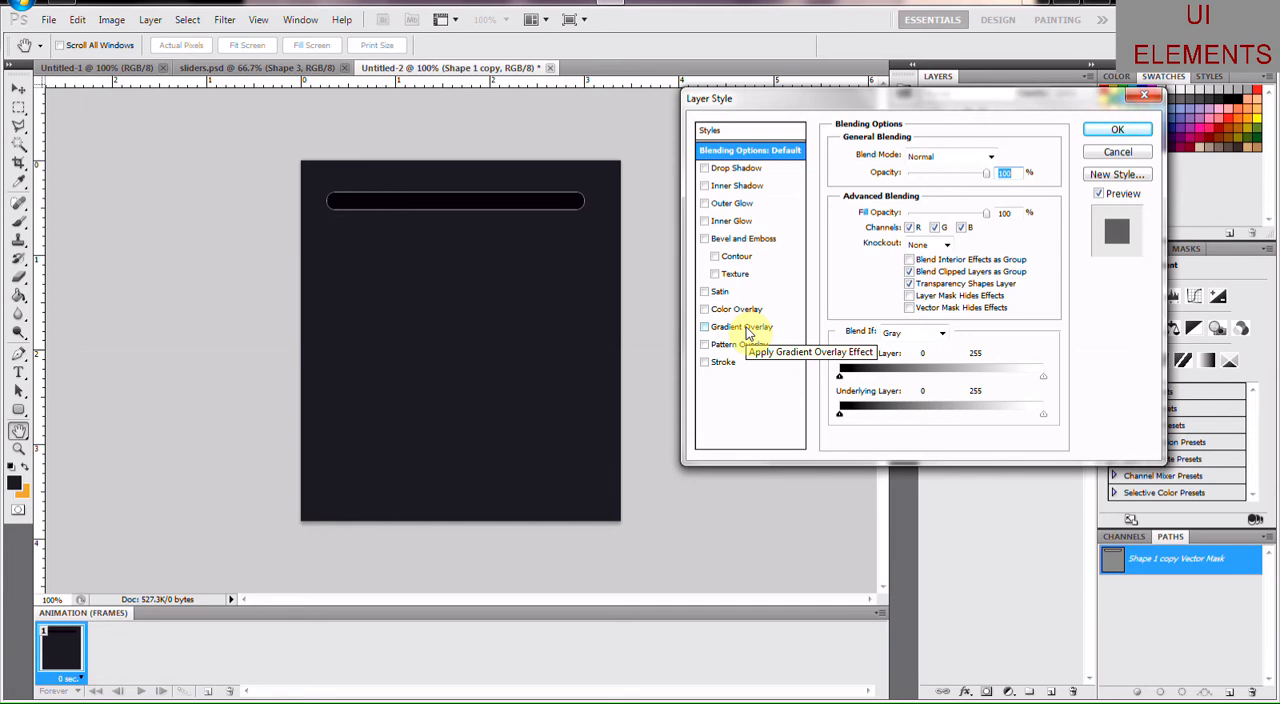
pyautogui.moveTo(730, 330)
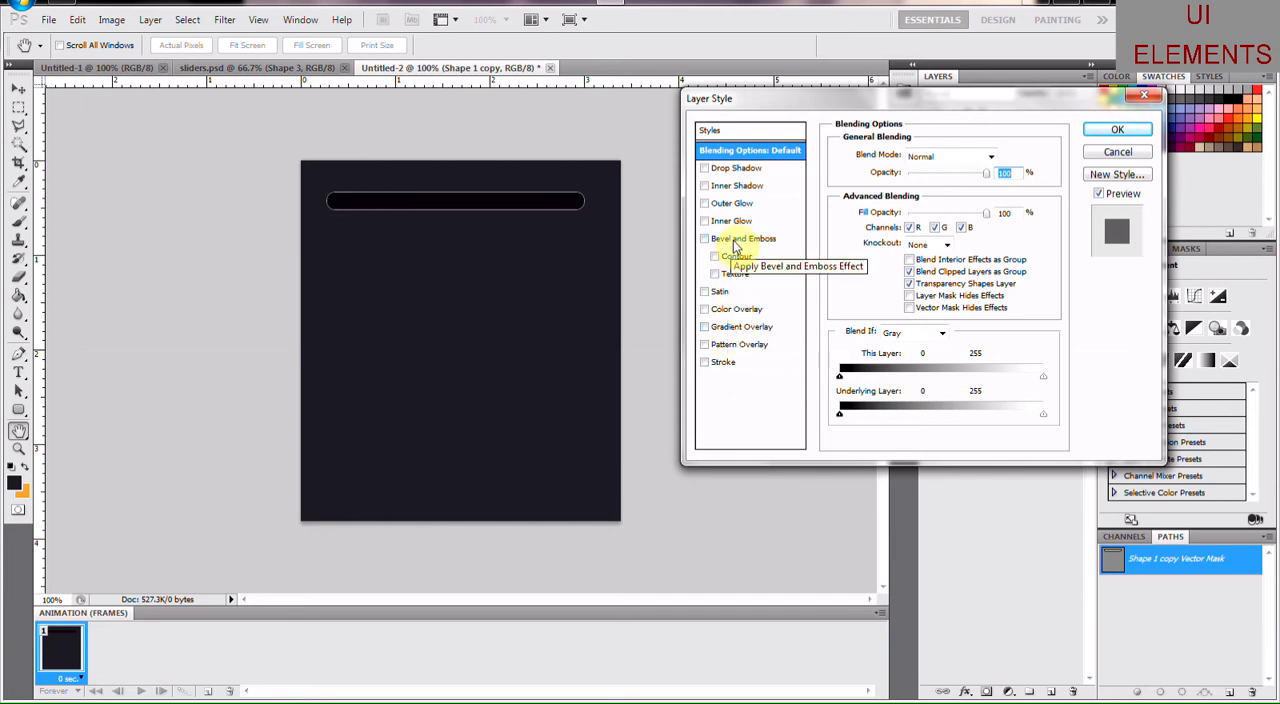
pyautogui.moveTo(732, 220)
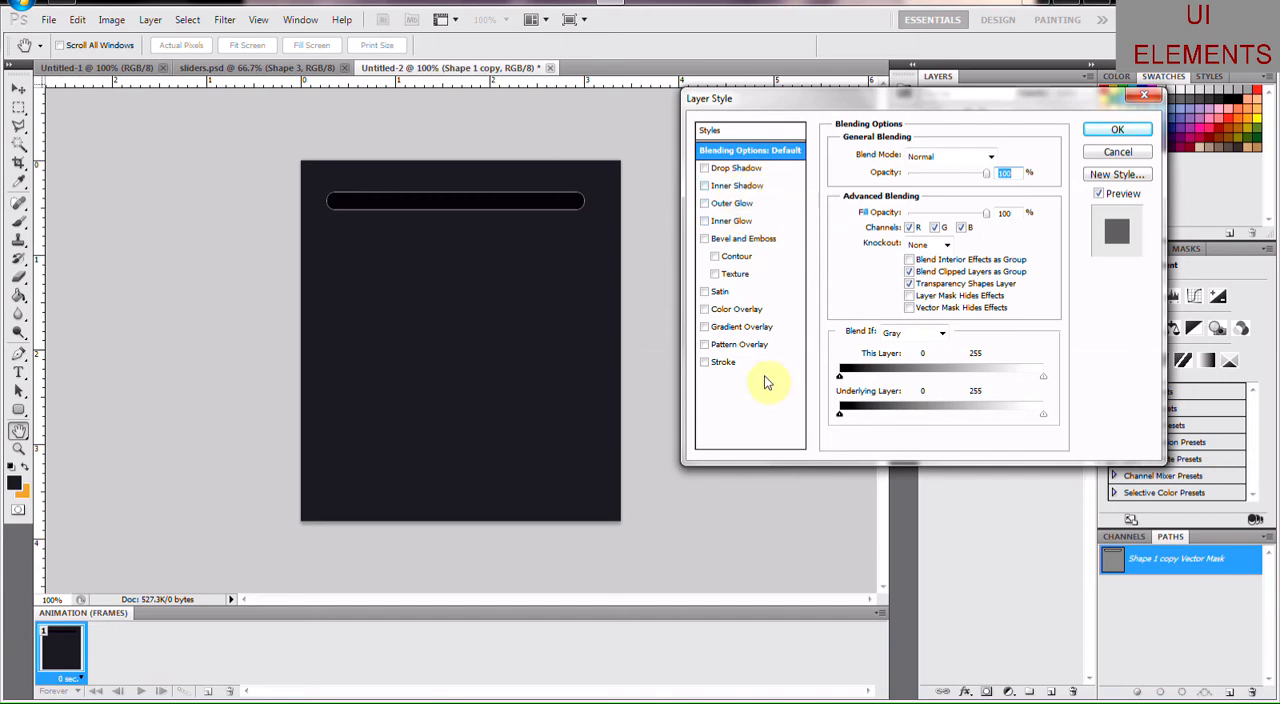
pyautogui.moveTo(731, 221)
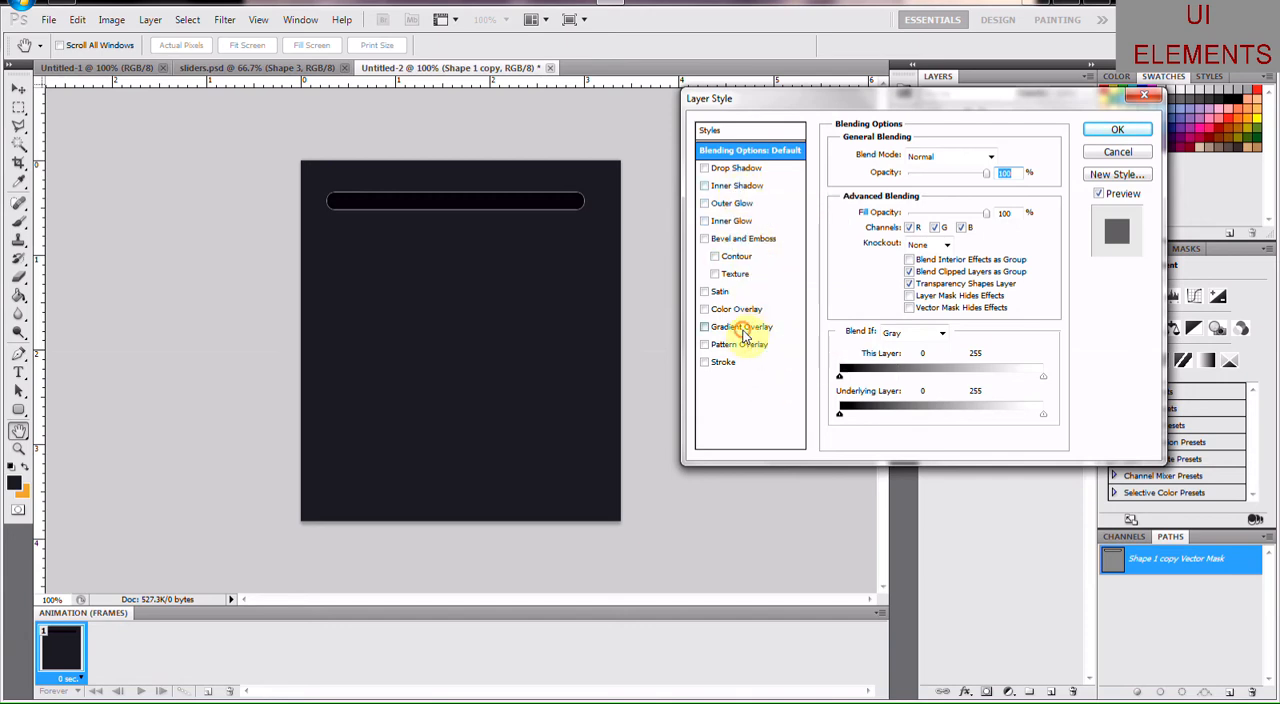
# Step: Add a Gradient Overlay and set its left gradient stop to blue
pyautogui.click(741, 326)
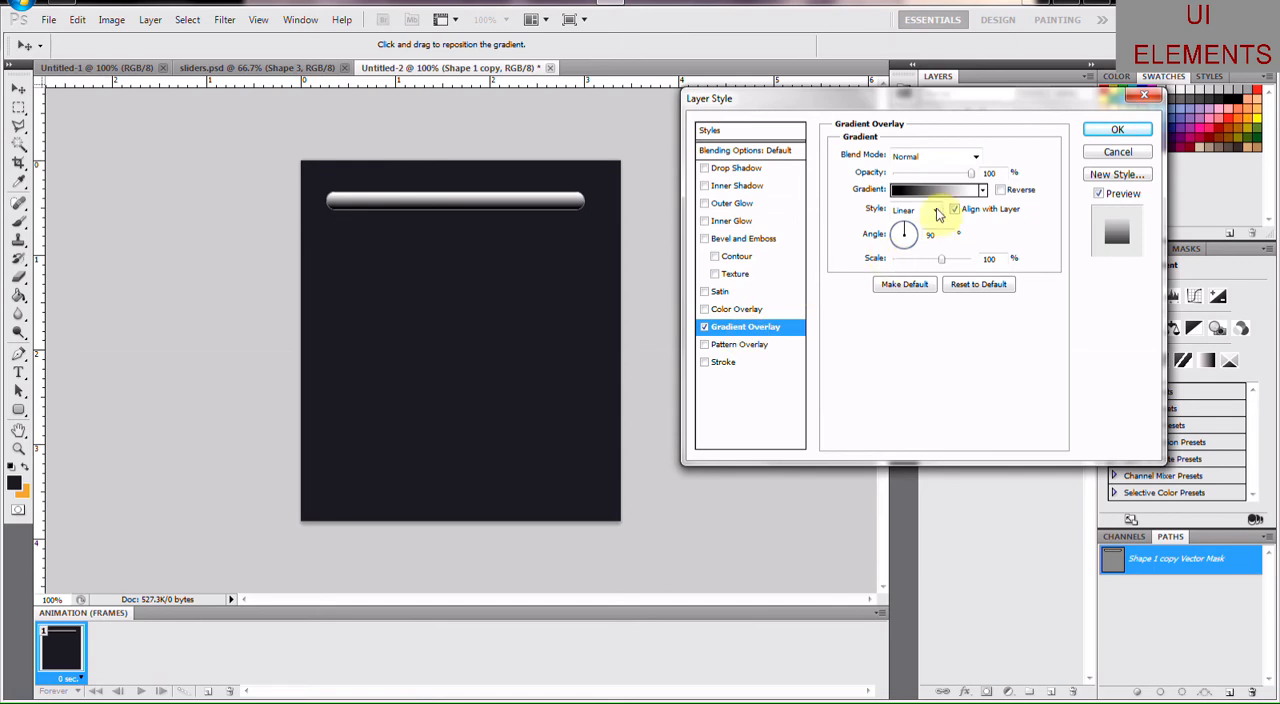
pyautogui.click(932, 189)
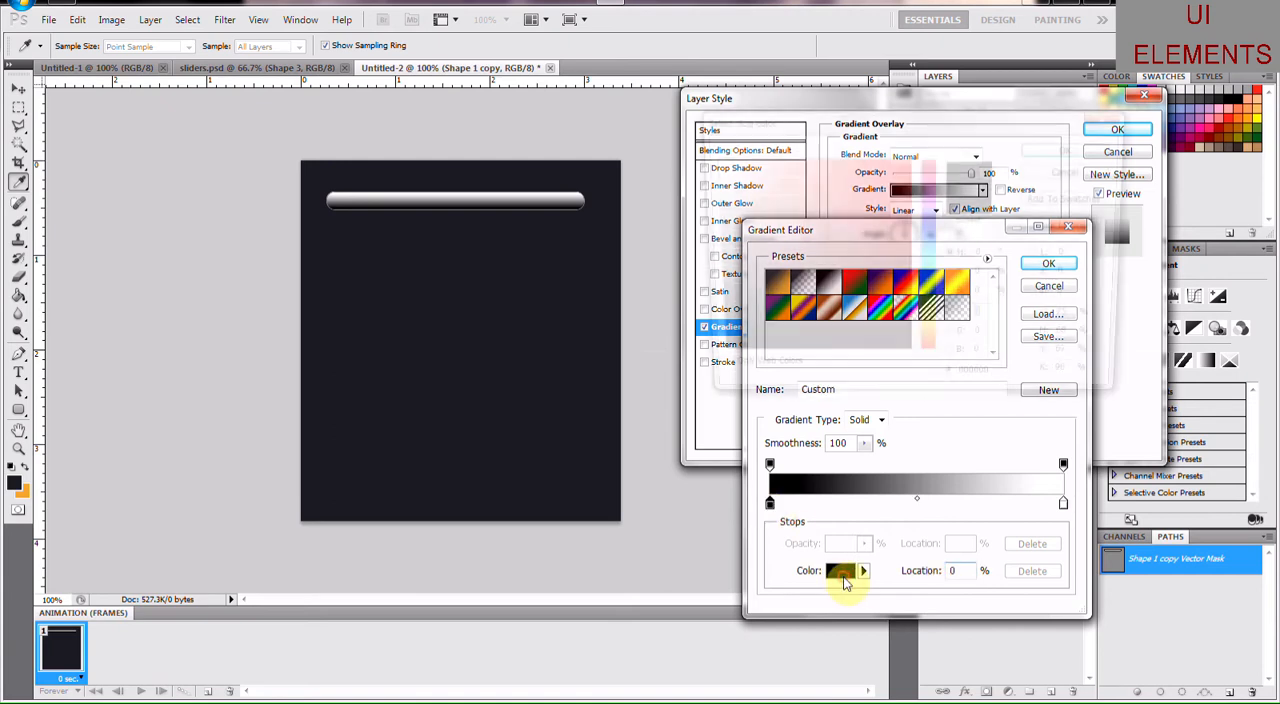
pyautogui.click(840, 570)
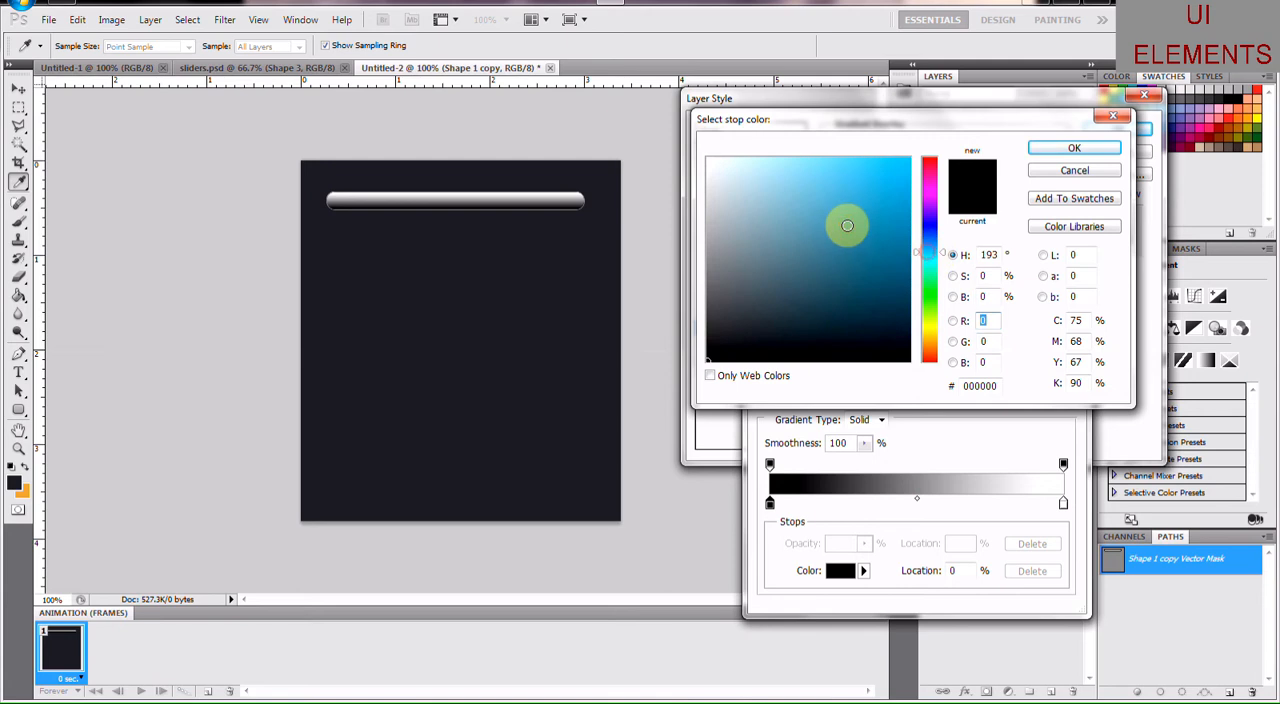
pyautogui.click(857, 200)
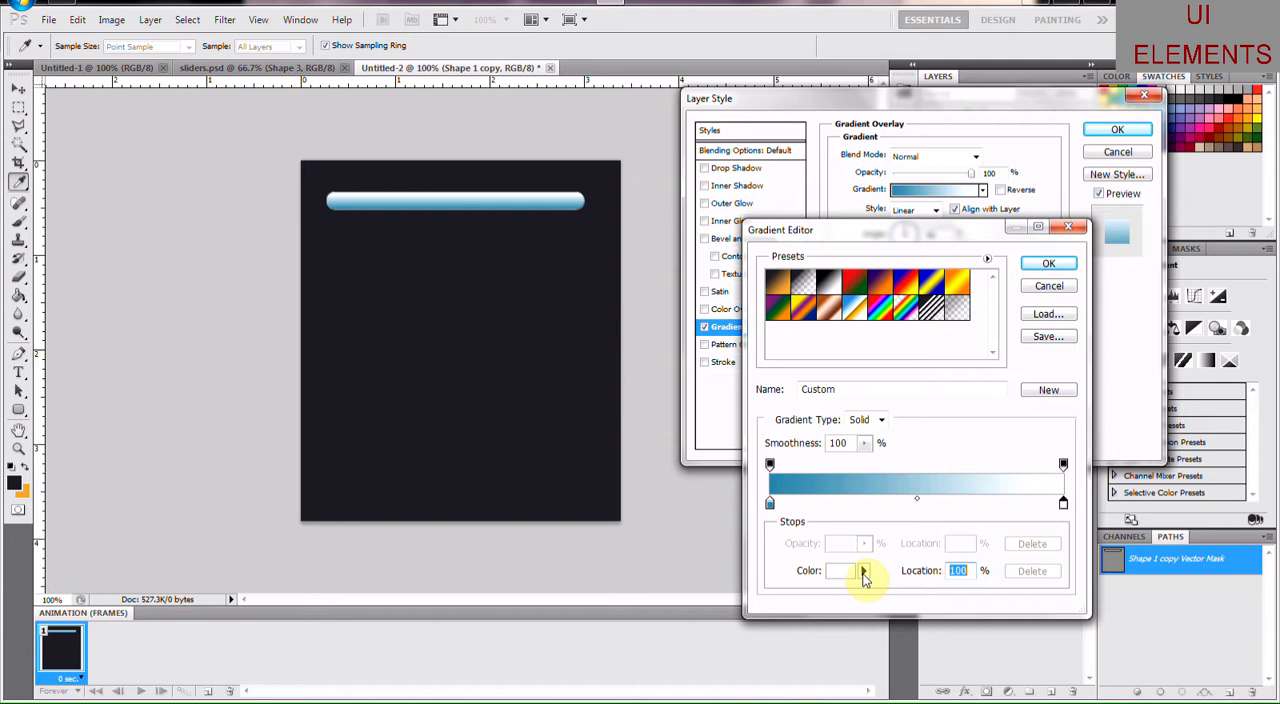
# Step: Set the right gradient stop to light blue and accept the edited gradient
pyautogui.click(864, 570)
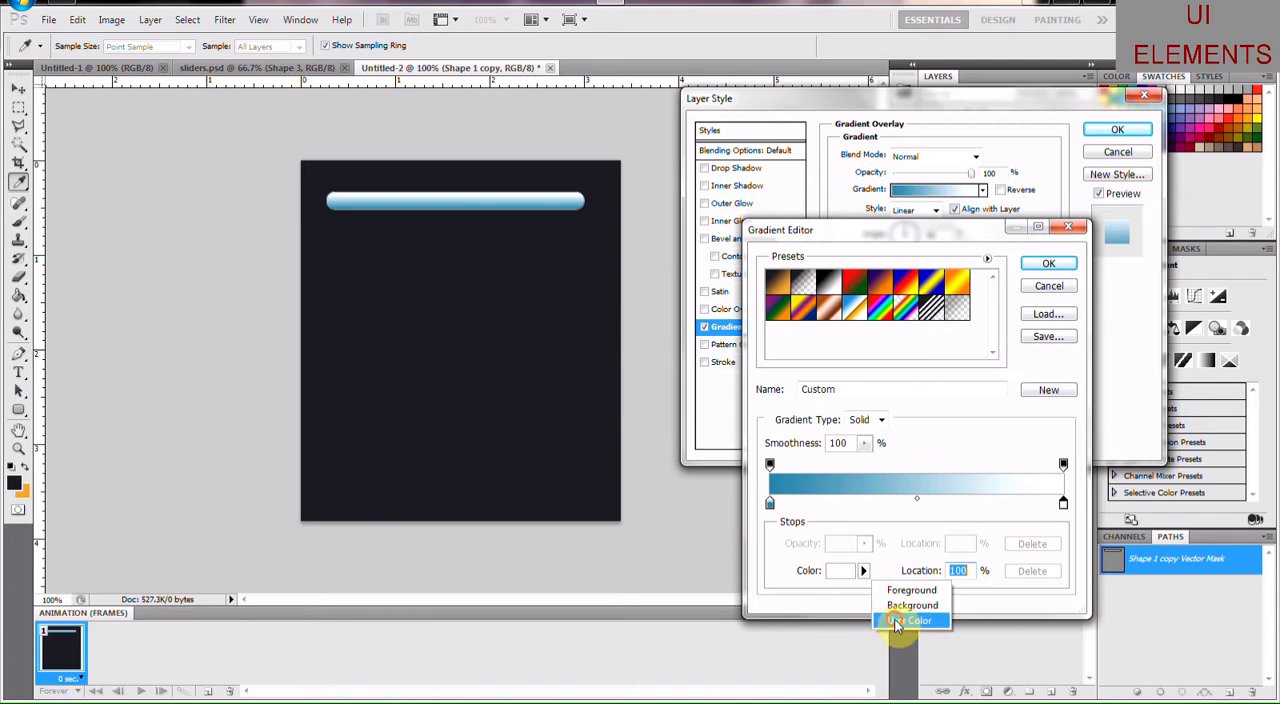
pyautogui.click(910, 620)
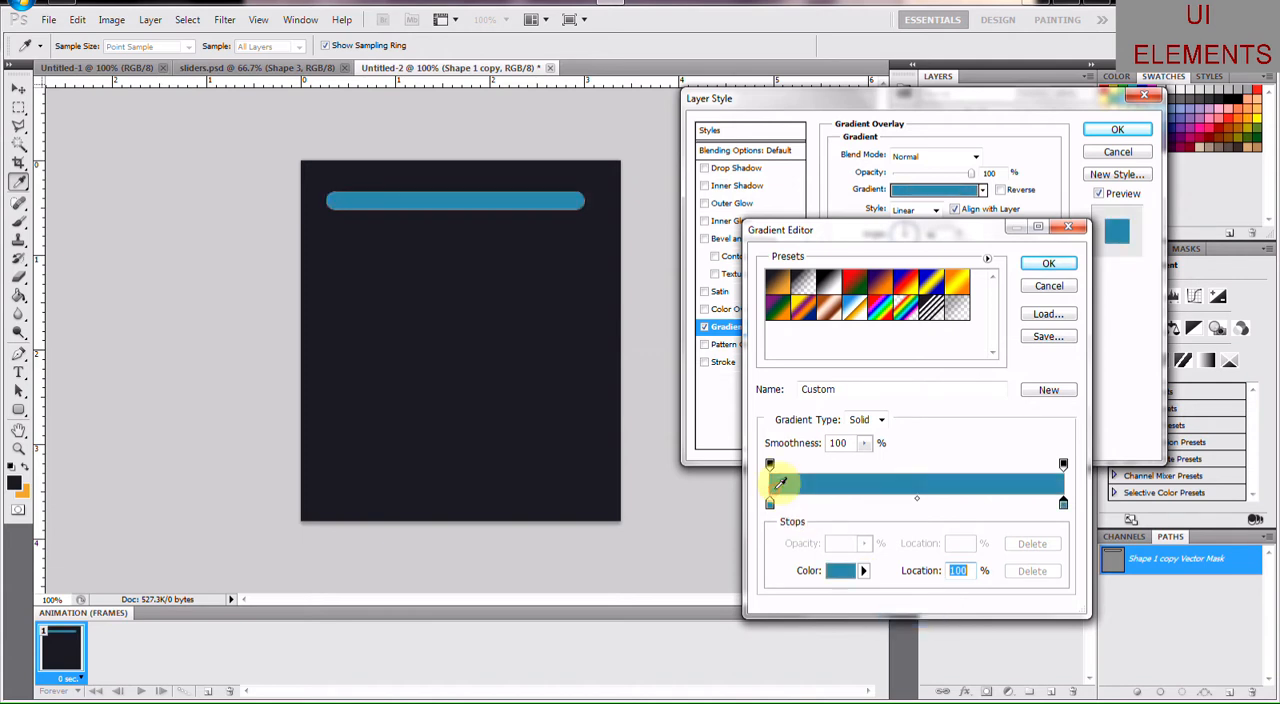
pyautogui.click(840, 570)
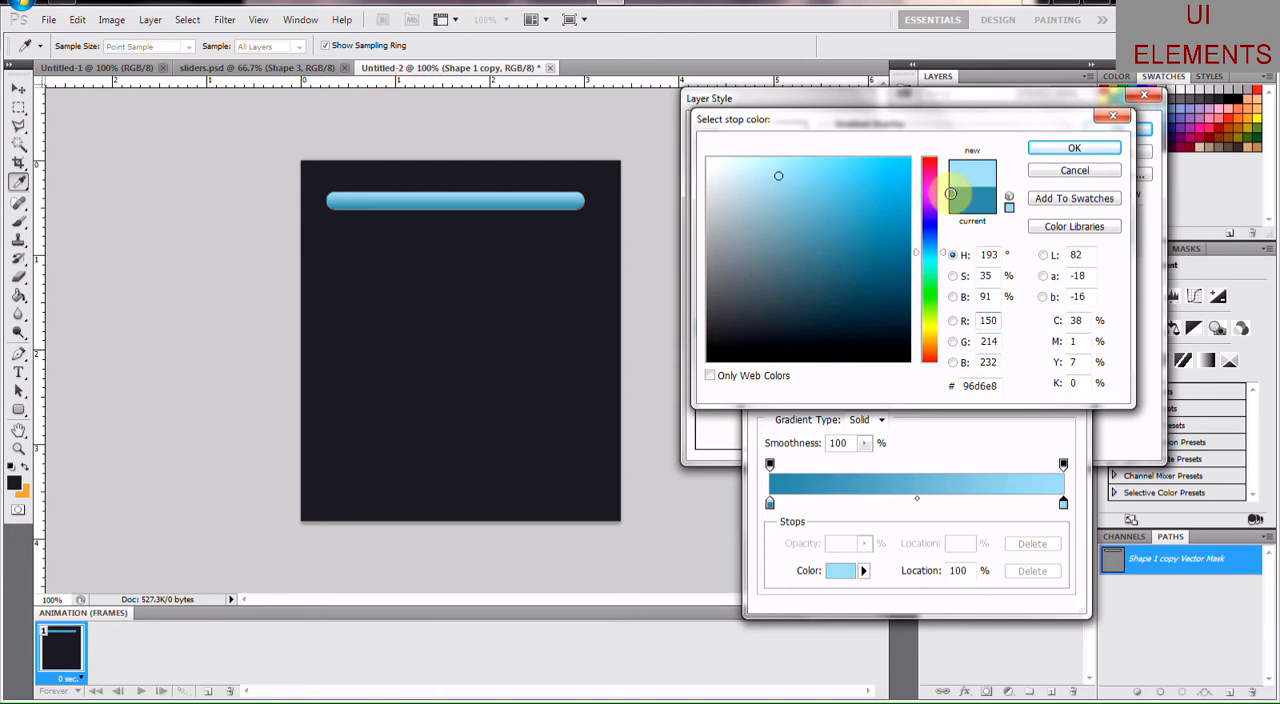
pyautogui.click(777, 179)
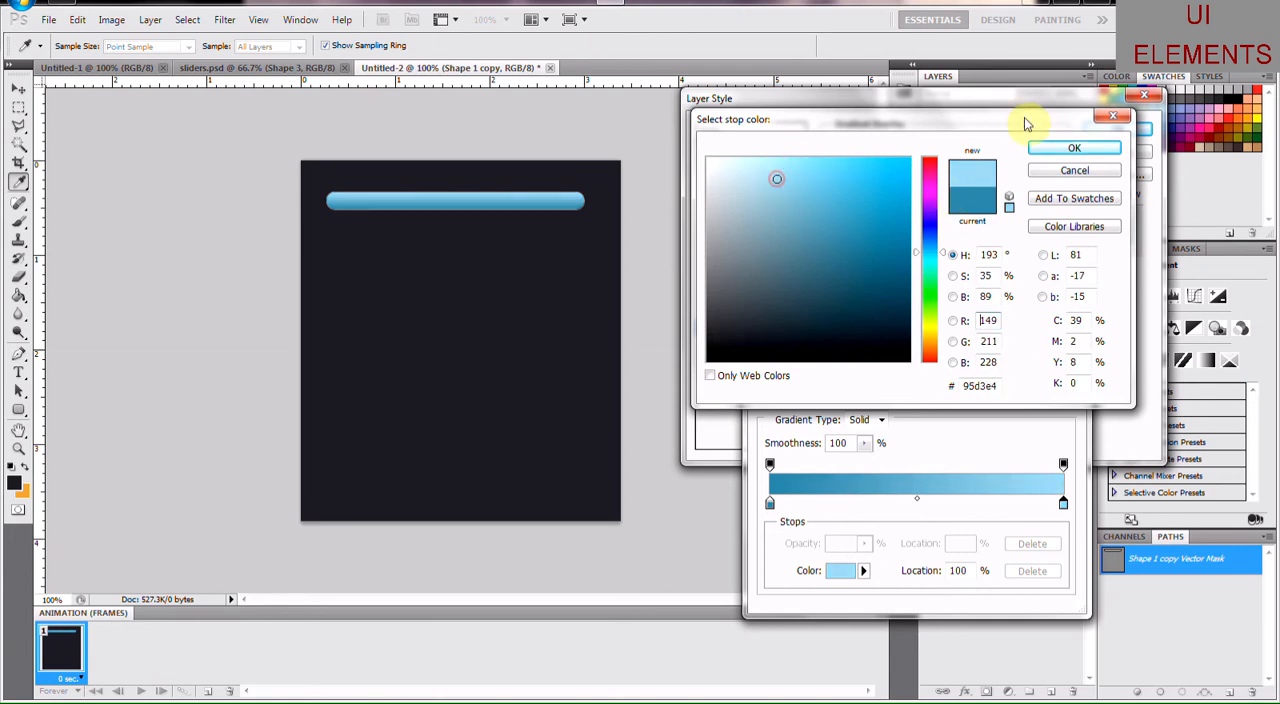
pyautogui.click(1073, 147)
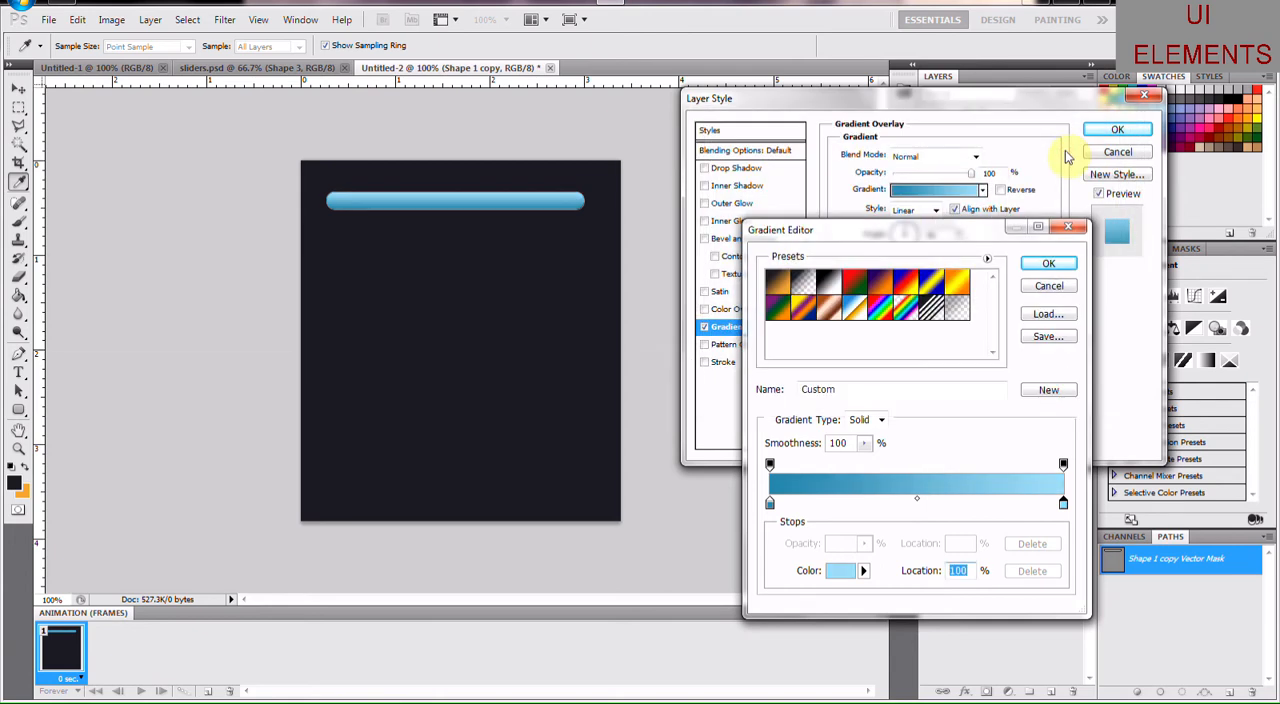
pyautogui.click(1048, 263)
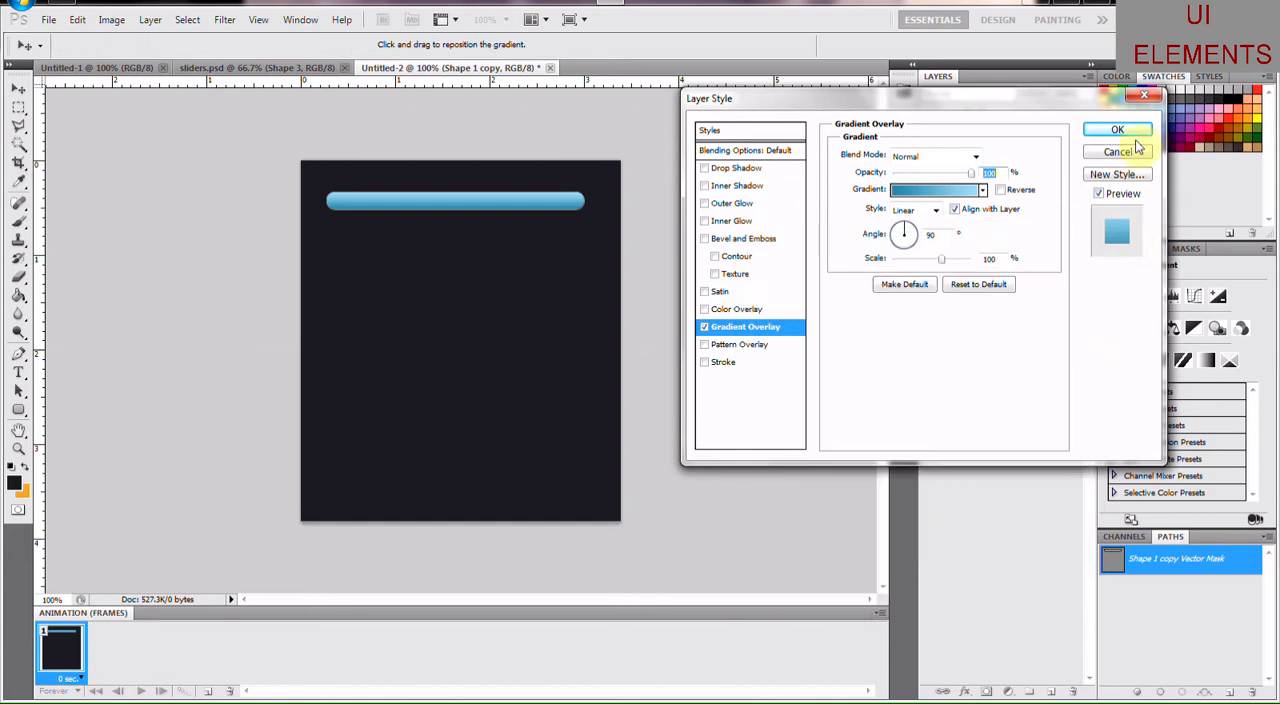
# Step: Apply the layer style and drag the blue bar's right edge to half its length
pyautogui.click(1117, 129)
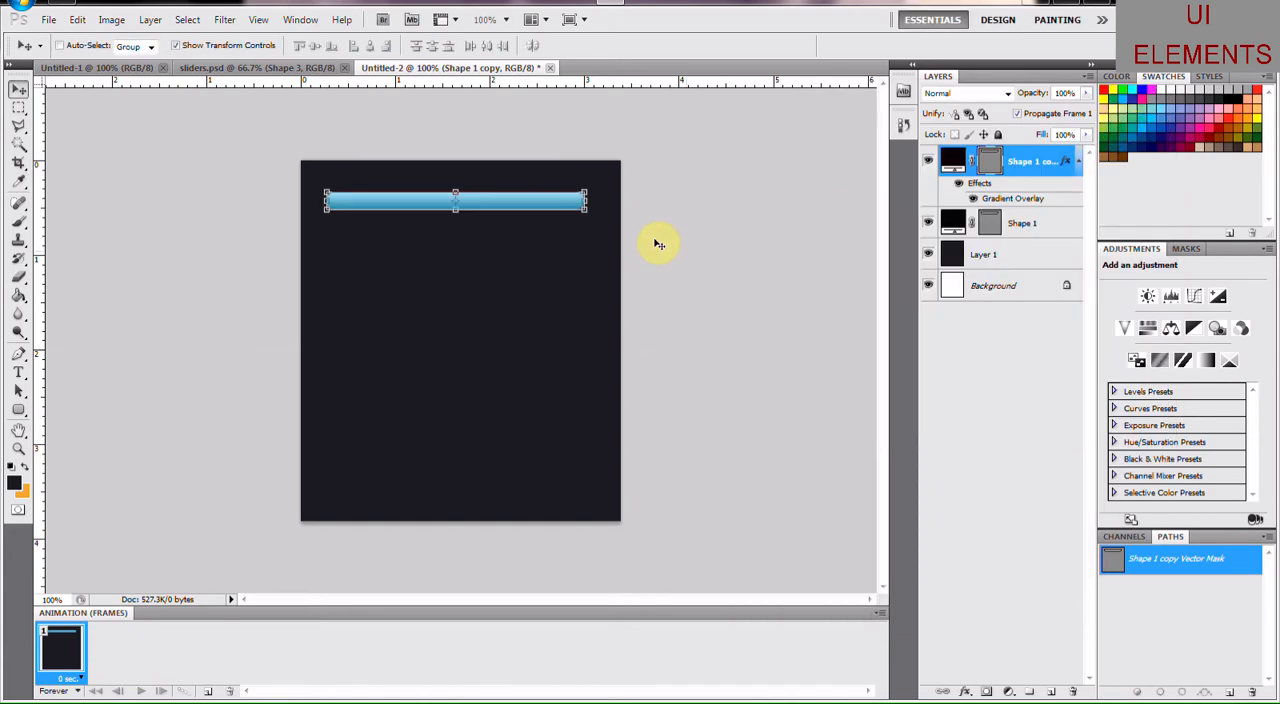
pyautogui.moveTo(605, 217)
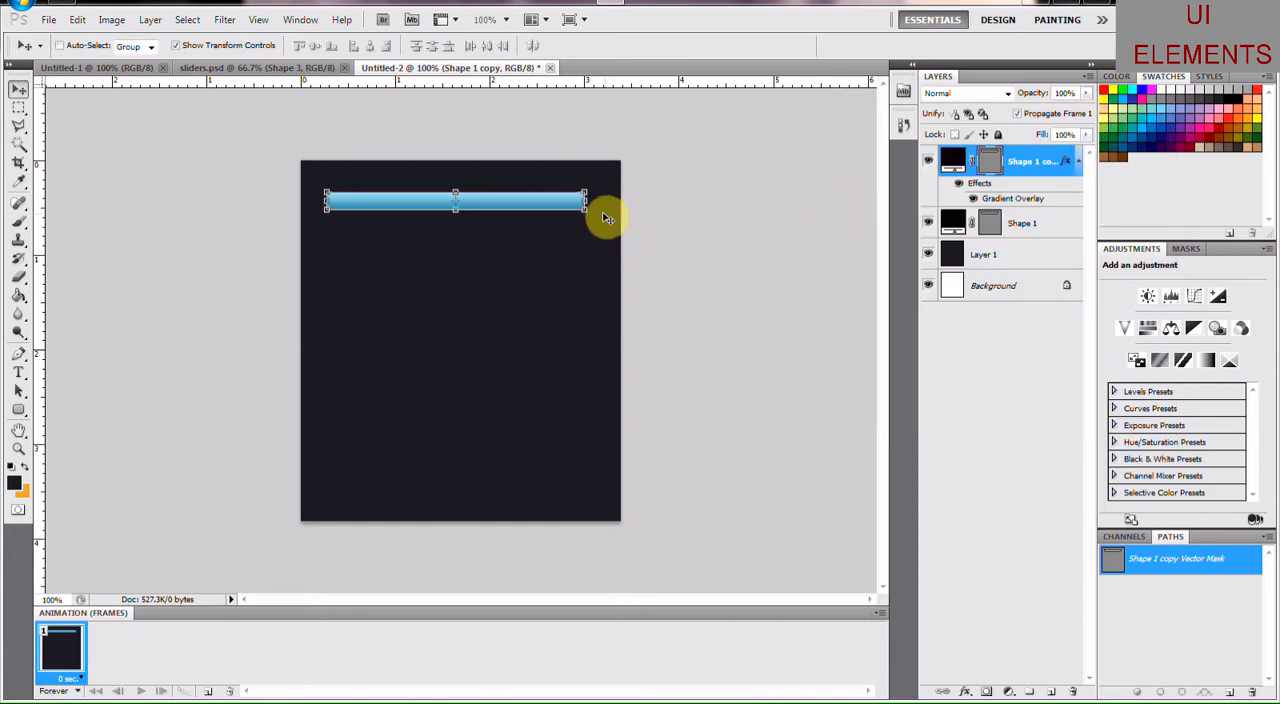
pyautogui.moveTo(585, 200); pyautogui.dragTo(425, 210)
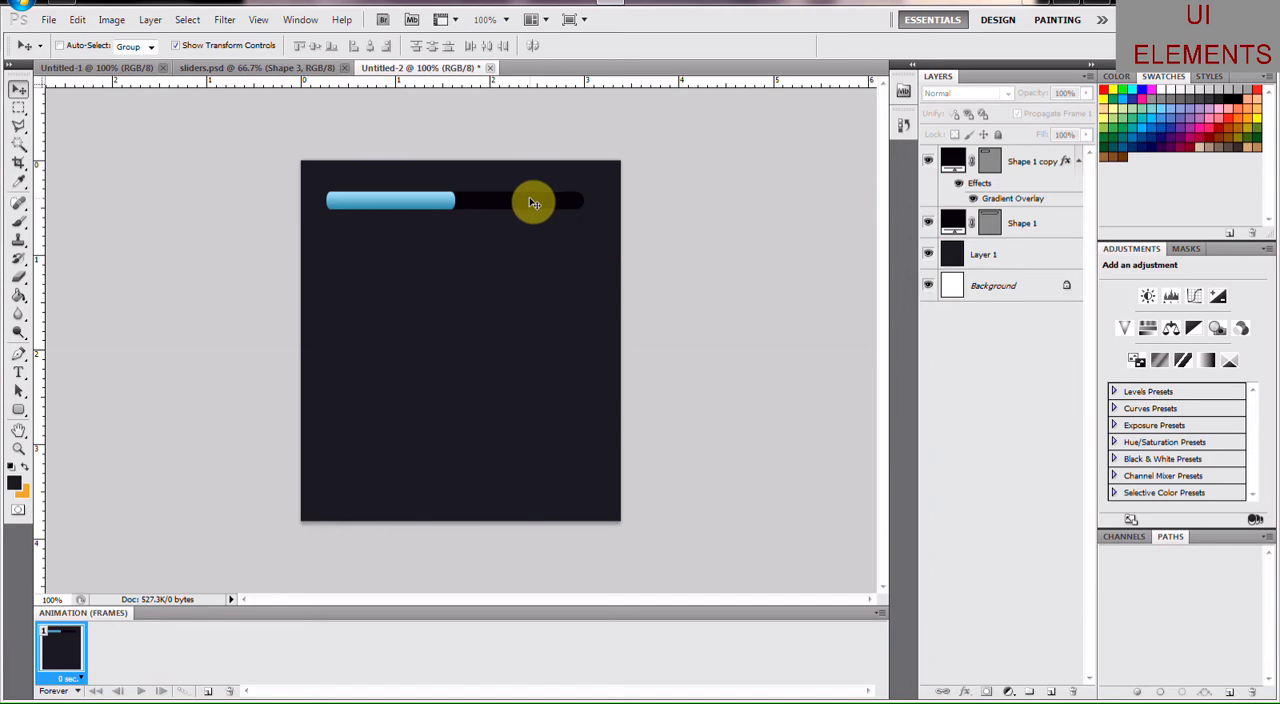
pyautogui.moveTo(535, 201); pyautogui.dragTo(413, 205)
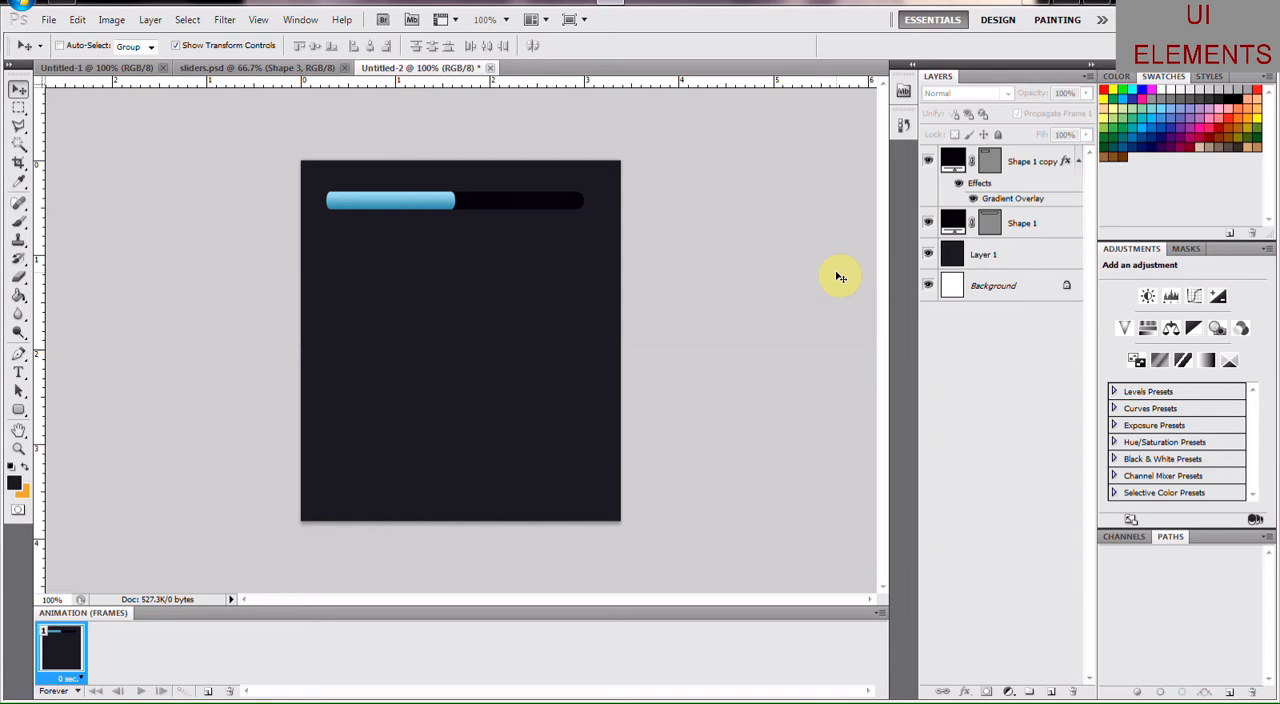
pyautogui.moveTo(1051, 651)
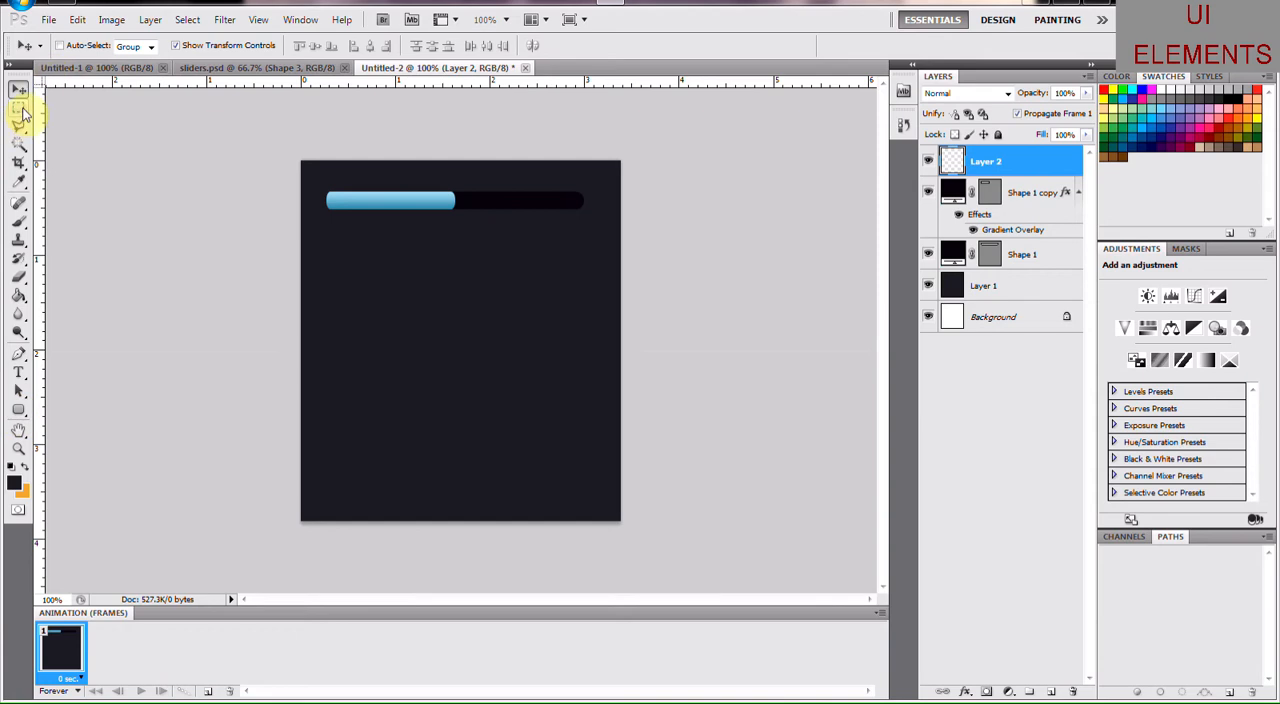
pyautogui.moveTo(19, 113)
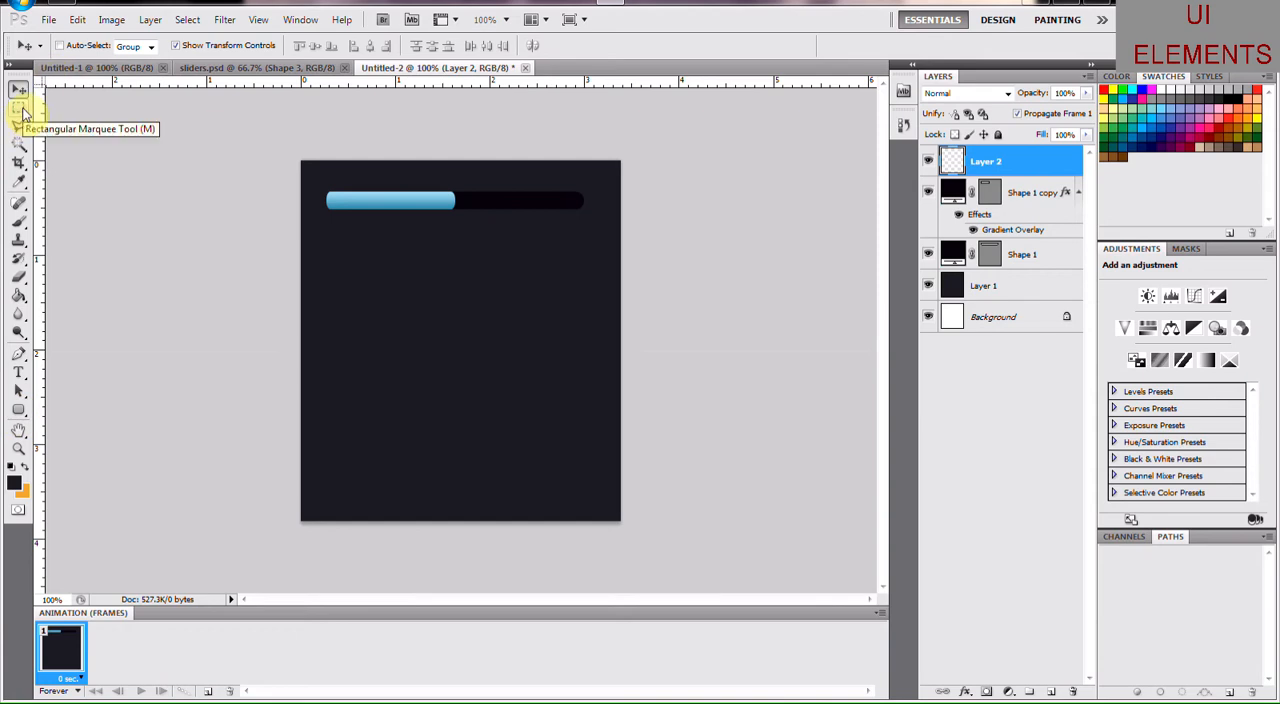
# Step: Select a thin rectangular strip below the slider and set a near-black foreground colour
pyautogui.click(18, 108)
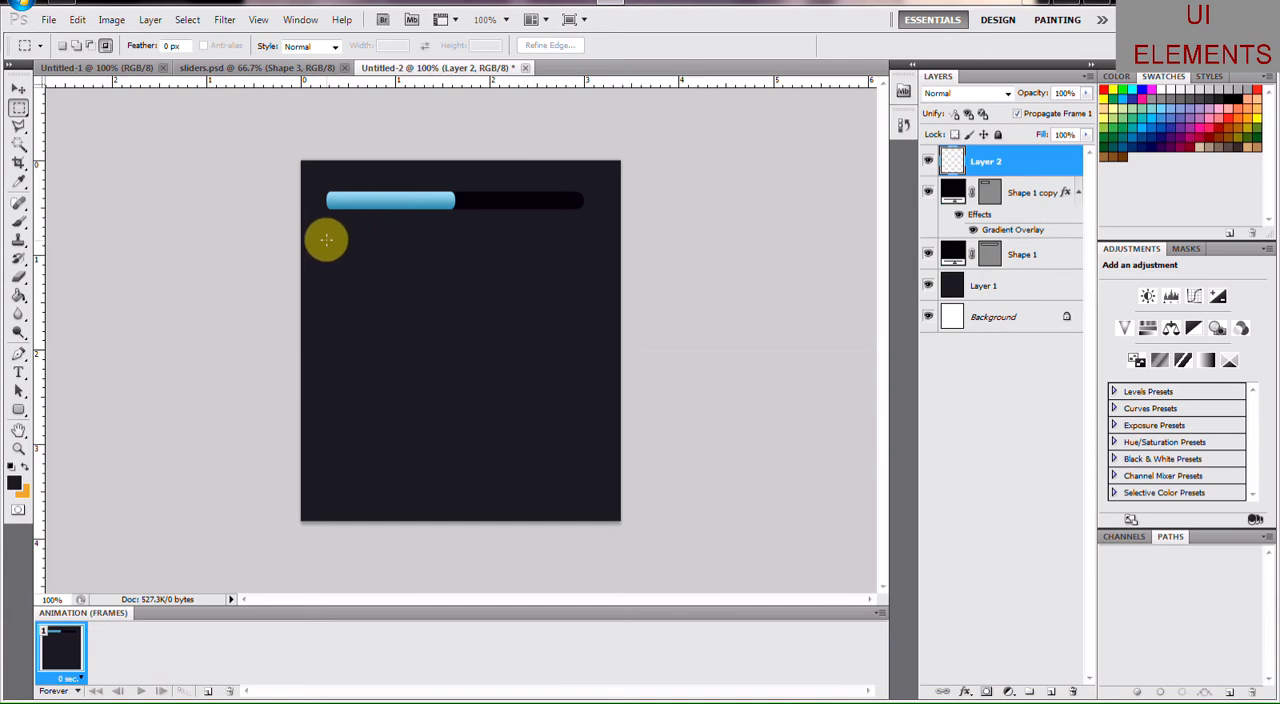
pyautogui.moveTo(326, 240); pyautogui.dragTo(573, 244)
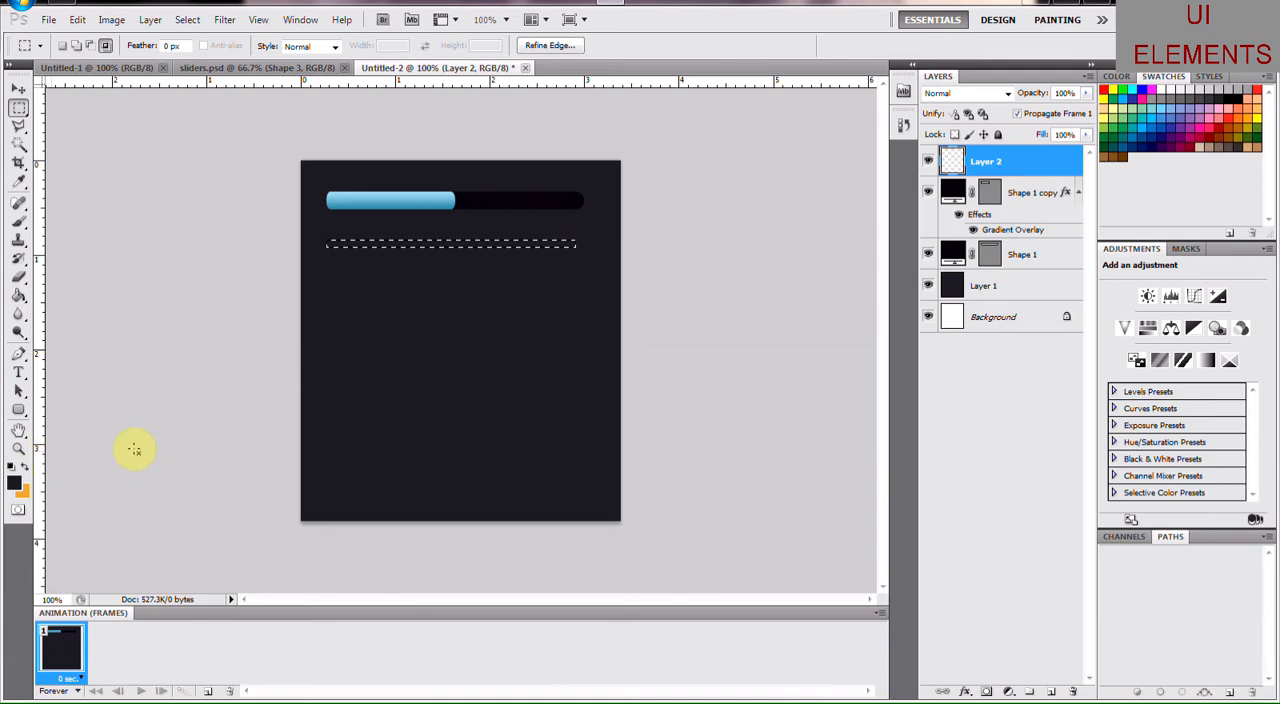
pyautogui.moveTo(294, 489)
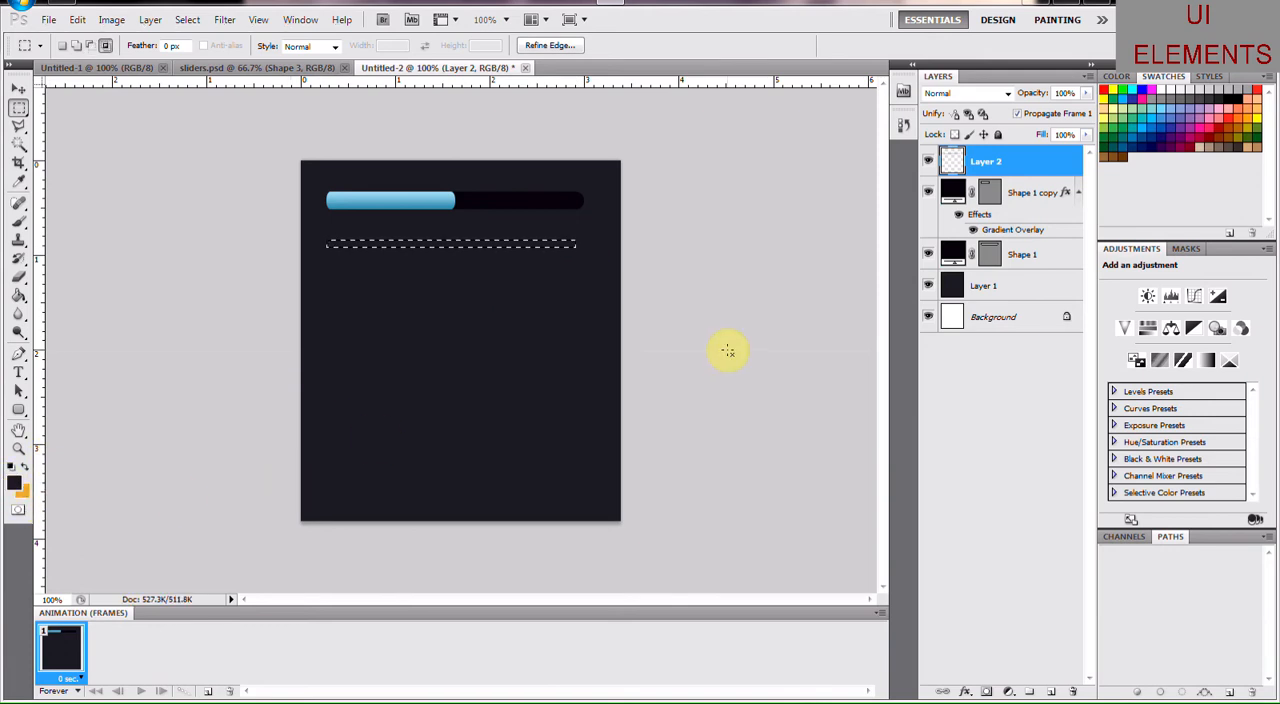
pyautogui.moveTo(88, 463)
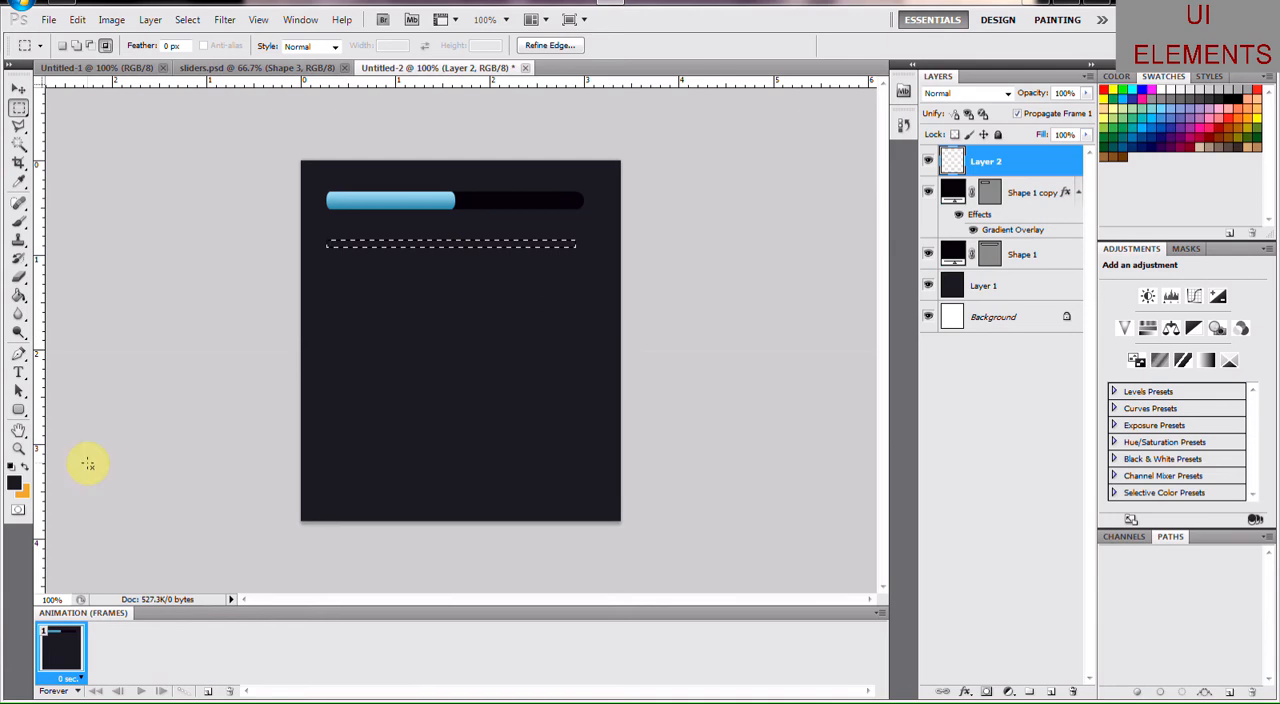
pyautogui.click(14, 483)
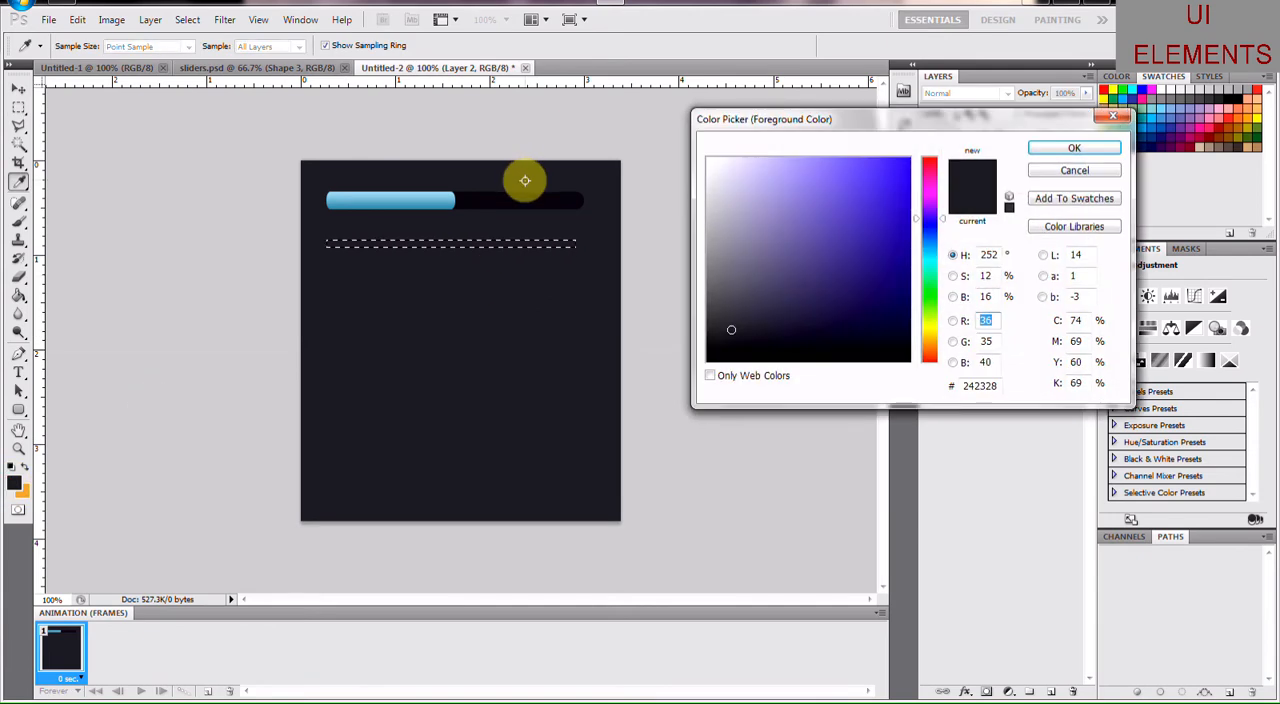
pyautogui.click(1073, 147)
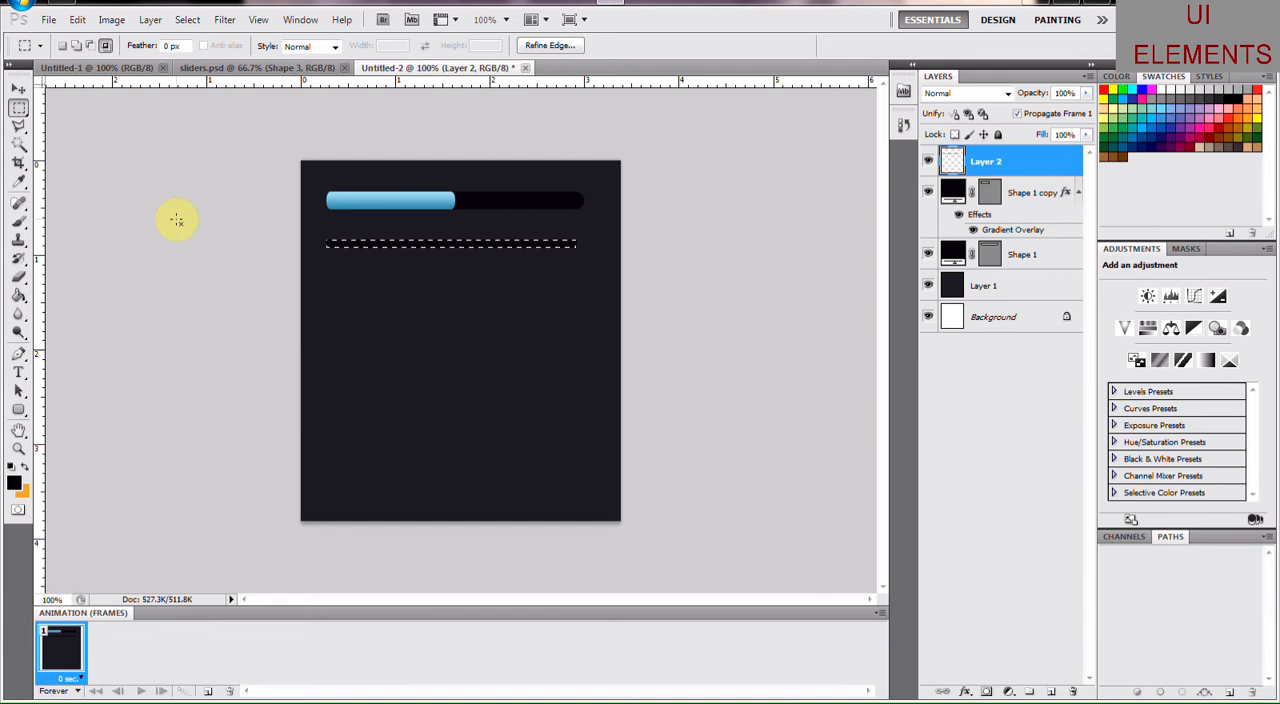
pyautogui.moveTo(202, 221)
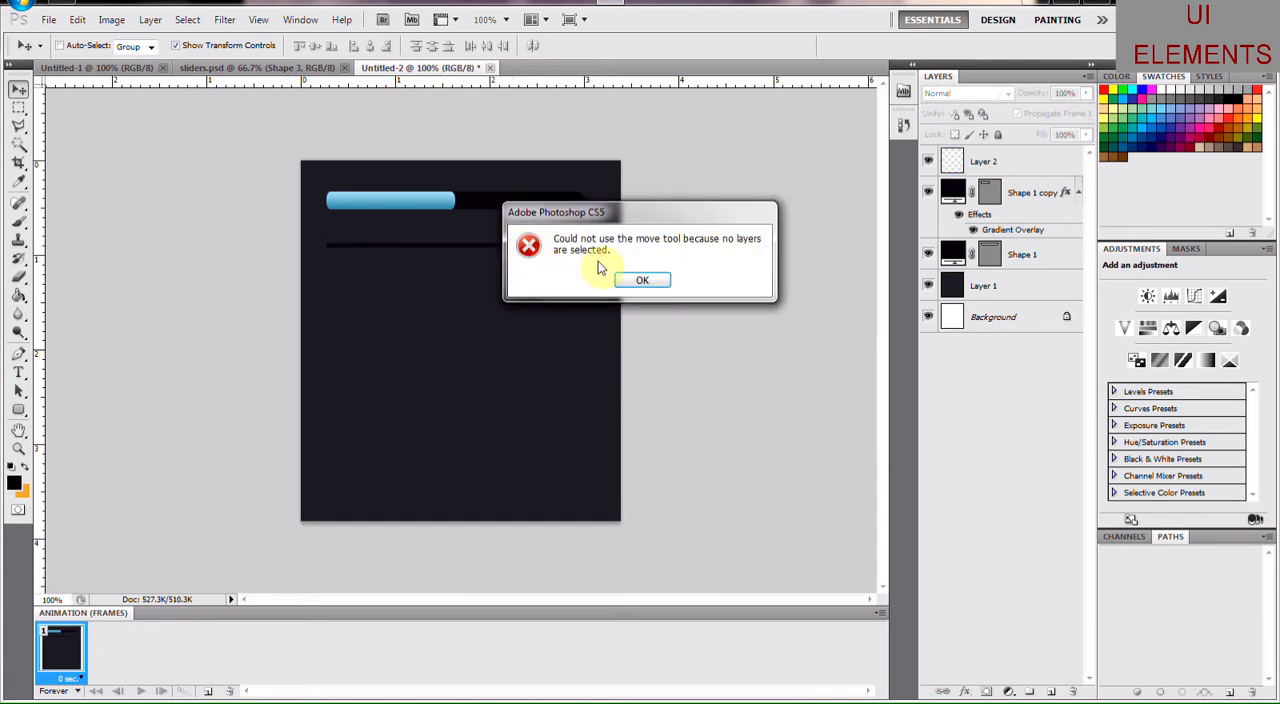
# Step: Dismiss the Move tool warning and Alt-drag to duplicate the thin dark line
pyautogui.click(642, 279)
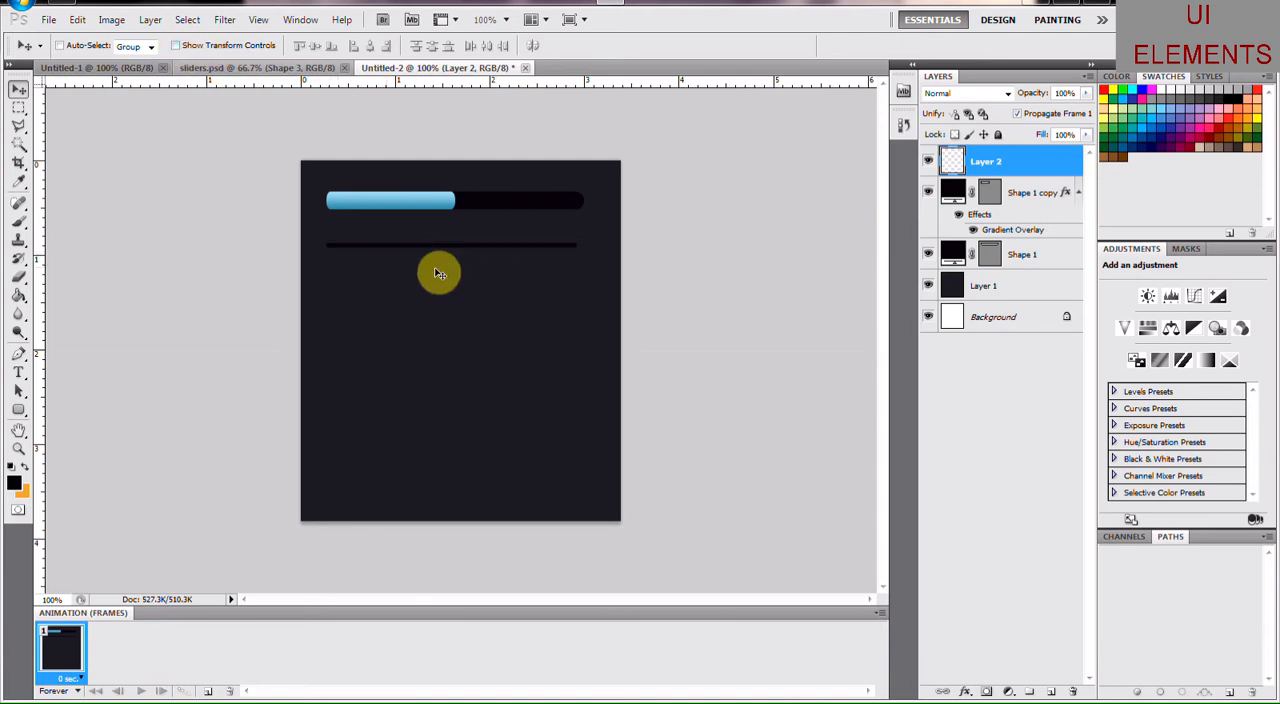
pyautogui.moveTo(438, 273); pyautogui.dragTo(444, 249)
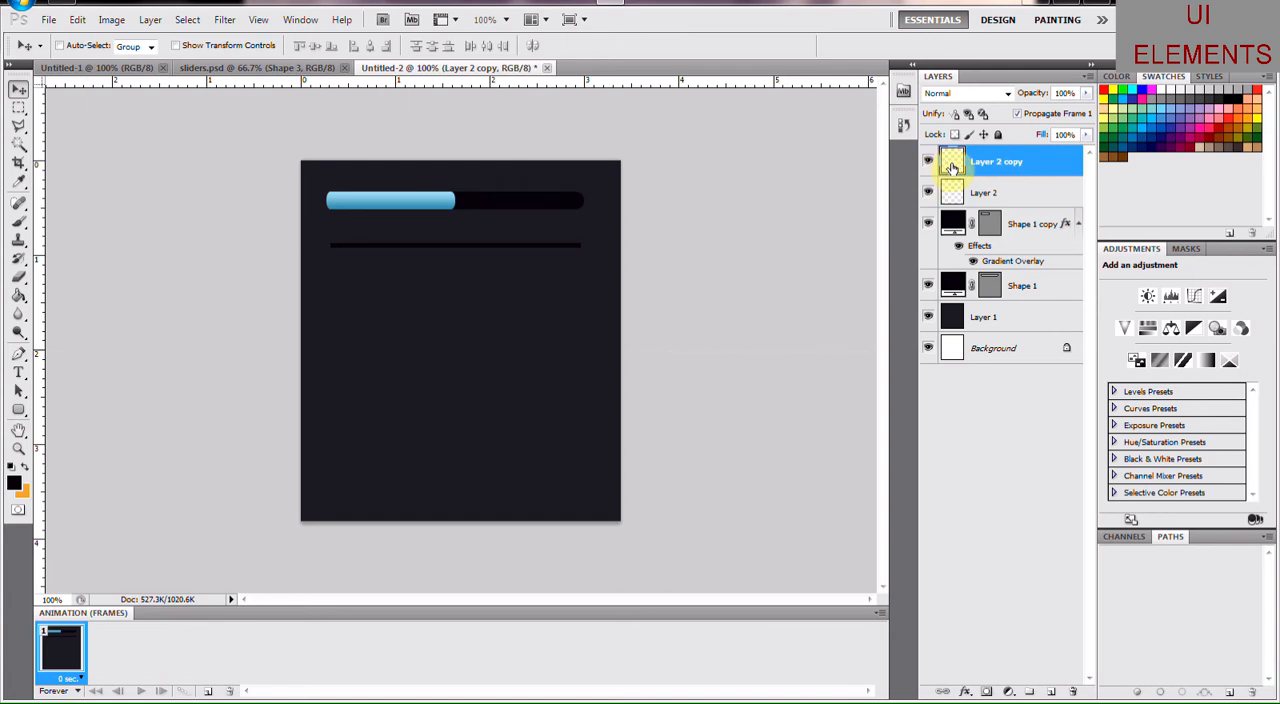
# Step: Fill the copied line with saturated blue and shorten it from its right end
pyautogui.click(952, 161)
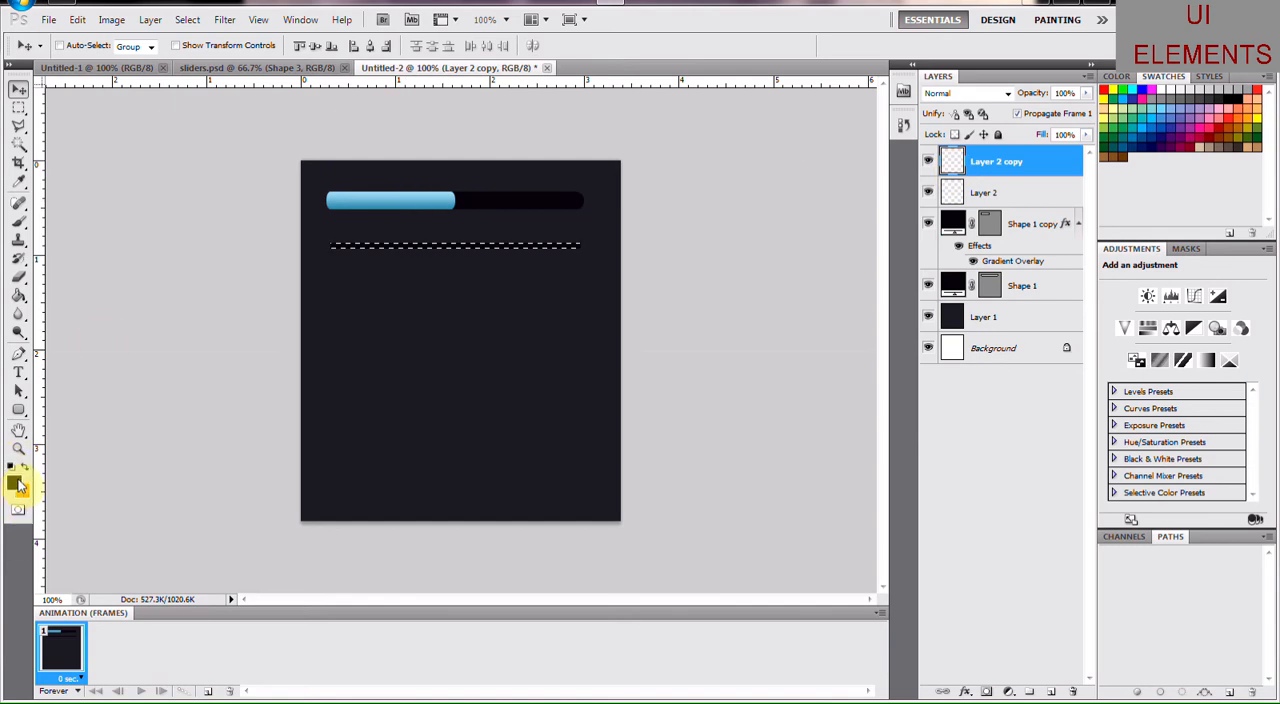
pyautogui.click(13, 483)
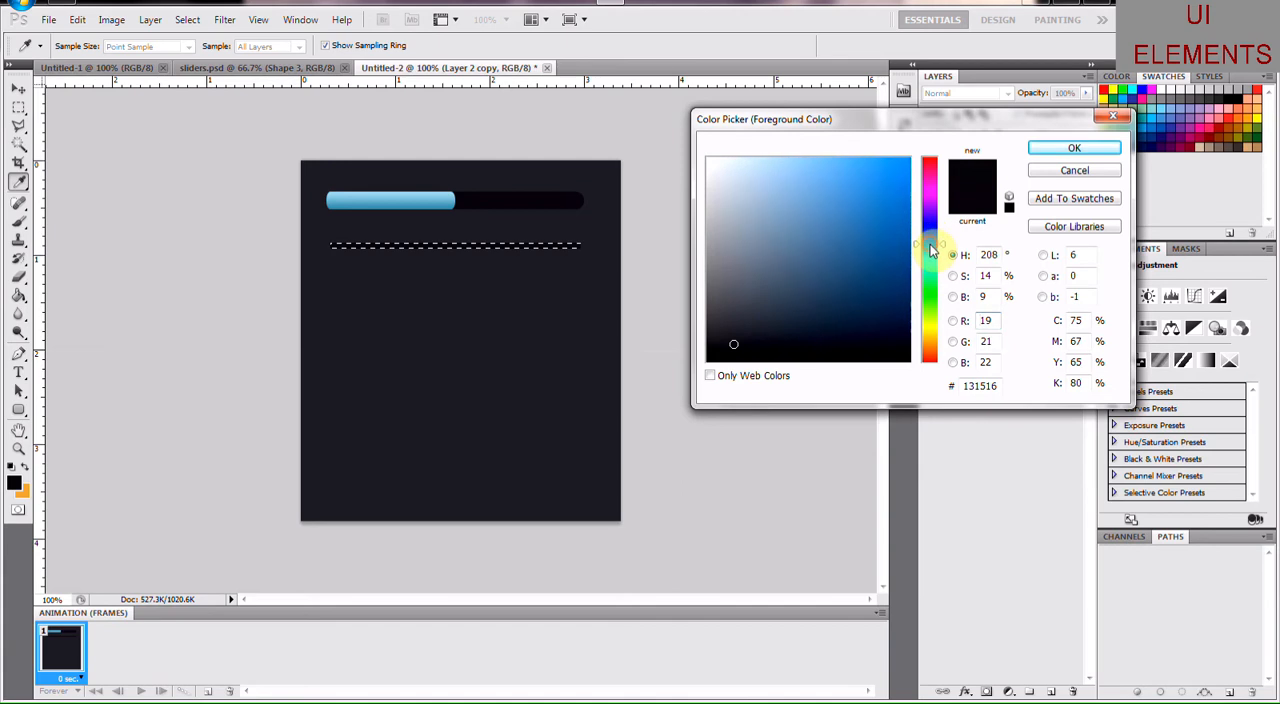
pyautogui.click(875, 243)
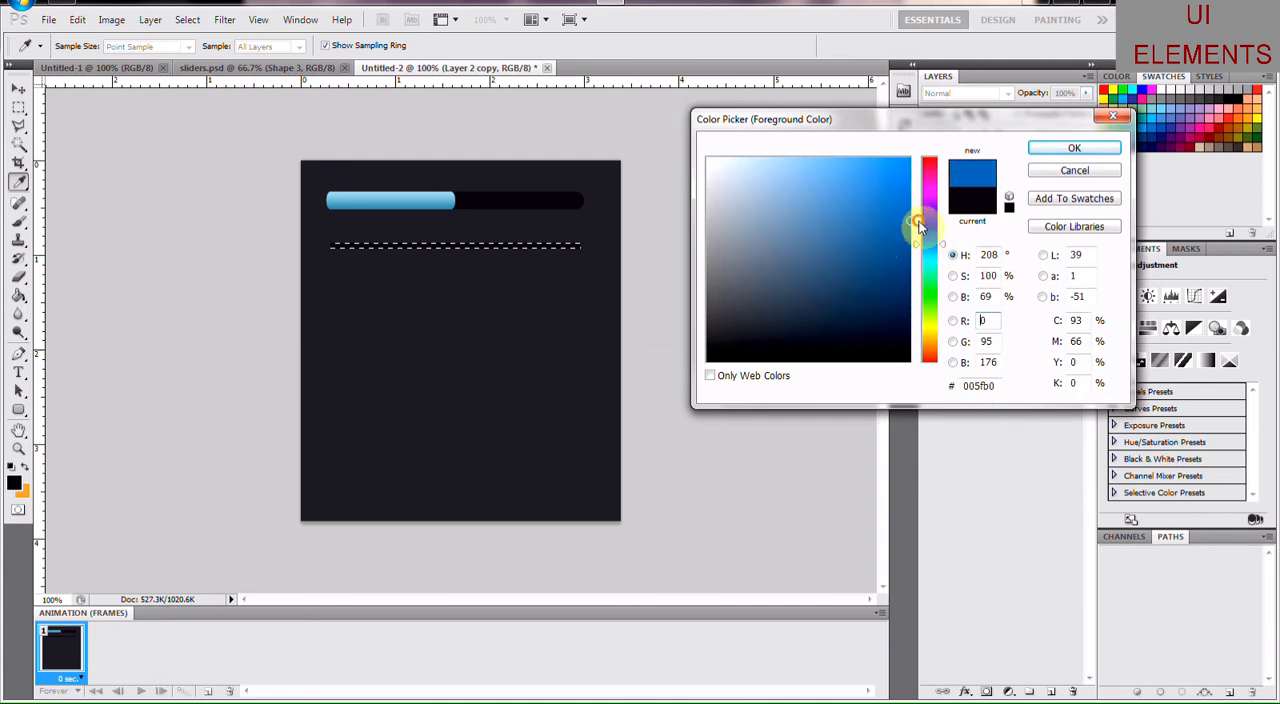
pyautogui.click(1073, 147)
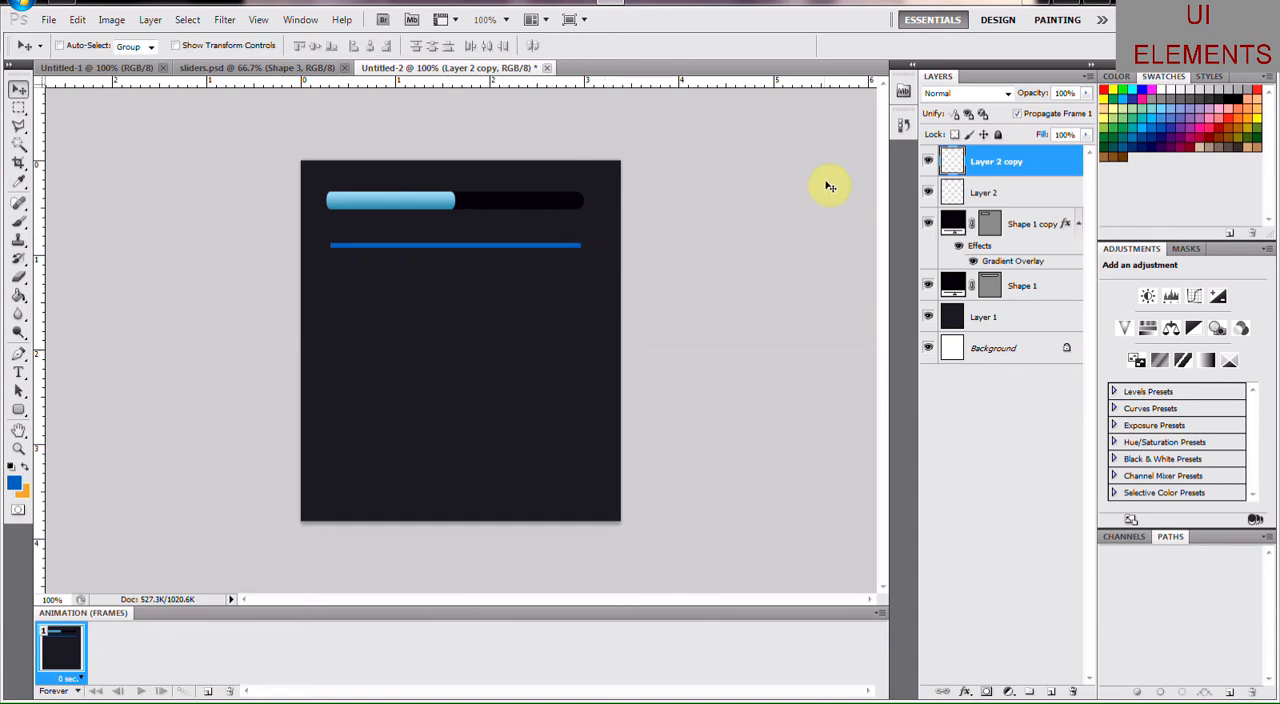
pyautogui.click(176, 45)
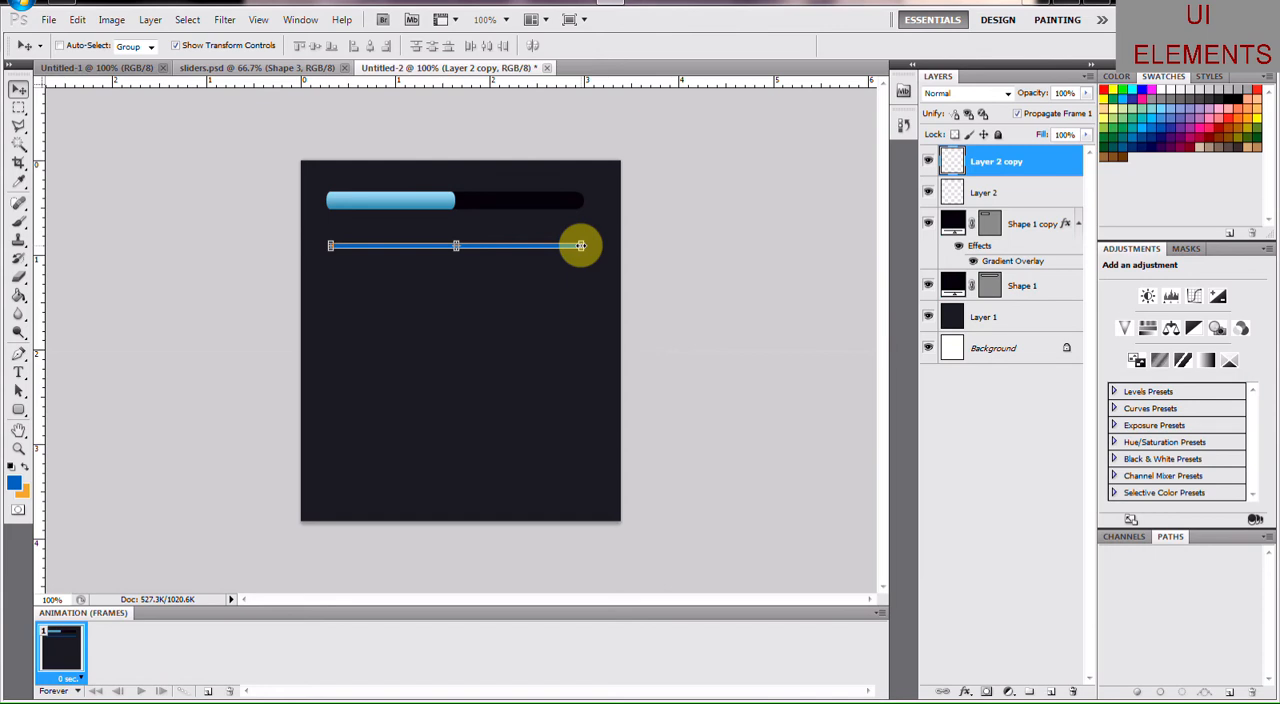
pyautogui.moveTo(580, 245); pyautogui.dragTo(500, 245)
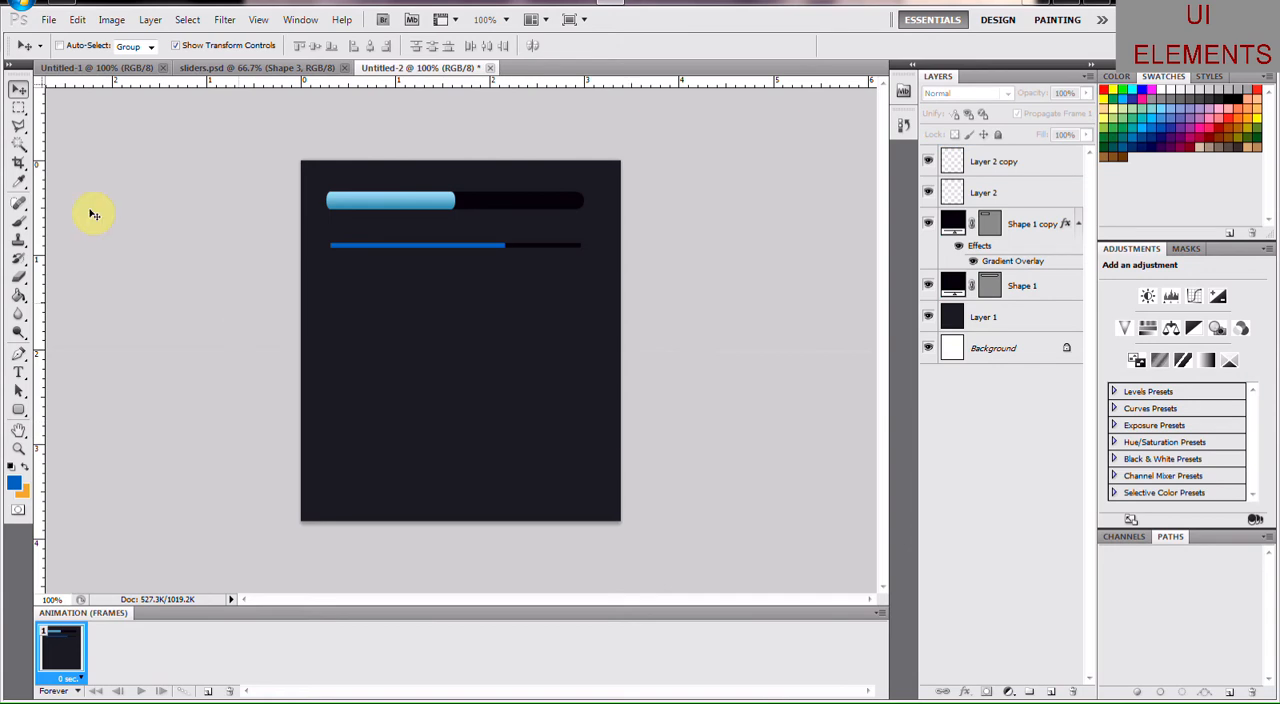
pyautogui.moveTo(35, 263)
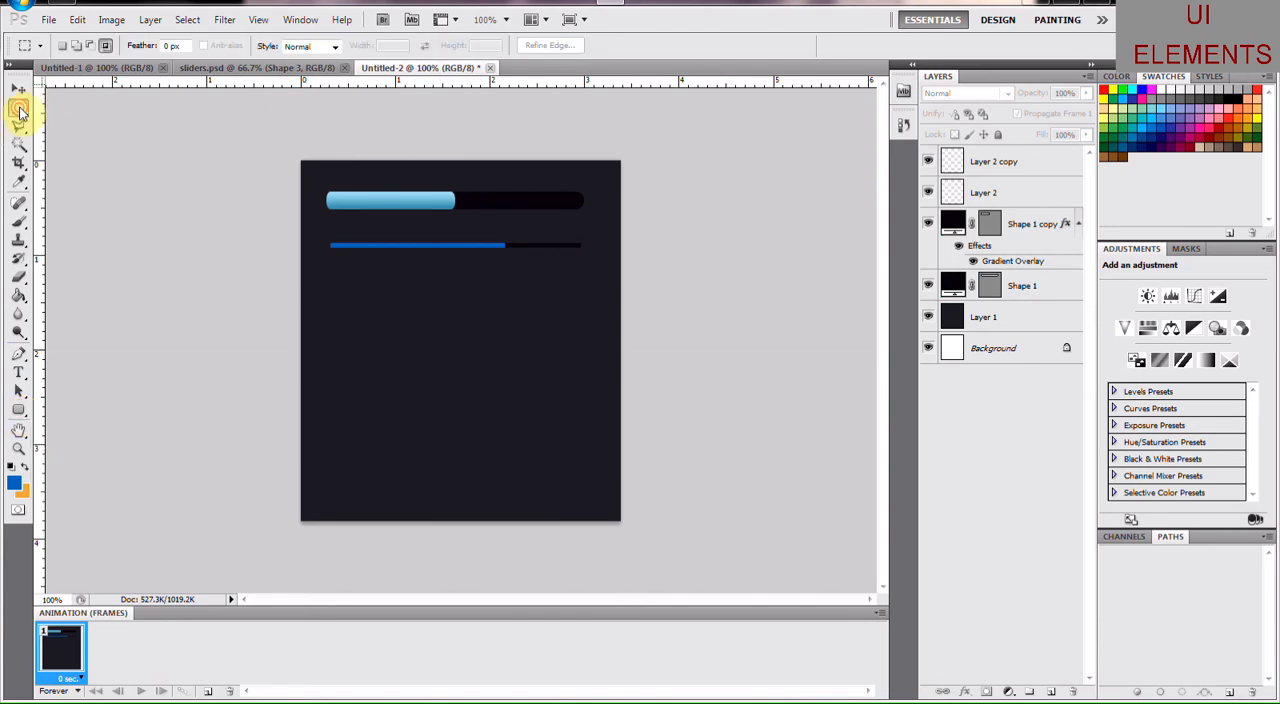
# Step: Pick the Elliptical Marquee tool and begin renaming Layer 2 to 'bg black'
pyautogui.click(19, 107)
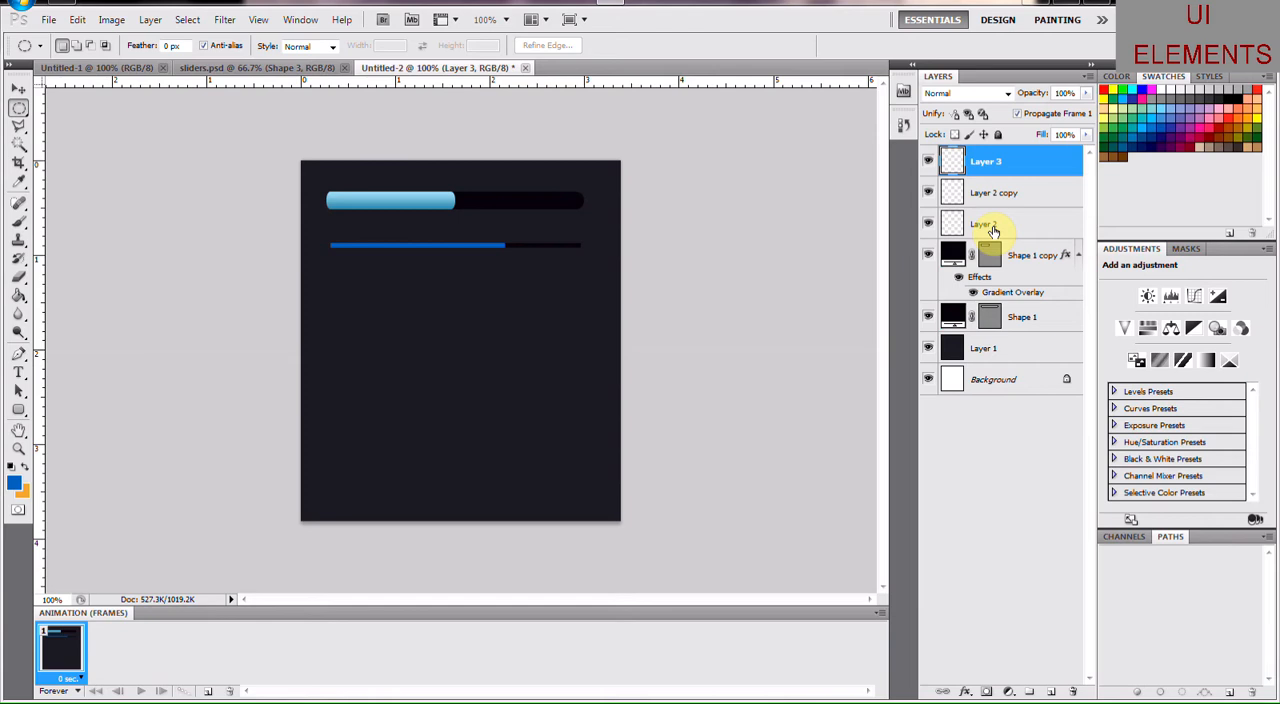
pyautogui.doubleClick(985, 223)
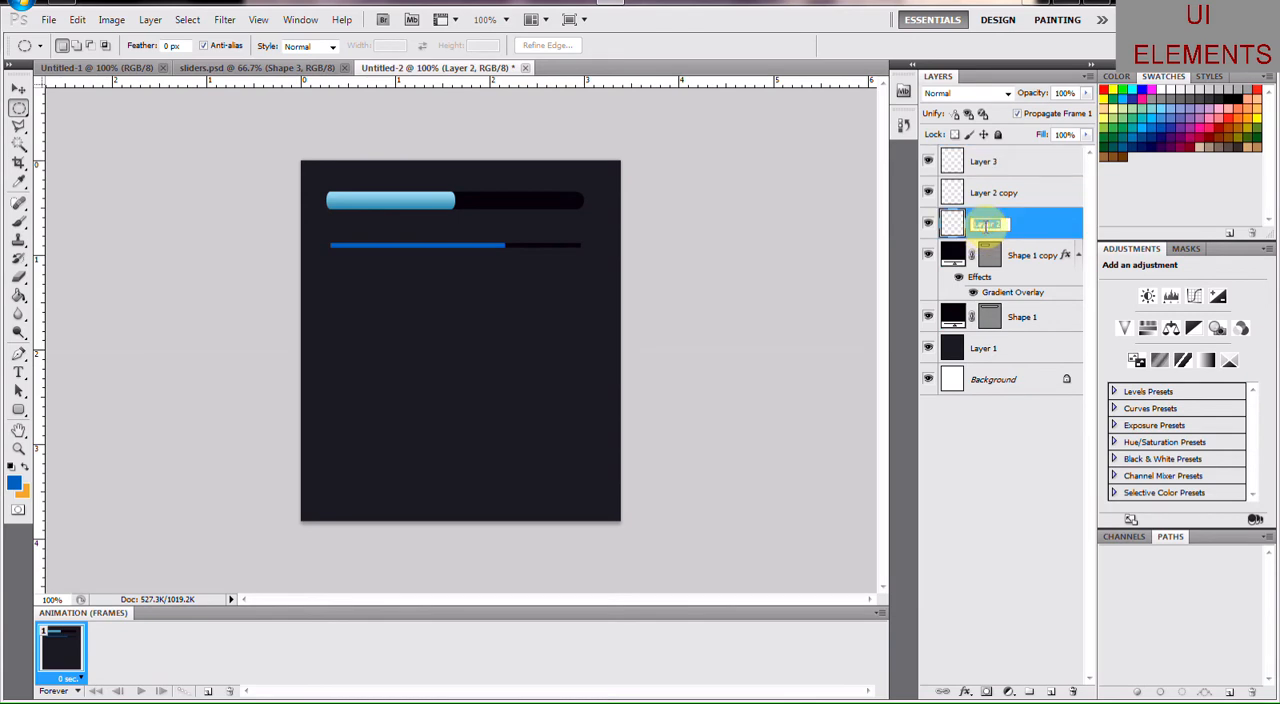
pyautogui.write('bg black')
pyautogui.click(1024, 161)
pyautogui.write('header')
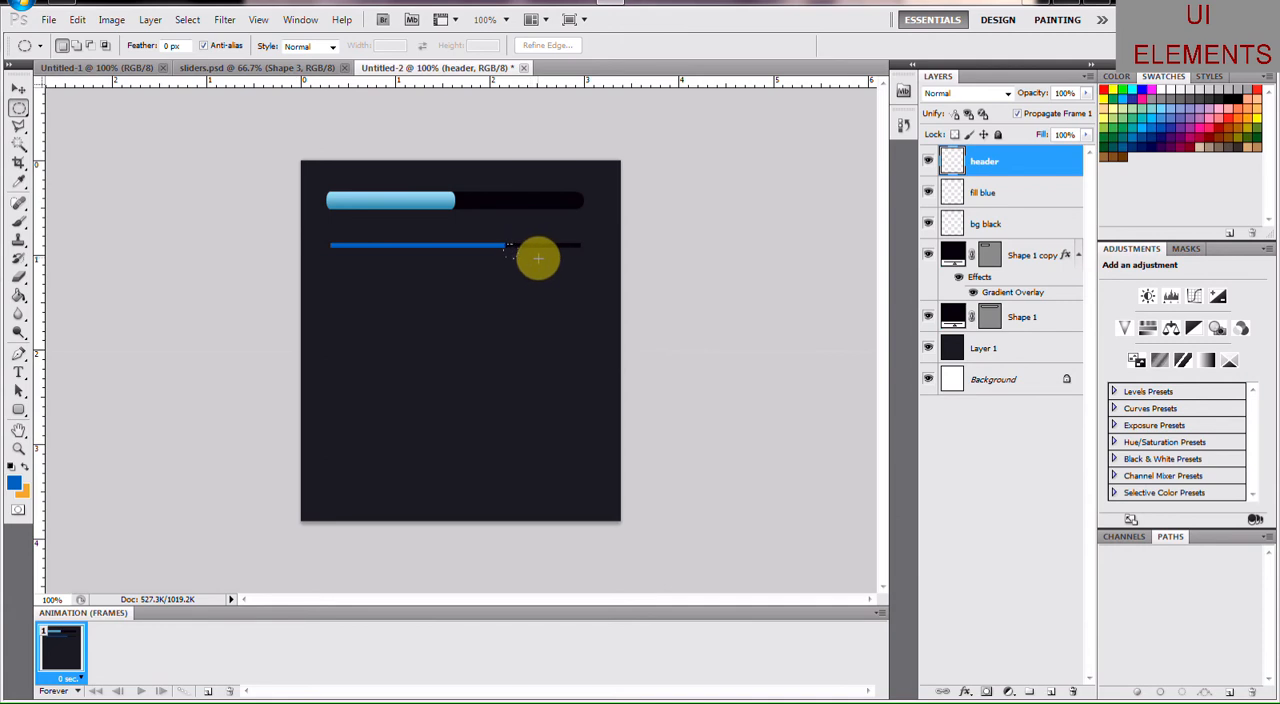
# Step: Select a small circle at the blue fill's end and fill it white as the knob
pyautogui.moveTo(538, 259); pyautogui.dragTo(518, 251)
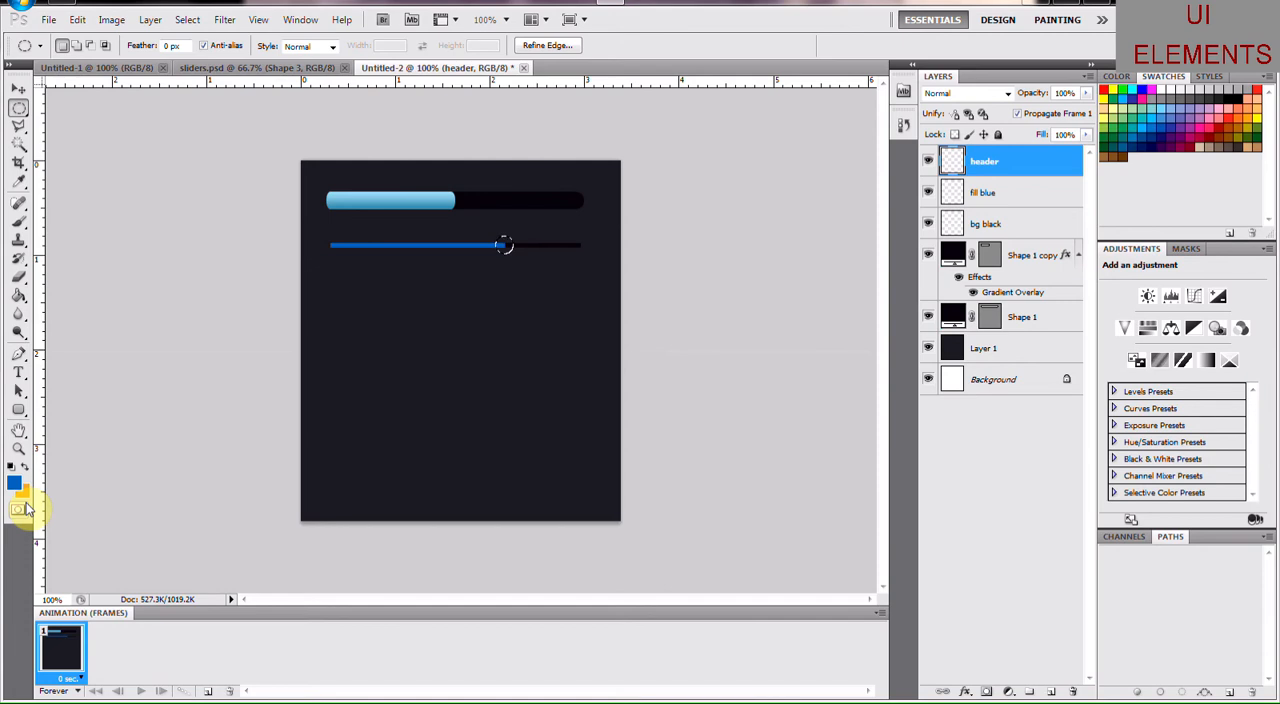
pyautogui.click(14, 484)
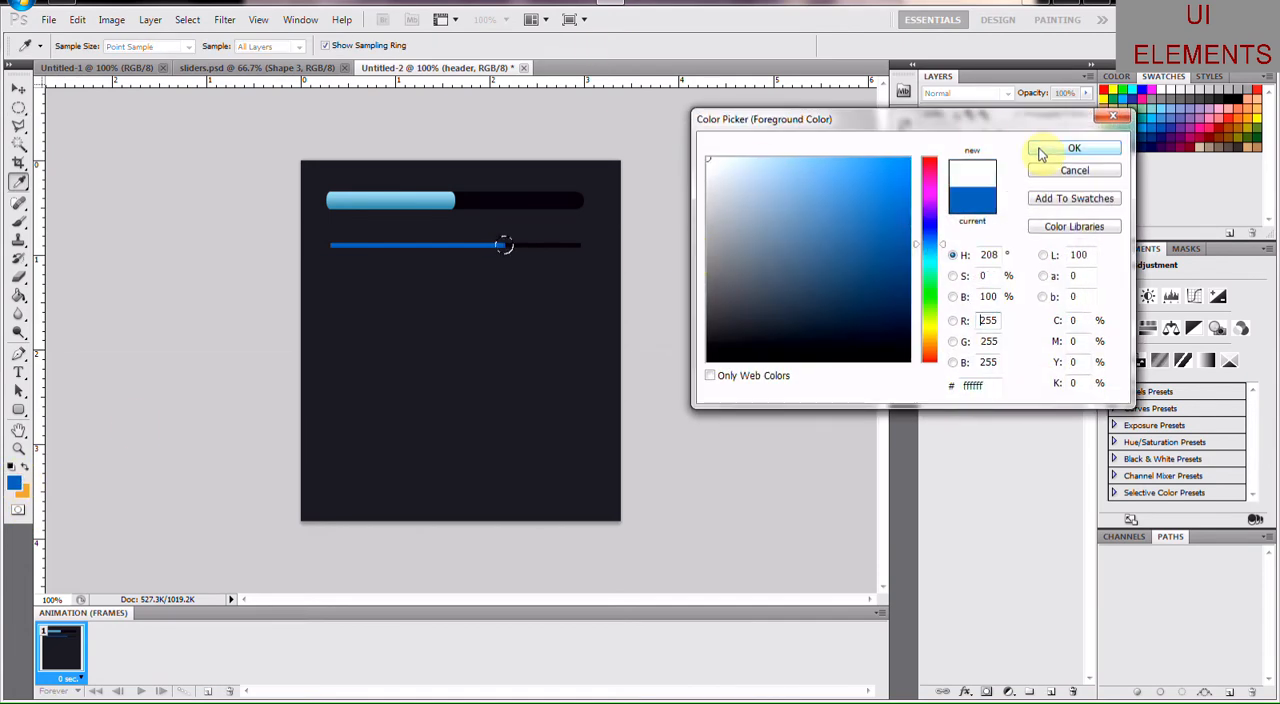
pyautogui.click(1074, 147)
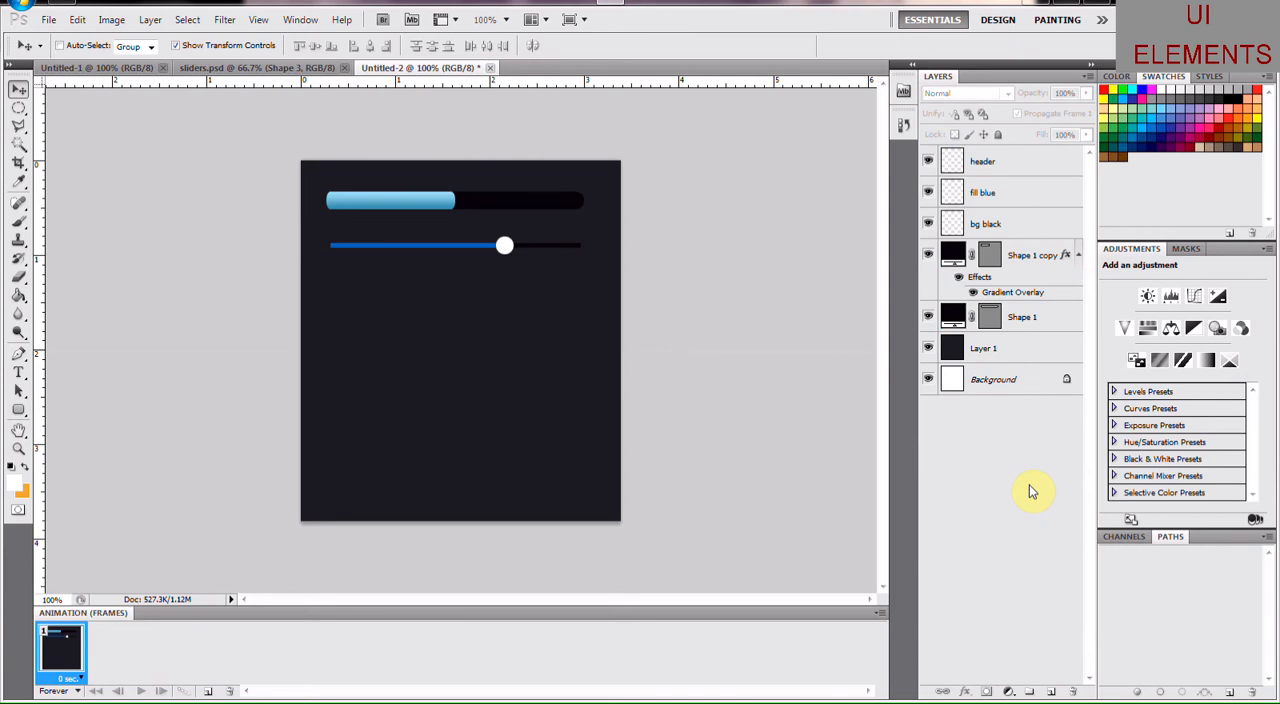
pyautogui.moveTo(1067, 176)
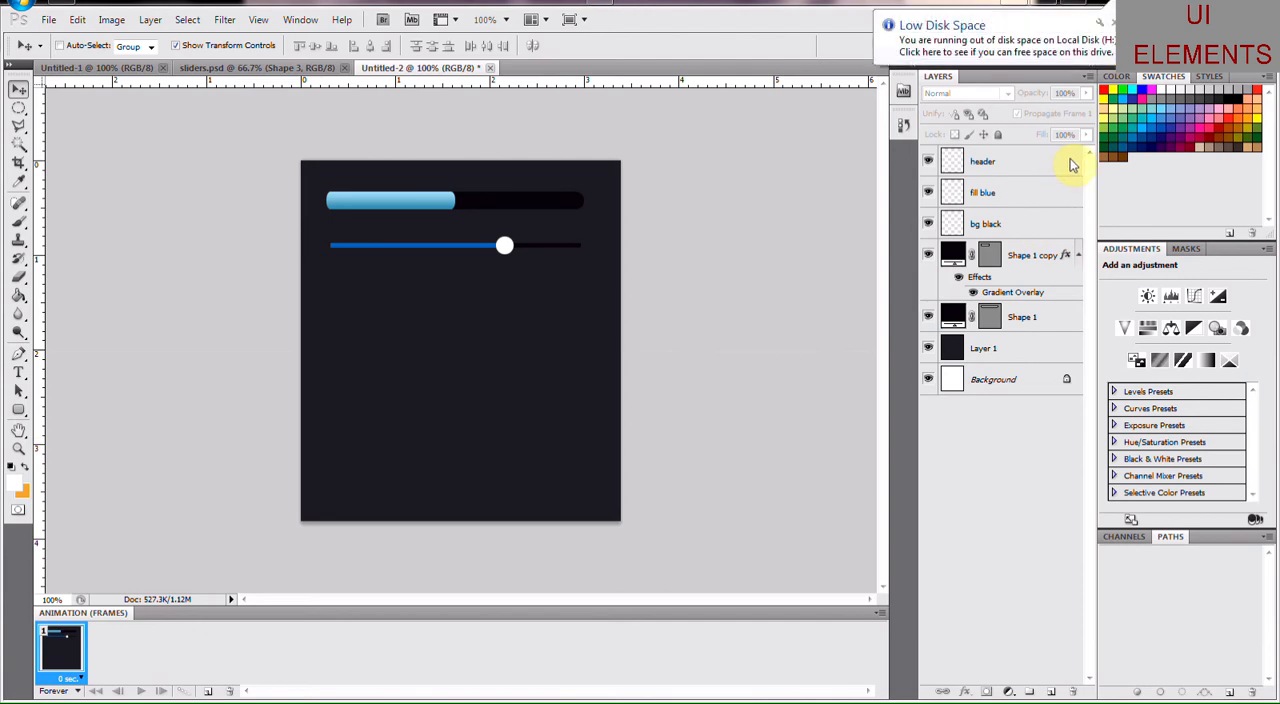
# Step: Give the header layer a Normal-mode drop shadow at 87% opacity and 90° angle
pyautogui.doubleClick(982, 161)
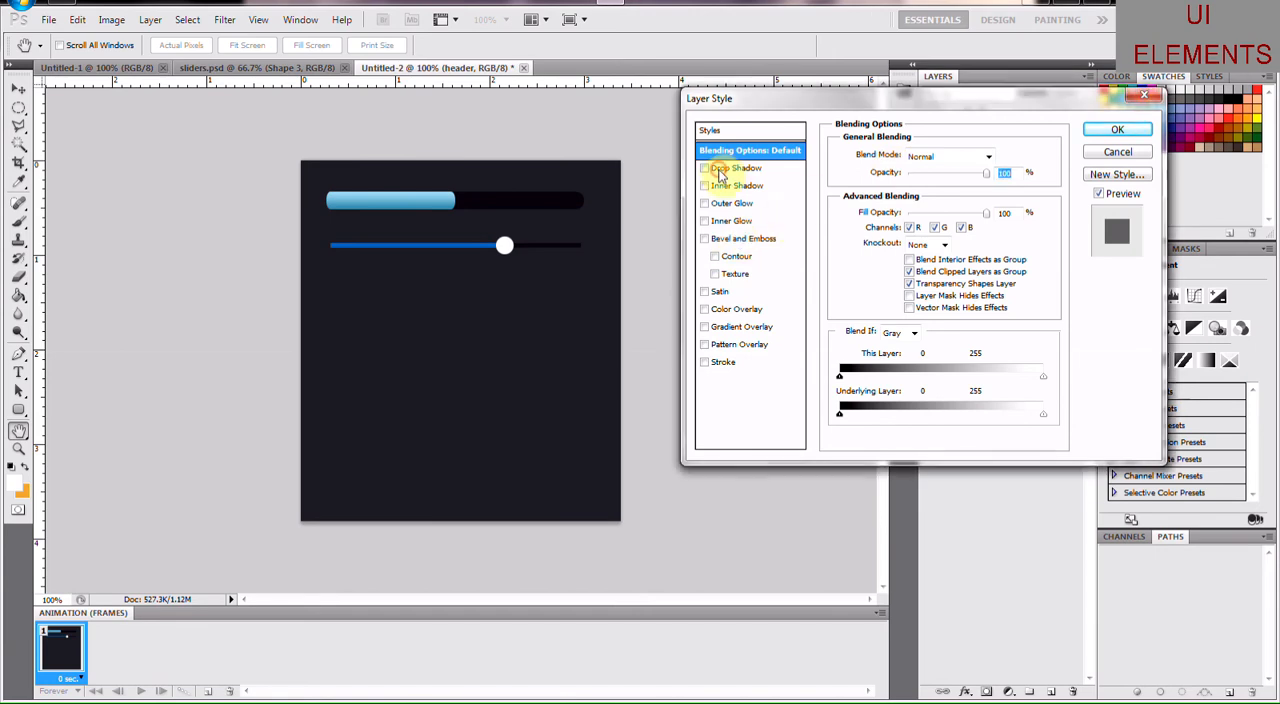
pyautogui.click(736, 167)
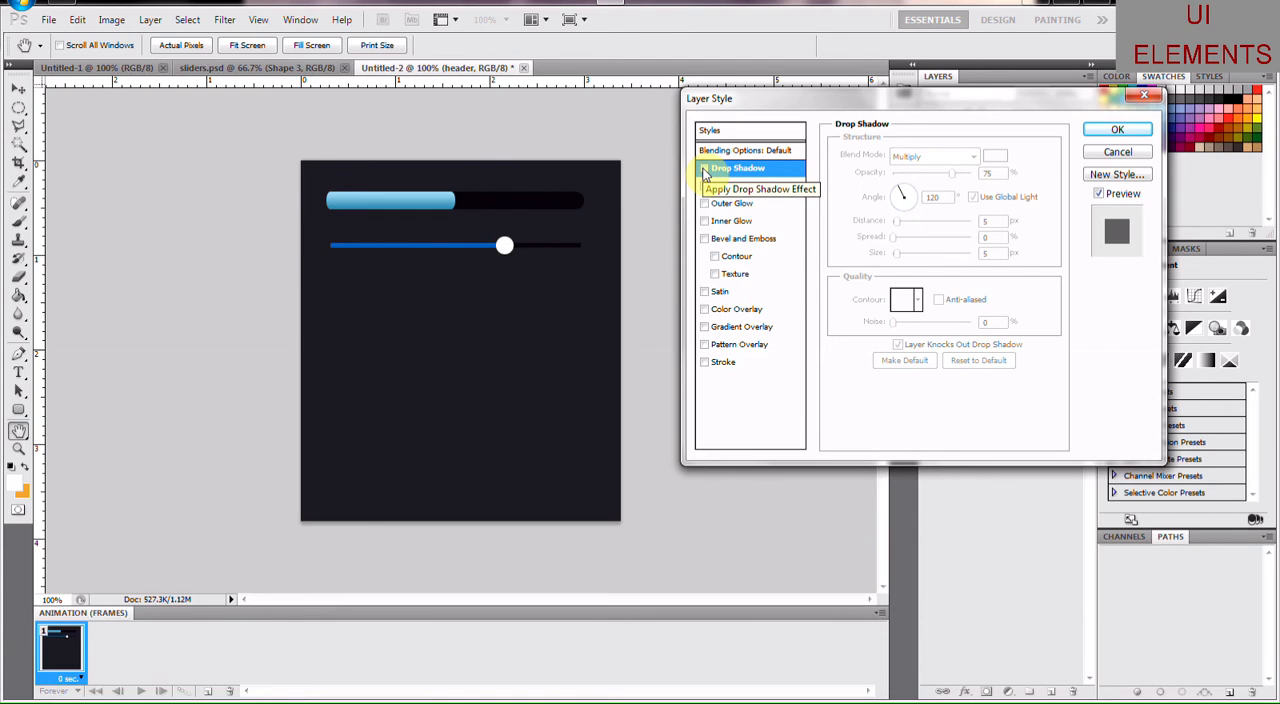
pyautogui.click(705, 167)
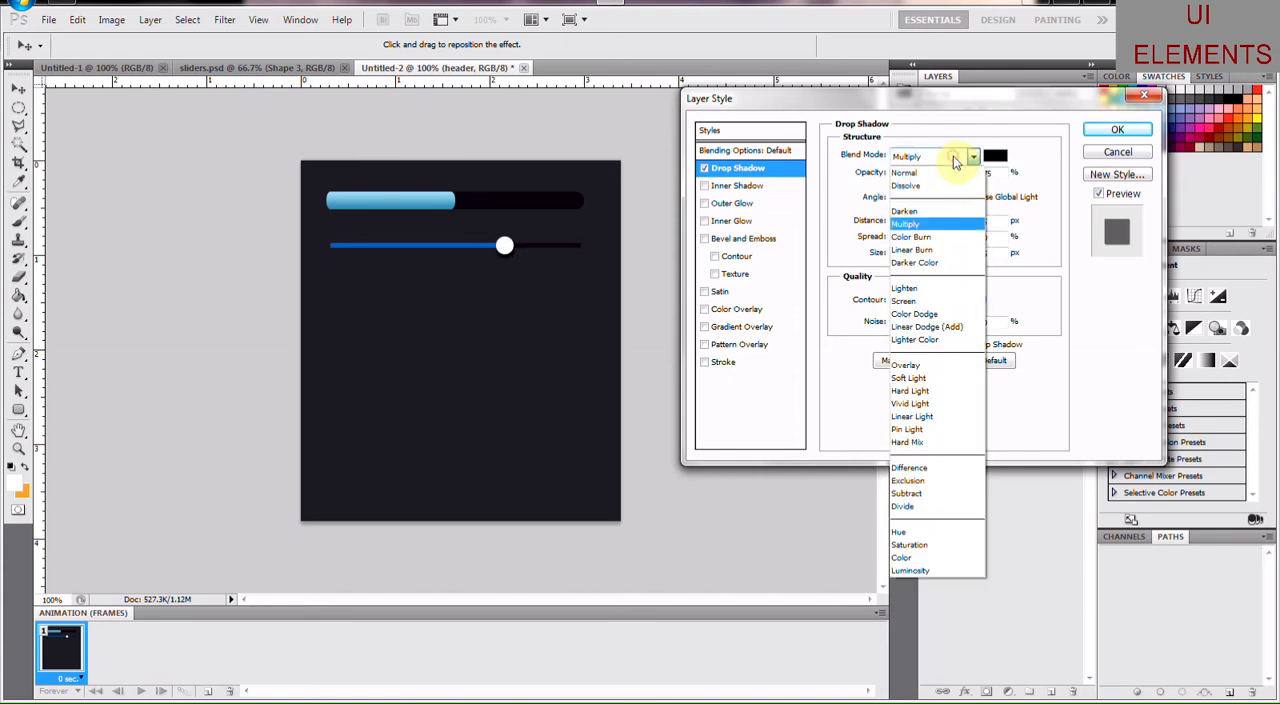
pyautogui.click(905, 172)
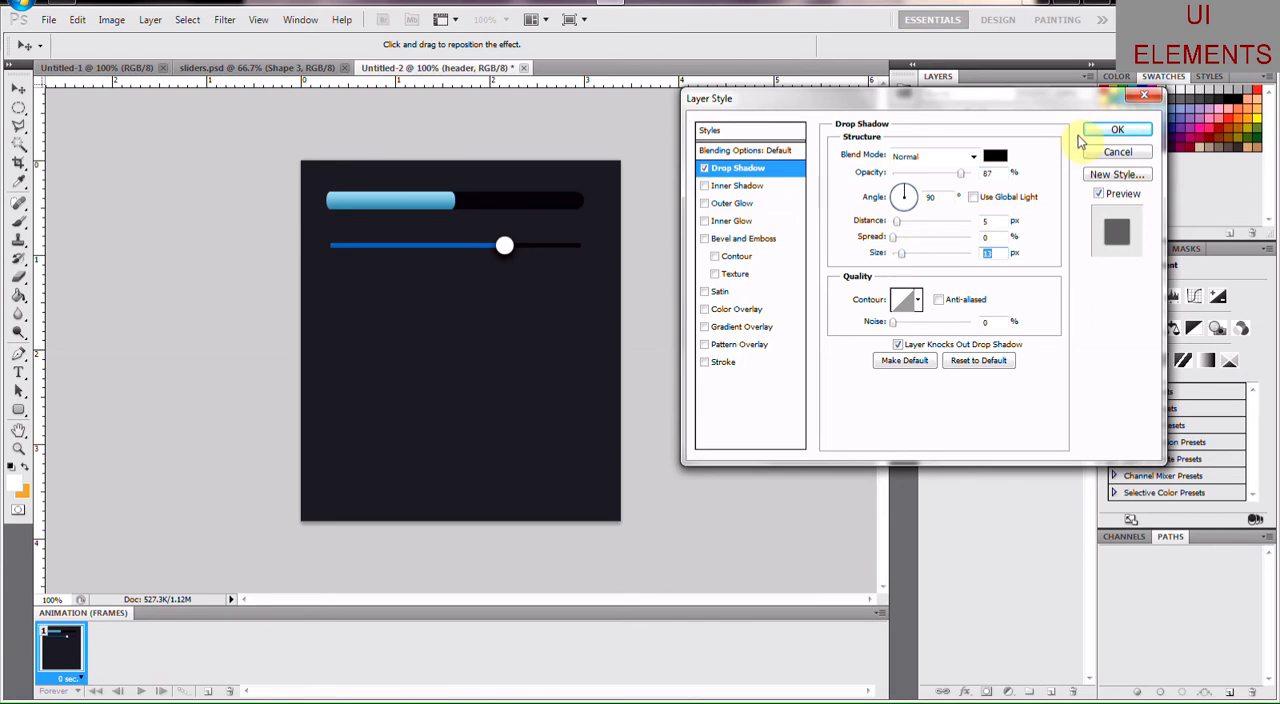
pyautogui.click(1117, 129)
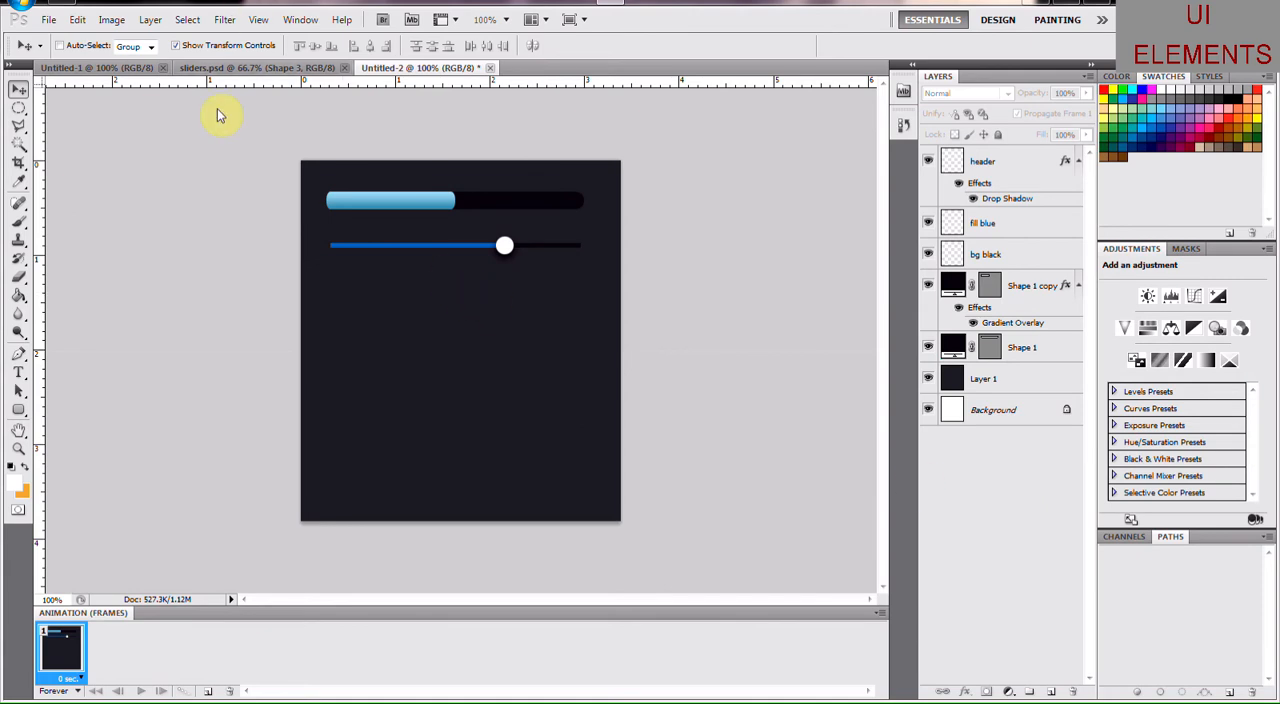
pyautogui.click(220, 67)
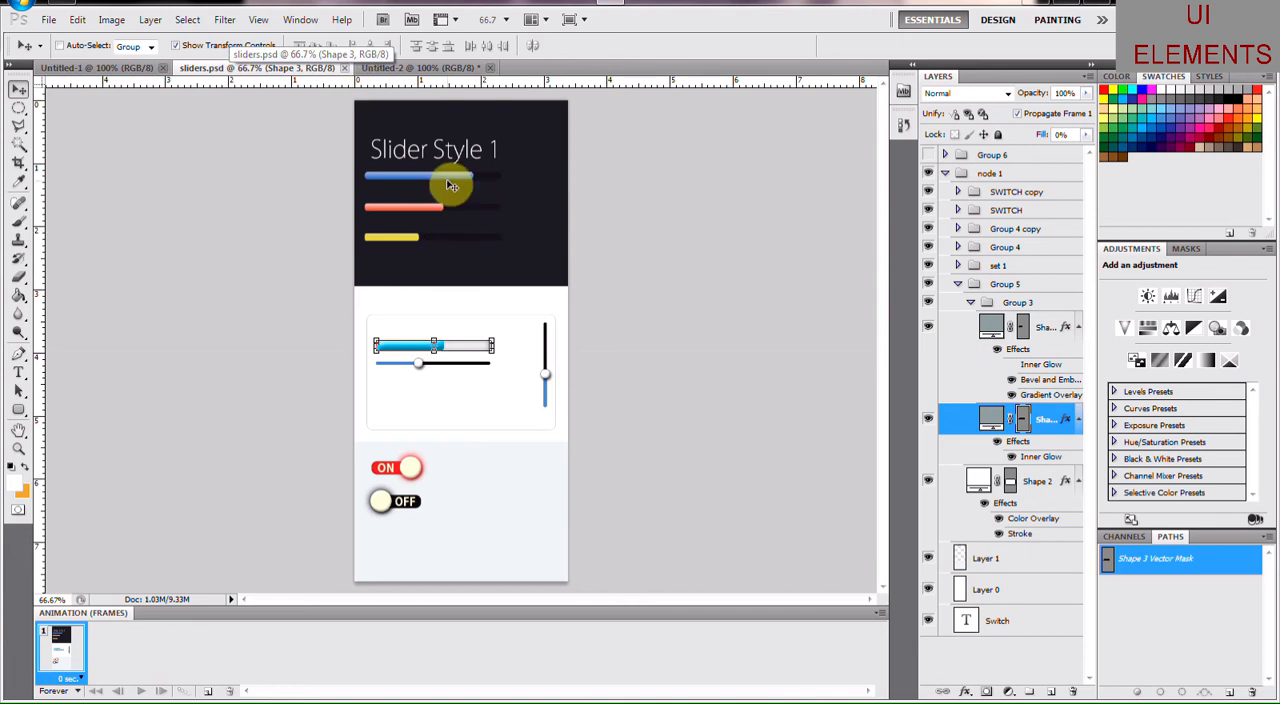
# Step: Compare against sliders.psd, then add a new empty Layer 2 in Untitled-2
pyautogui.moveTo(450, 185); pyautogui.dragTo(485, 178)
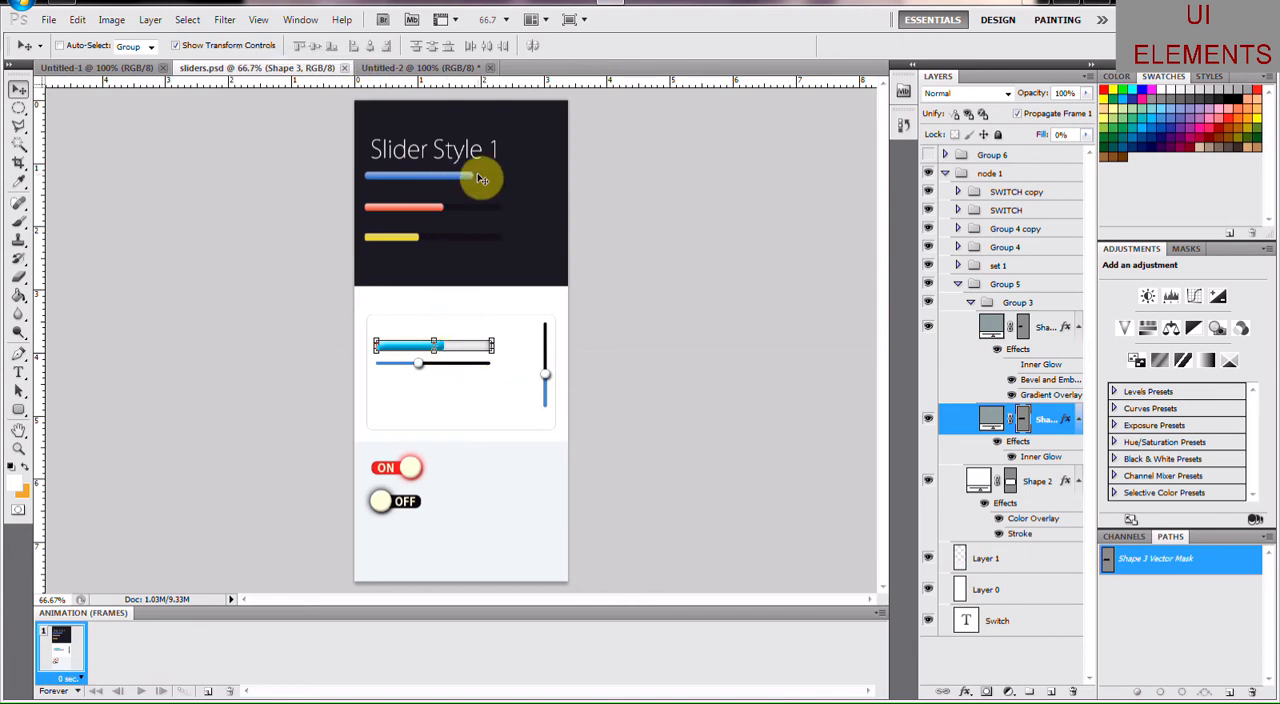
pyautogui.click(420, 67)
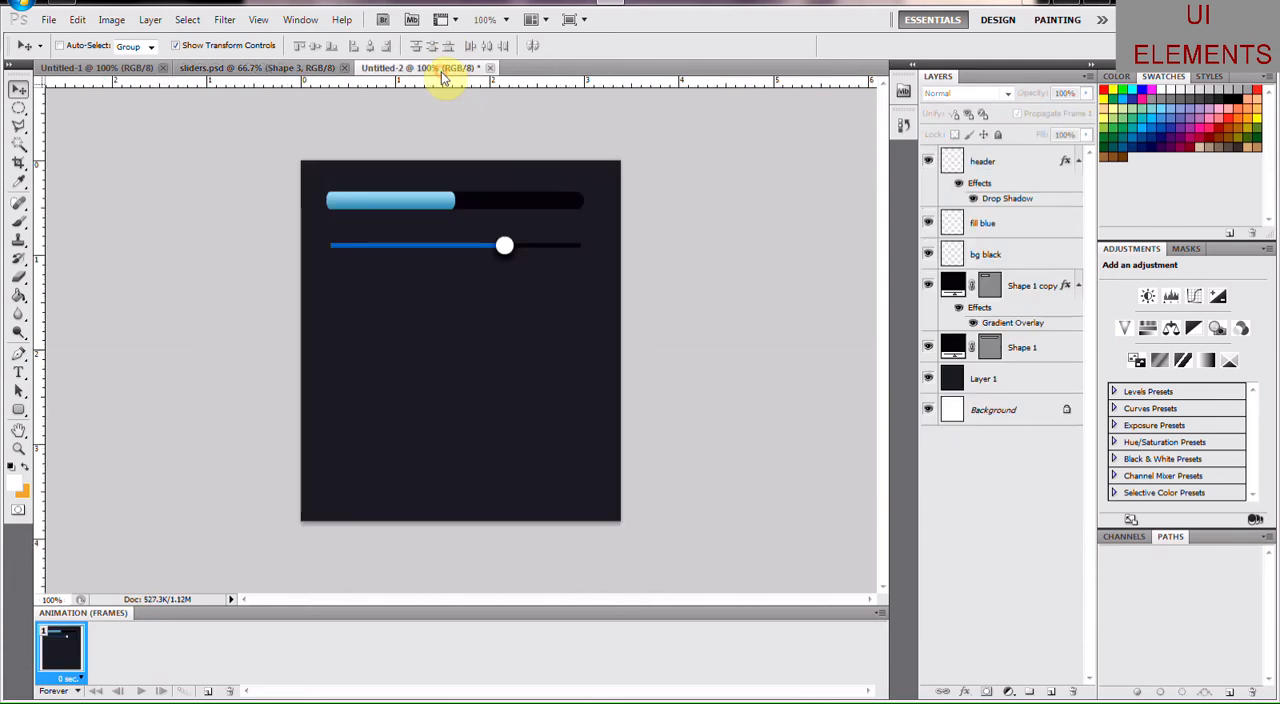
pyautogui.click(257, 67)
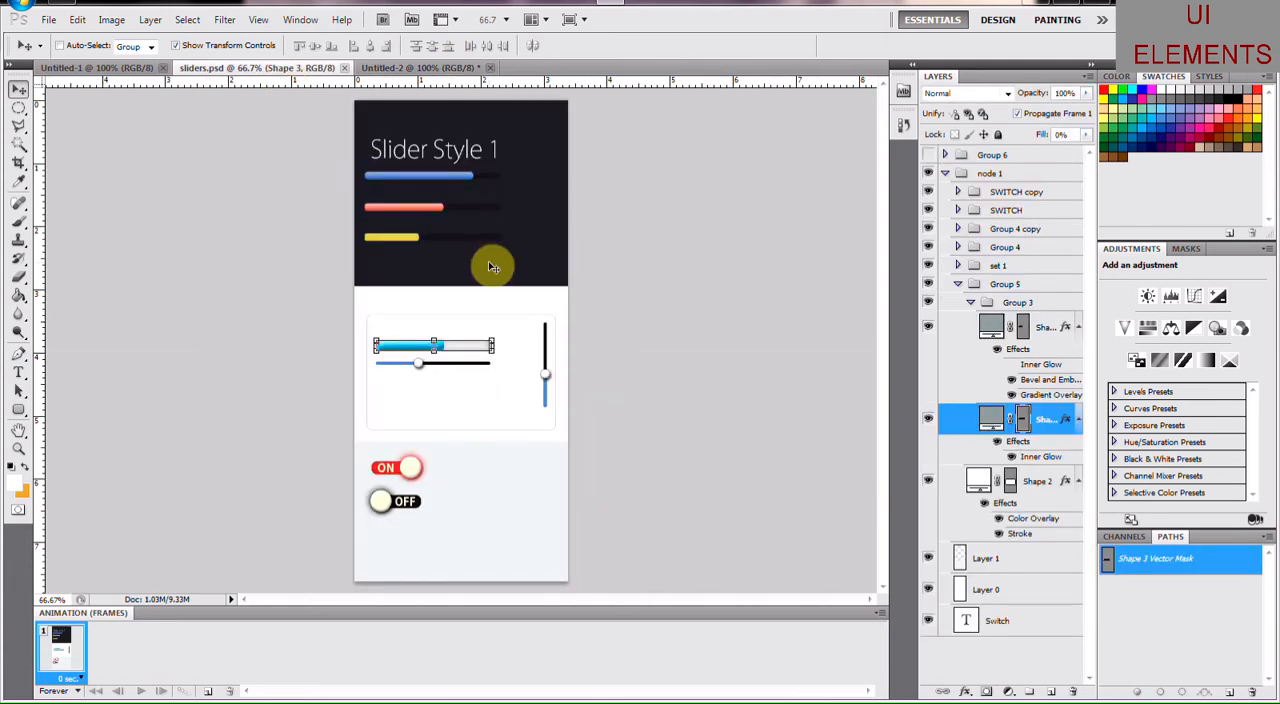
pyautogui.click(410, 67)
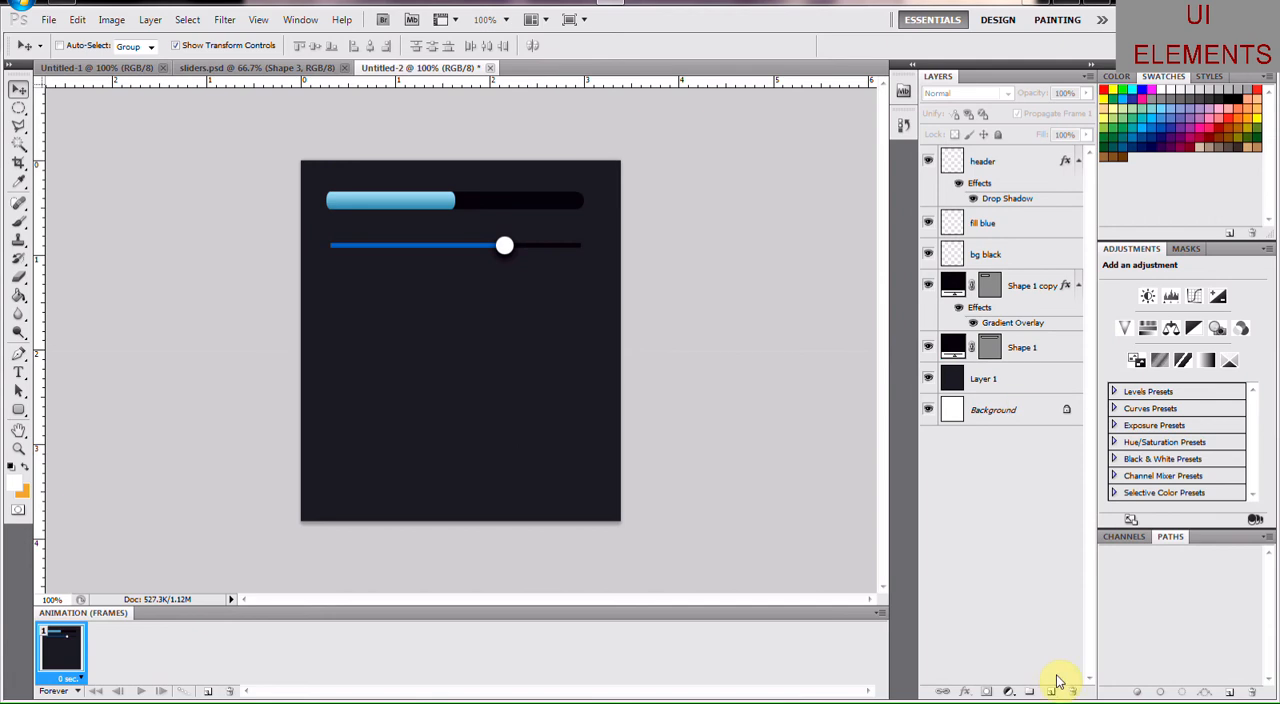
pyautogui.click(1050, 691)
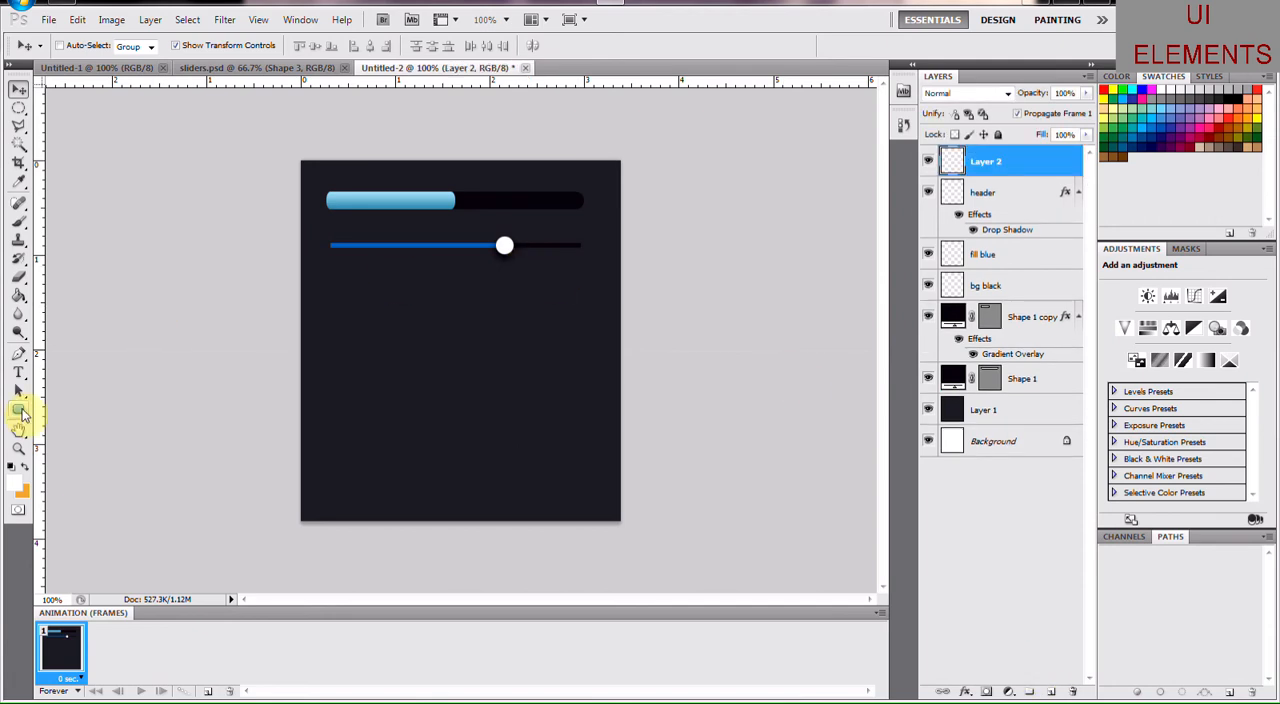
# Step: Draw a 10 px-radius rounded rectangle below the sliders
pyautogui.click(18, 413)
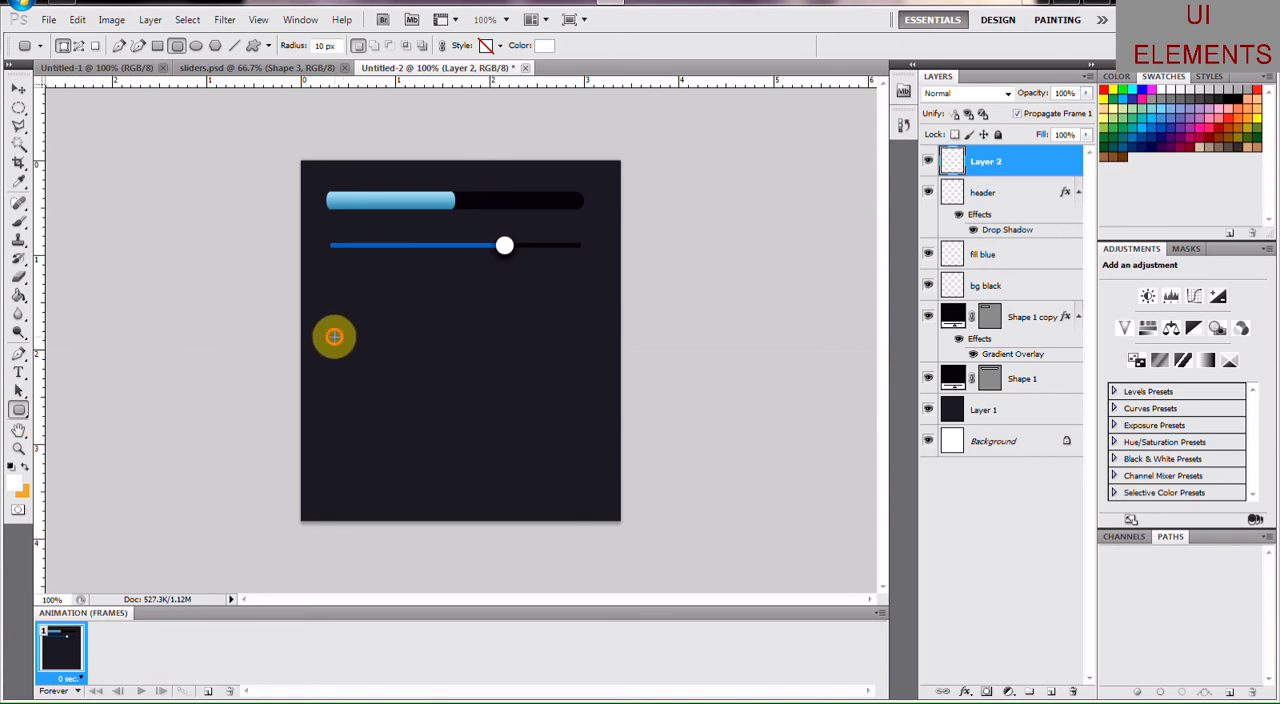
pyautogui.moveTo(334, 337); pyautogui.dragTo(420, 365)
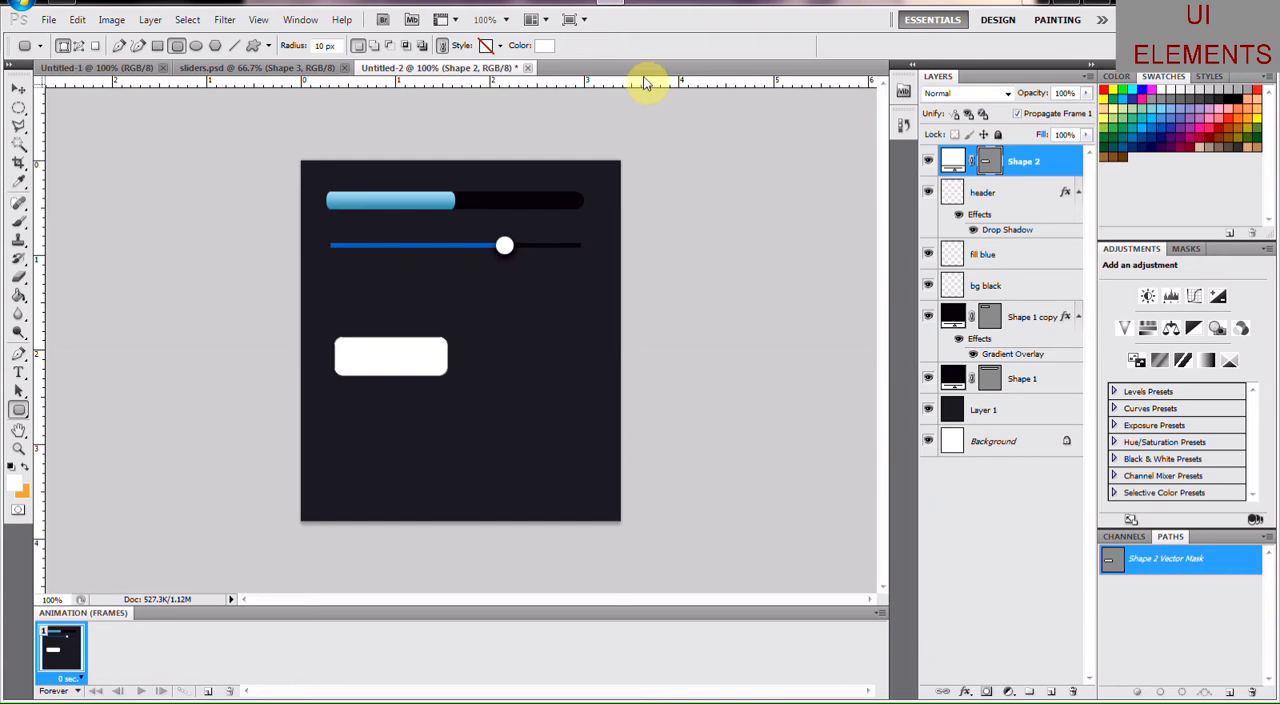
pyautogui.moveTo(567, 65)
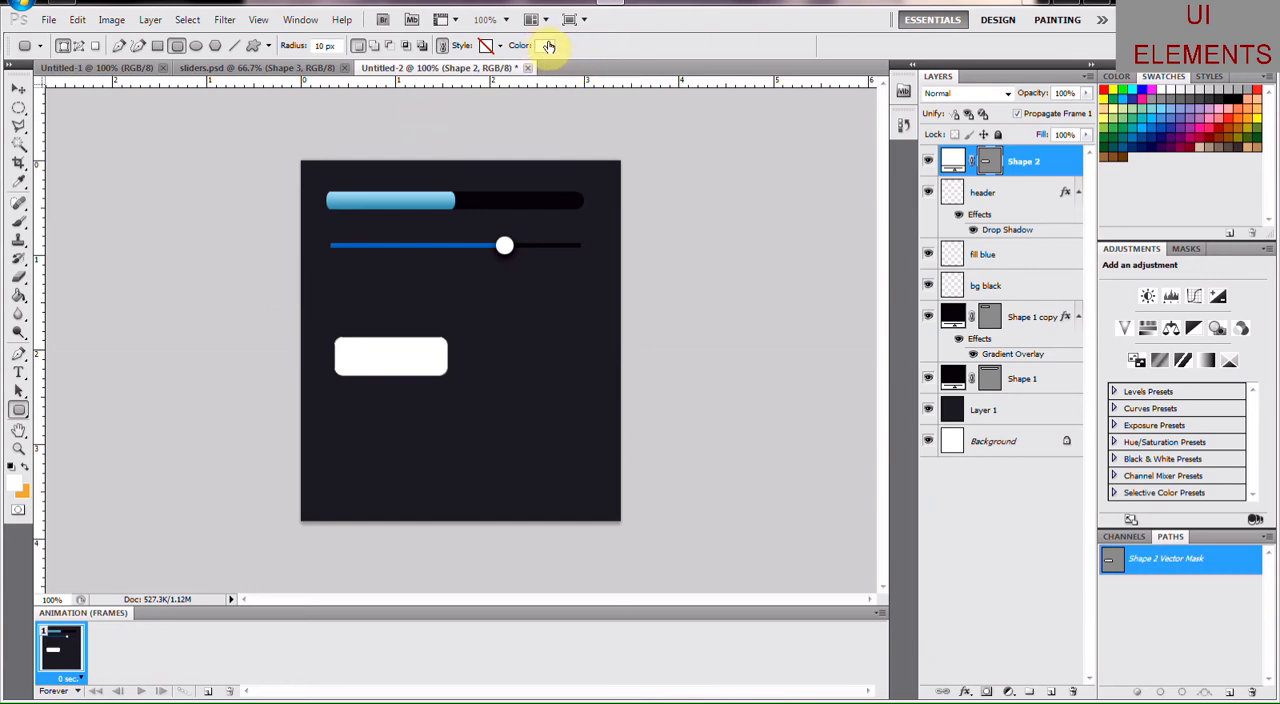
# Step: Change the rounded rectangle's fill colour to bright red #d72e2e
pyautogui.click(548, 45)
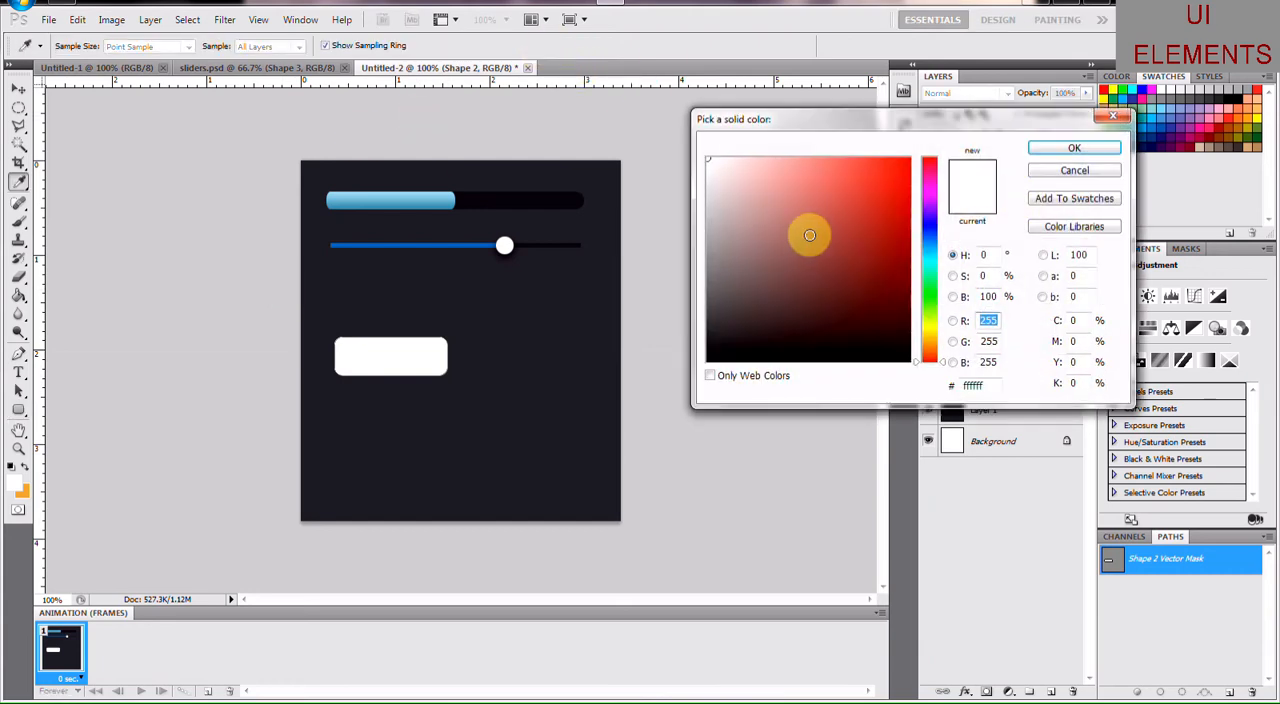
pyautogui.click(864, 188)
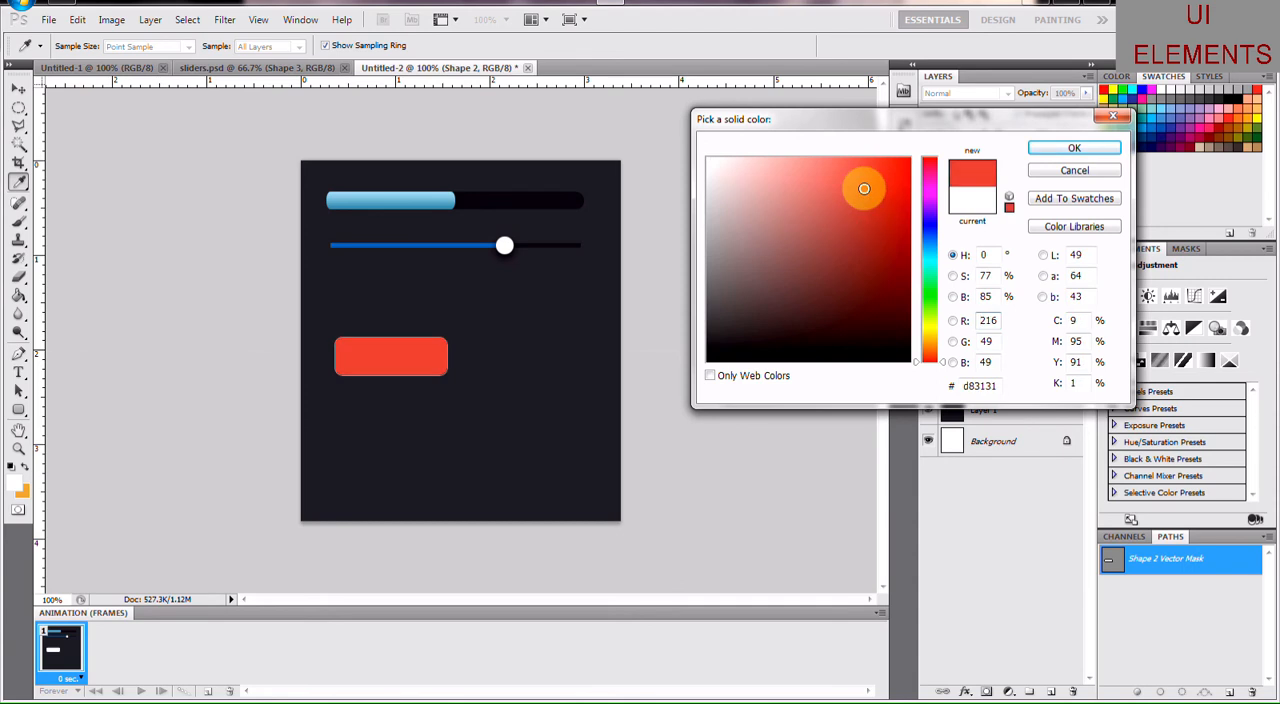
pyautogui.moveTo(864, 188); pyautogui.dragTo(881, 157)
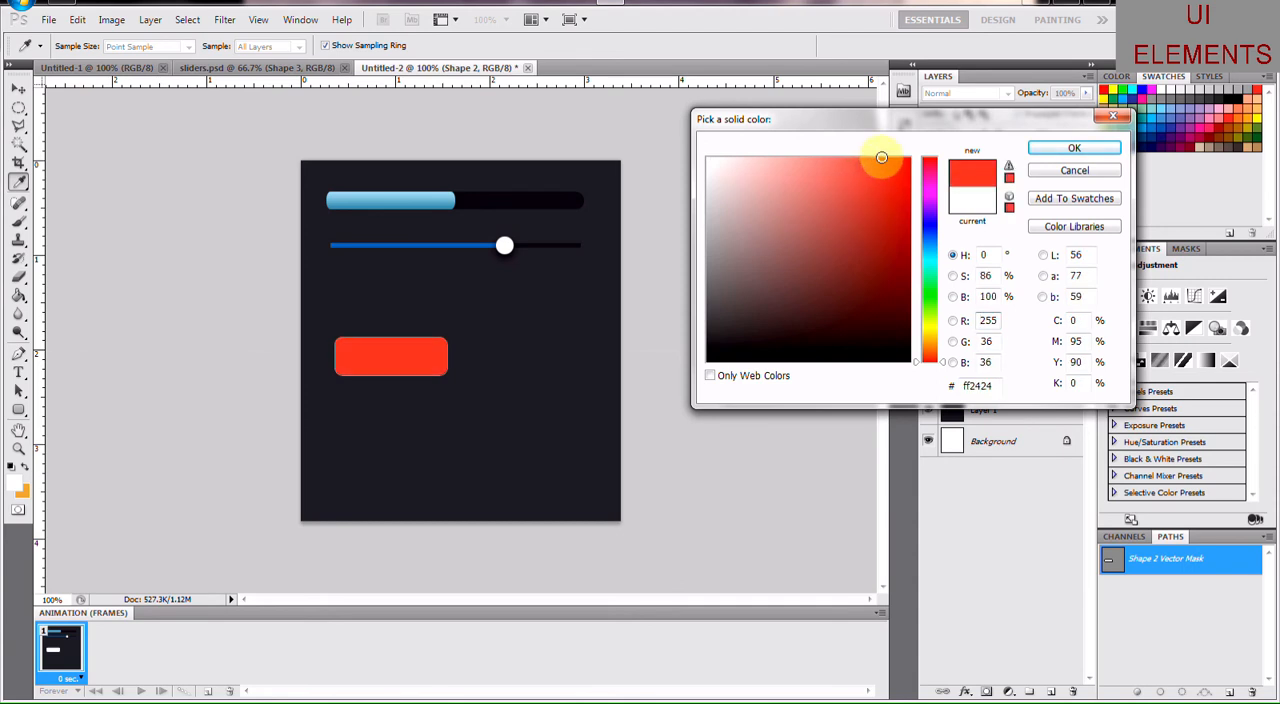
pyautogui.moveTo(881, 157); pyautogui.dragTo(834, 187)
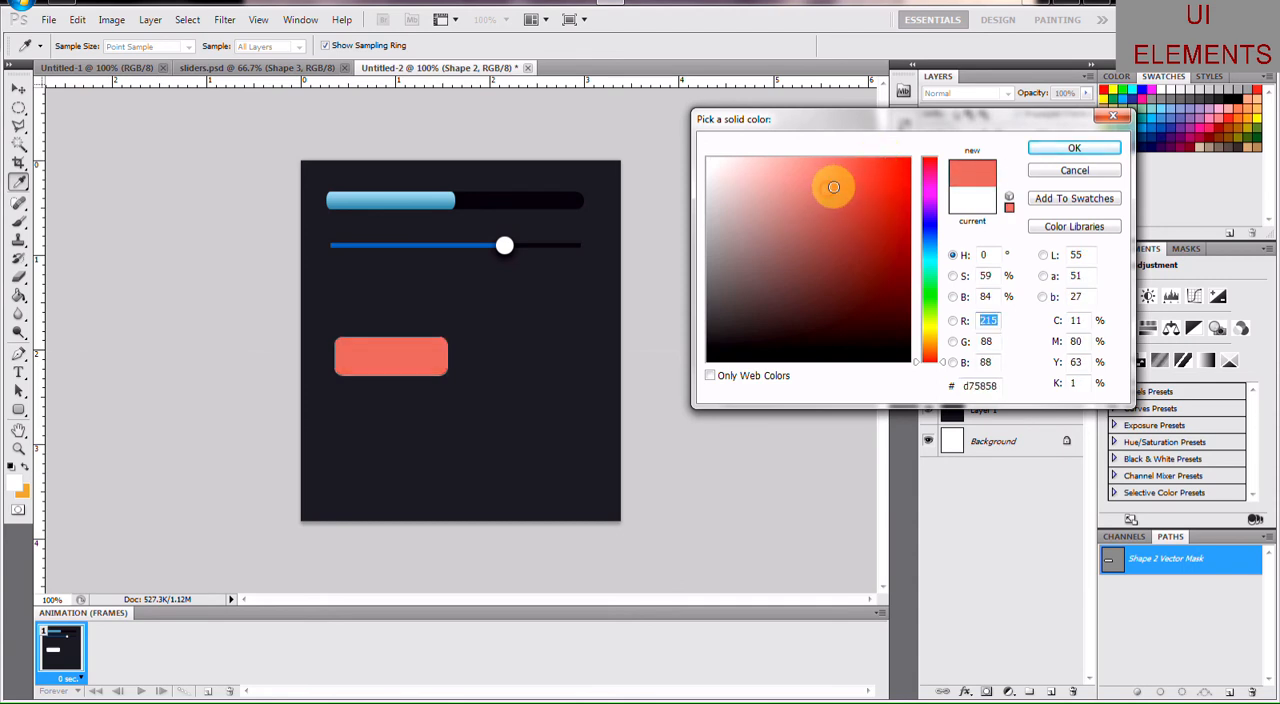
pyautogui.click(866, 189)
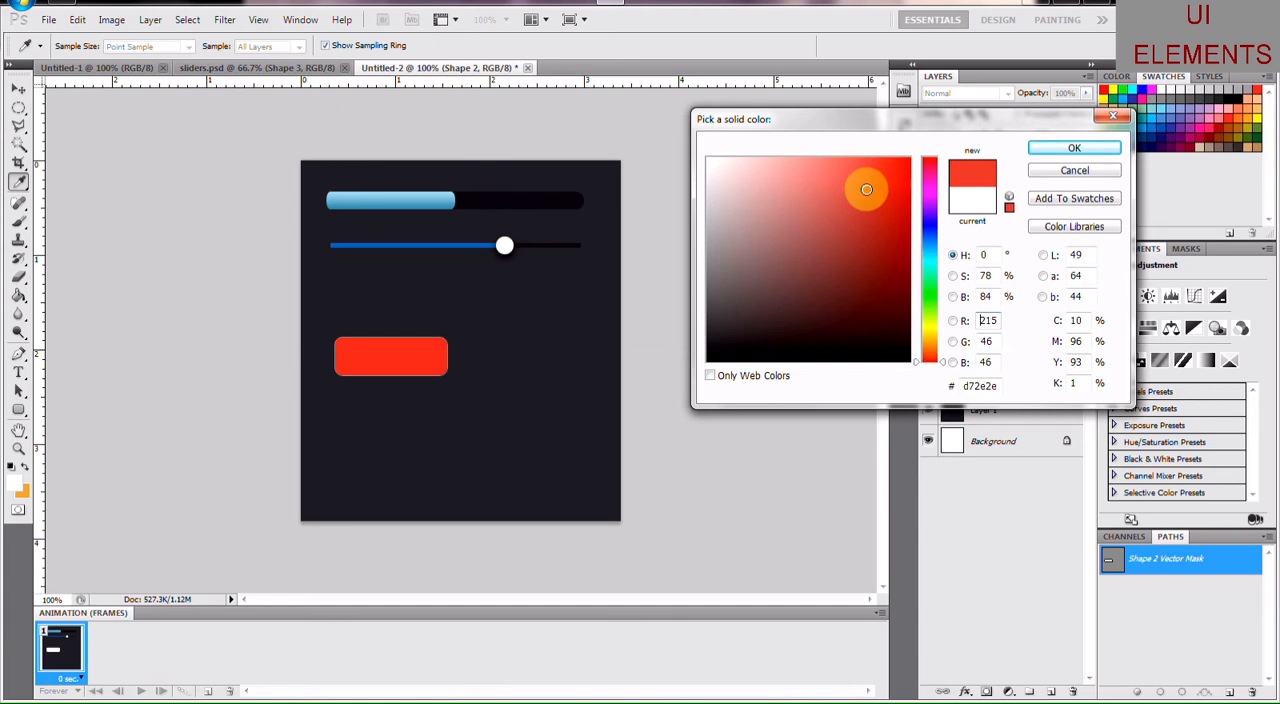
pyautogui.click(1074, 147)
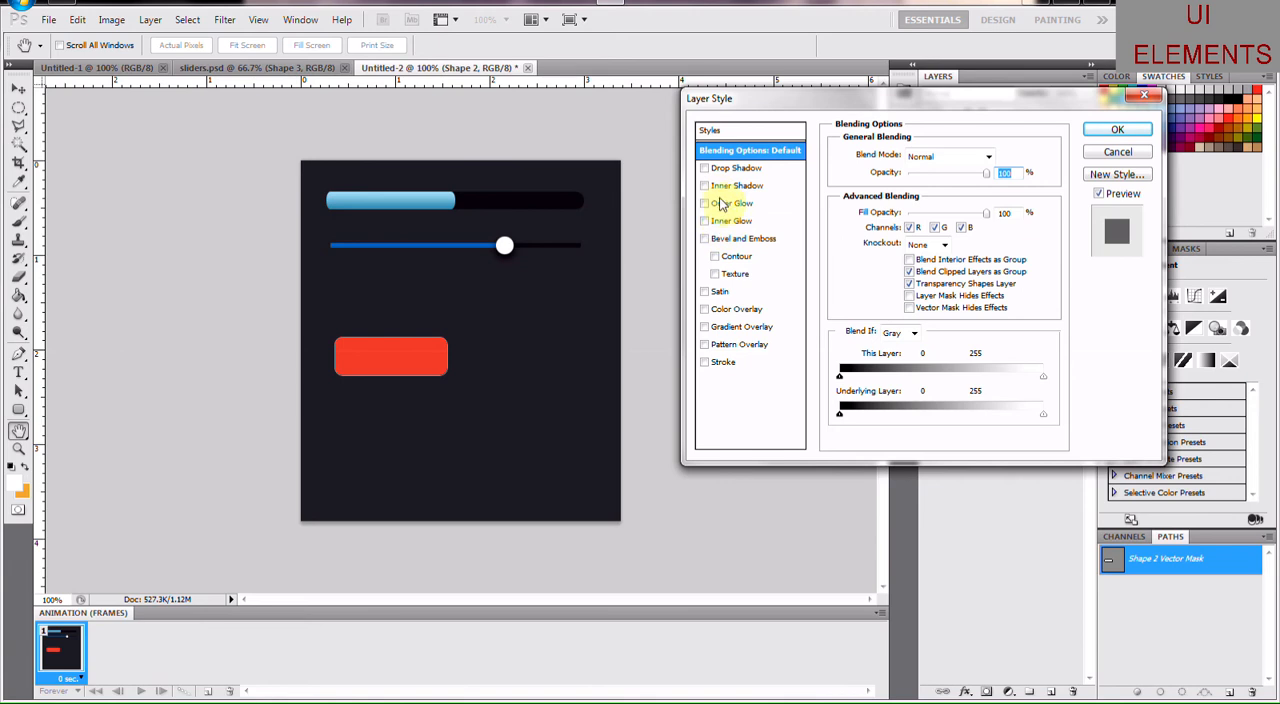
# Step: Add a black, Normal-mode, 16 px inner glow with reduced opacity to Shape 2
pyautogui.click(737, 186)
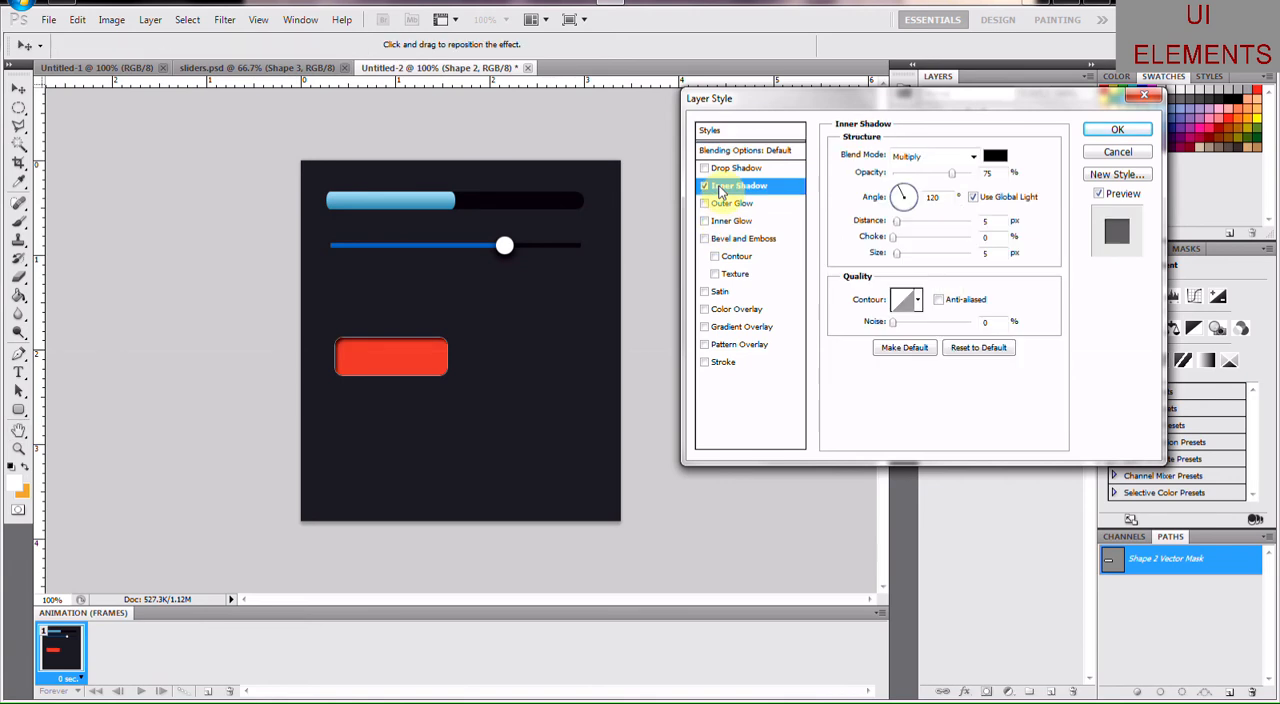
pyautogui.moveTo(705, 186)
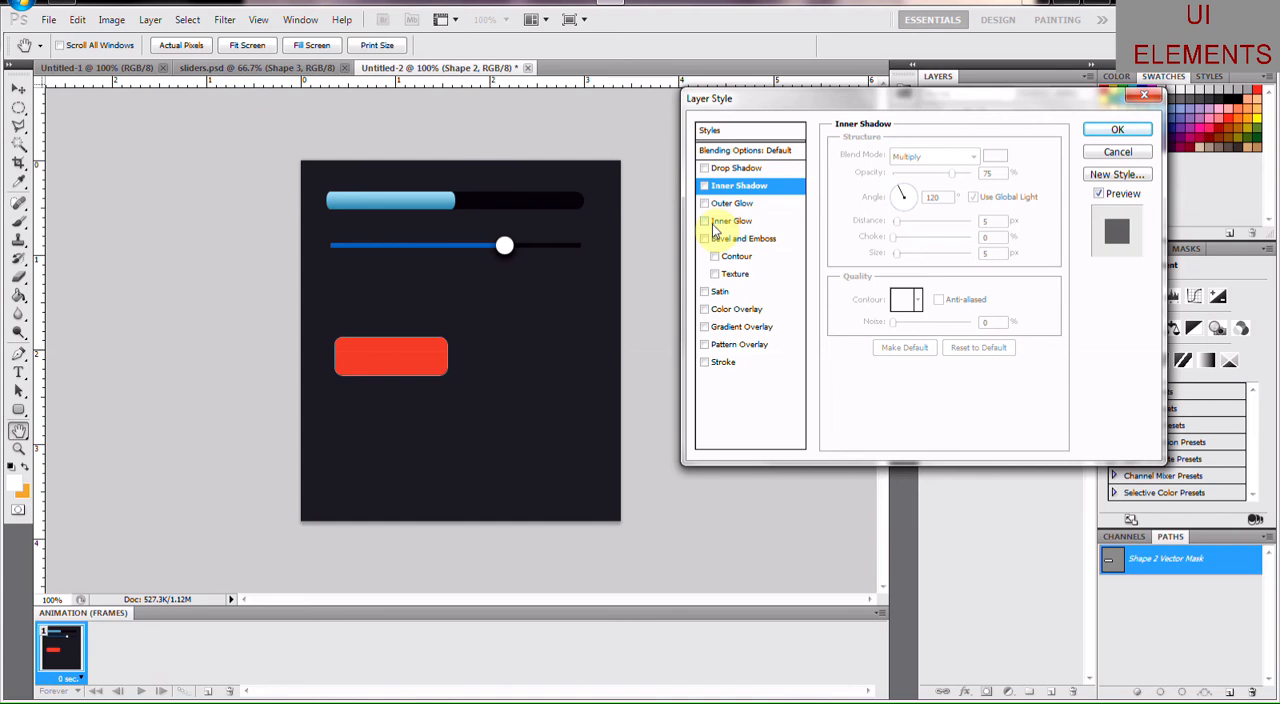
pyautogui.click(705, 221)
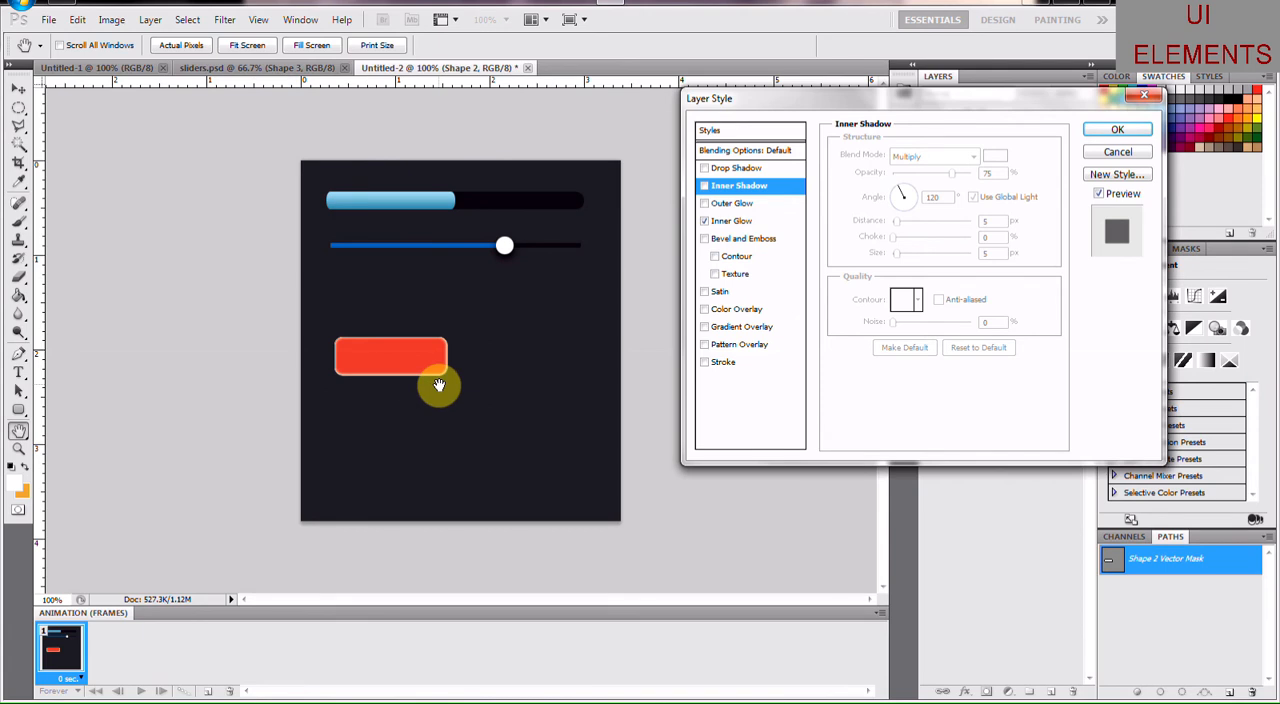
pyautogui.click(732, 220)
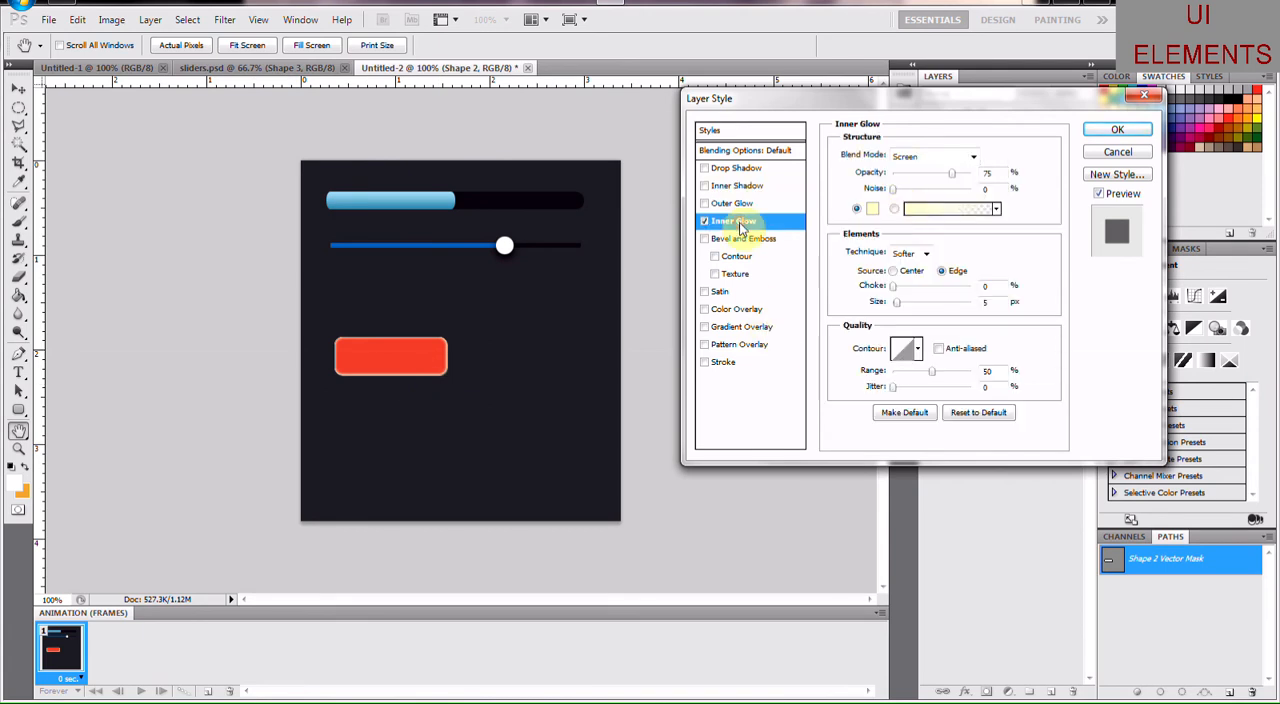
pyautogui.click(872, 208)
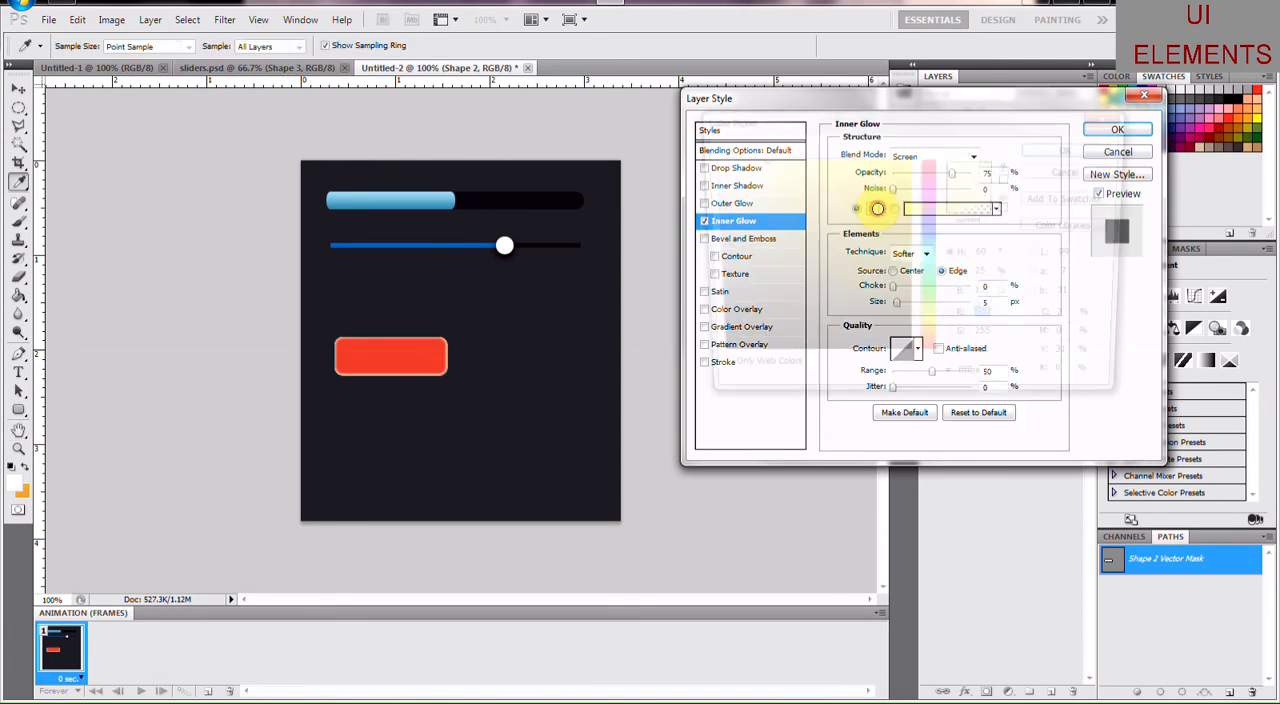
pyautogui.click(877, 208)
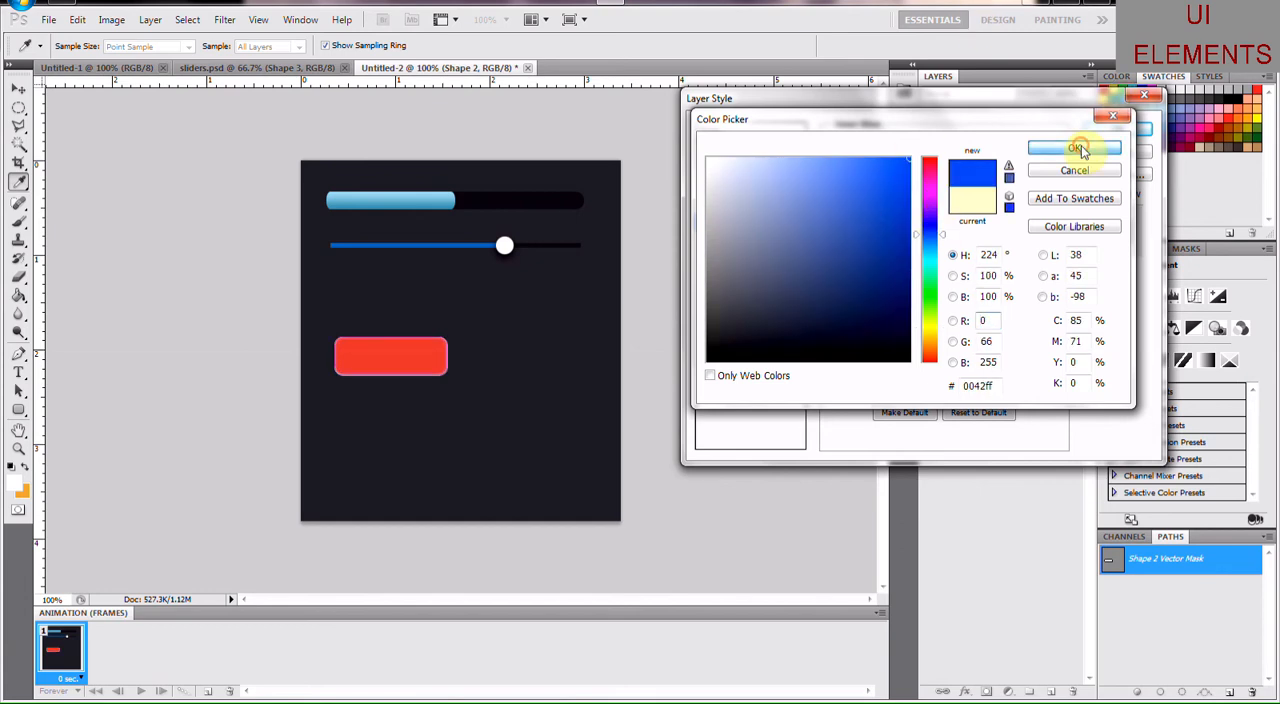
pyautogui.click(1073, 148)
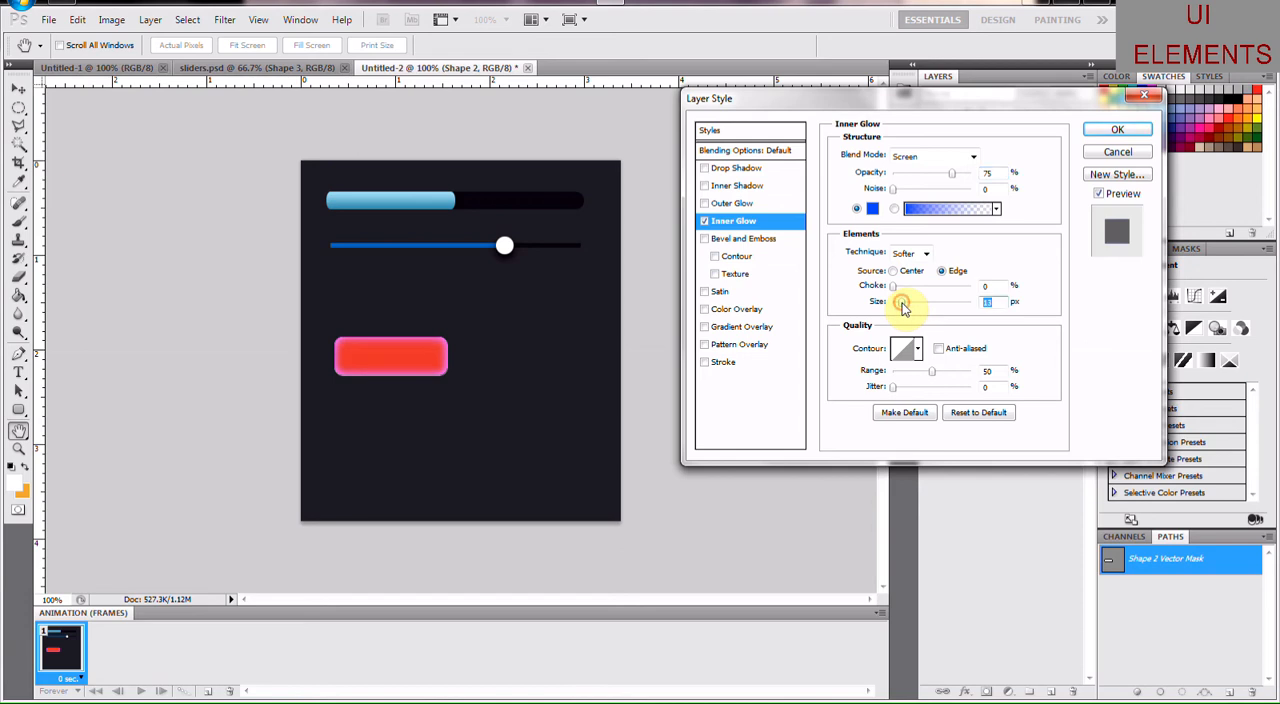
pyautogui.click(872, 208)
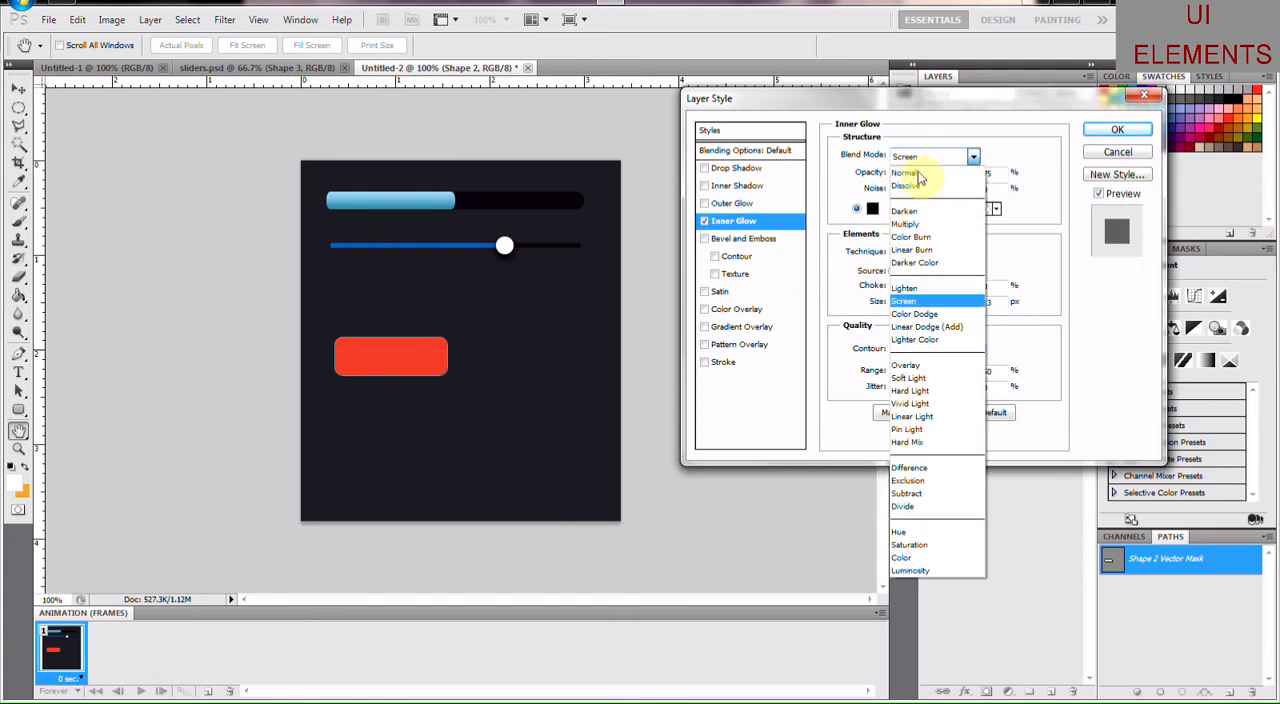
pyautogui.click(905, 172)
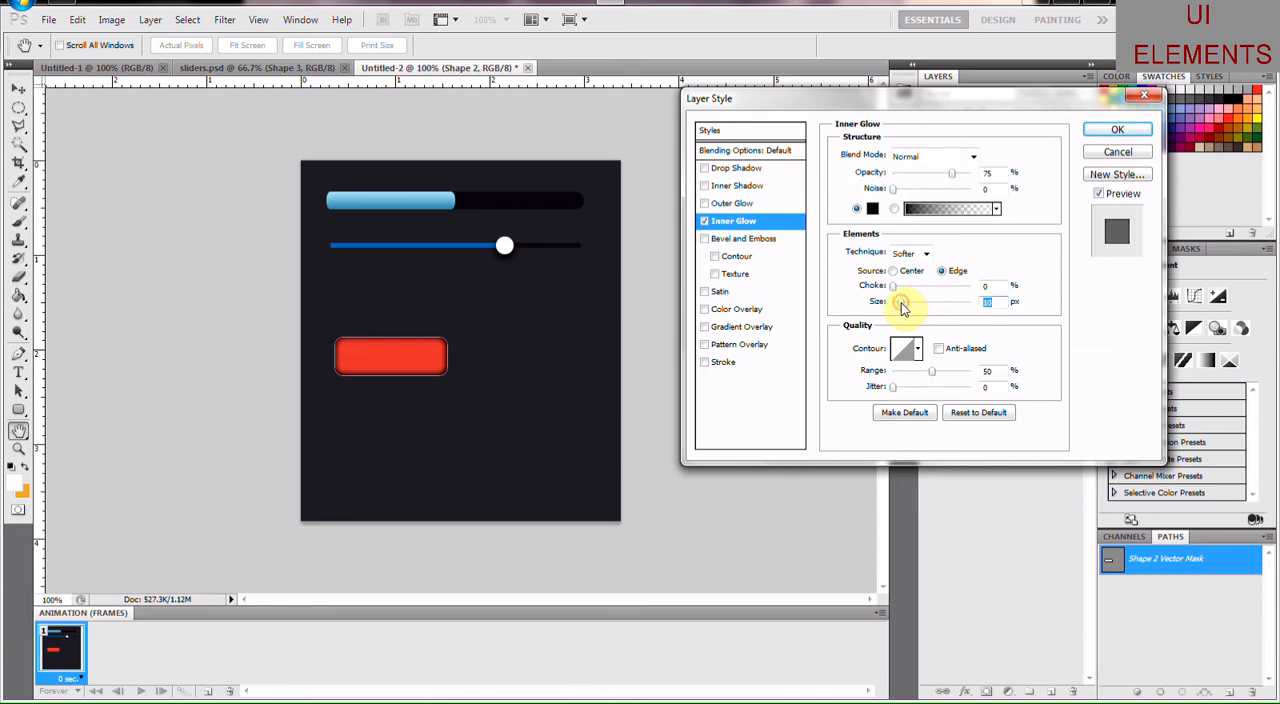
pyautogui.moveTo(905, 302); pyautogui.dragTo(900, 302)
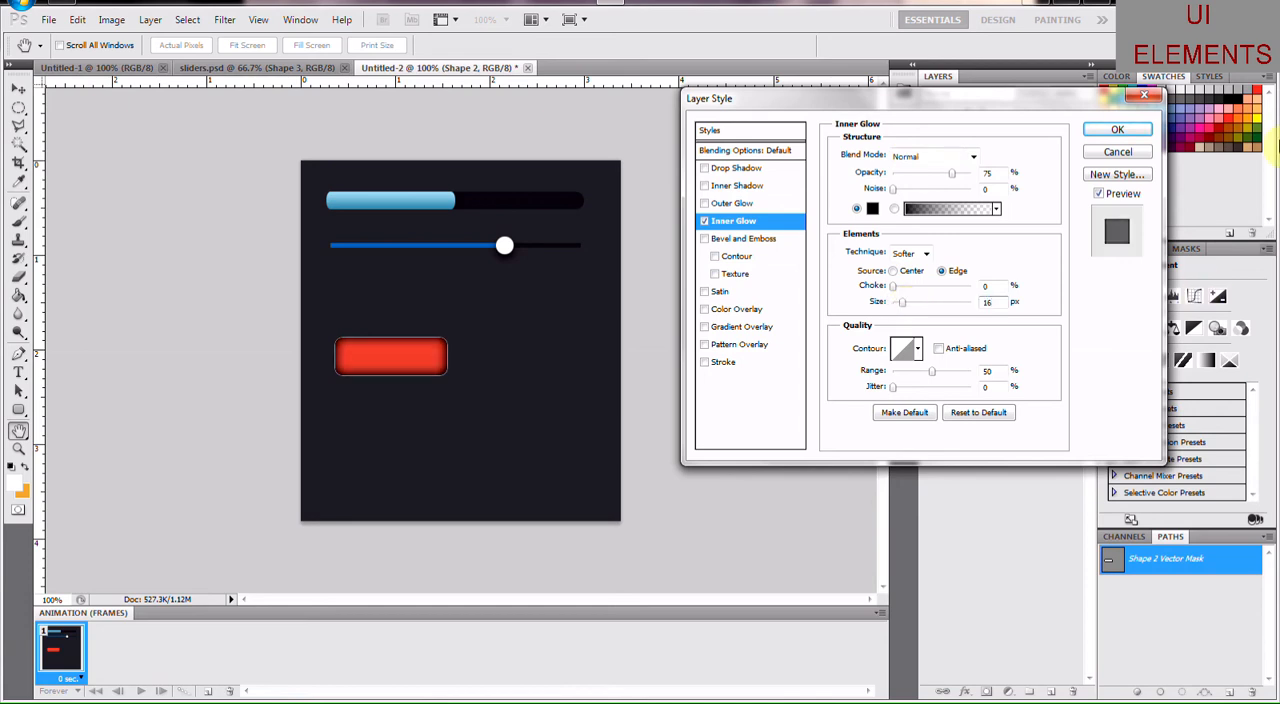
pyautogui.moveTo(952, 173)
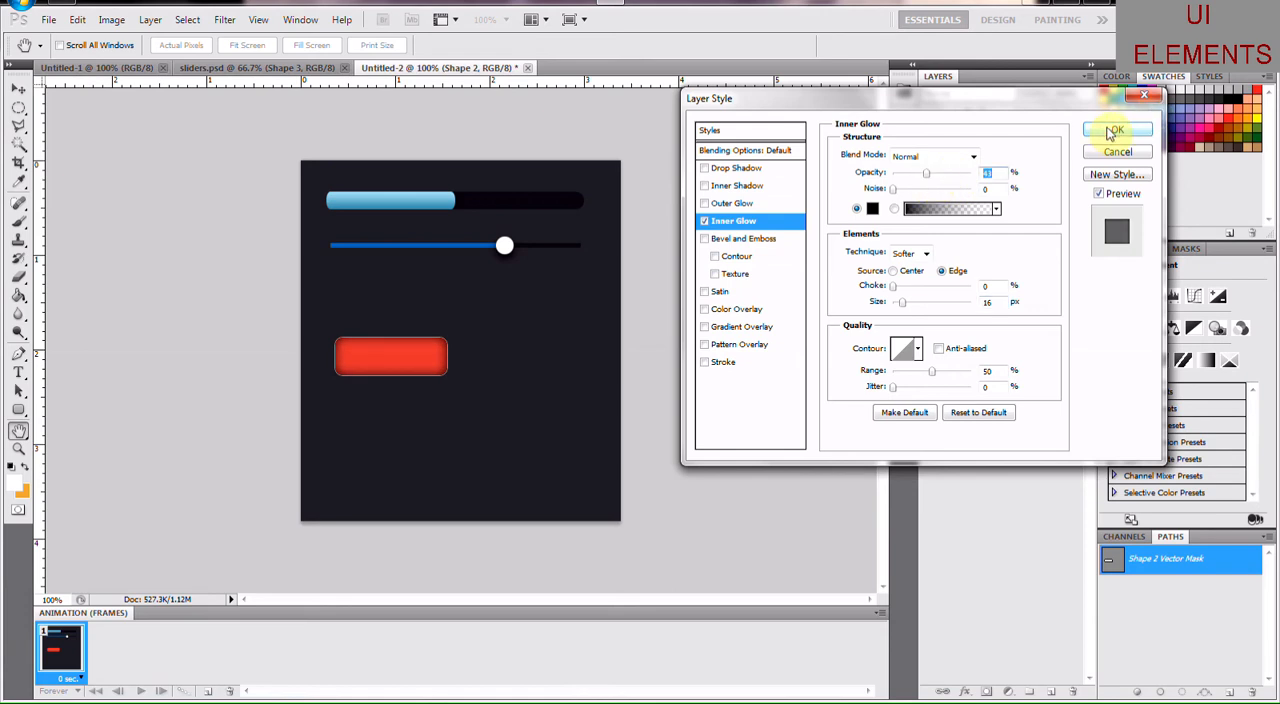
pyautogui.click(1116, 130)
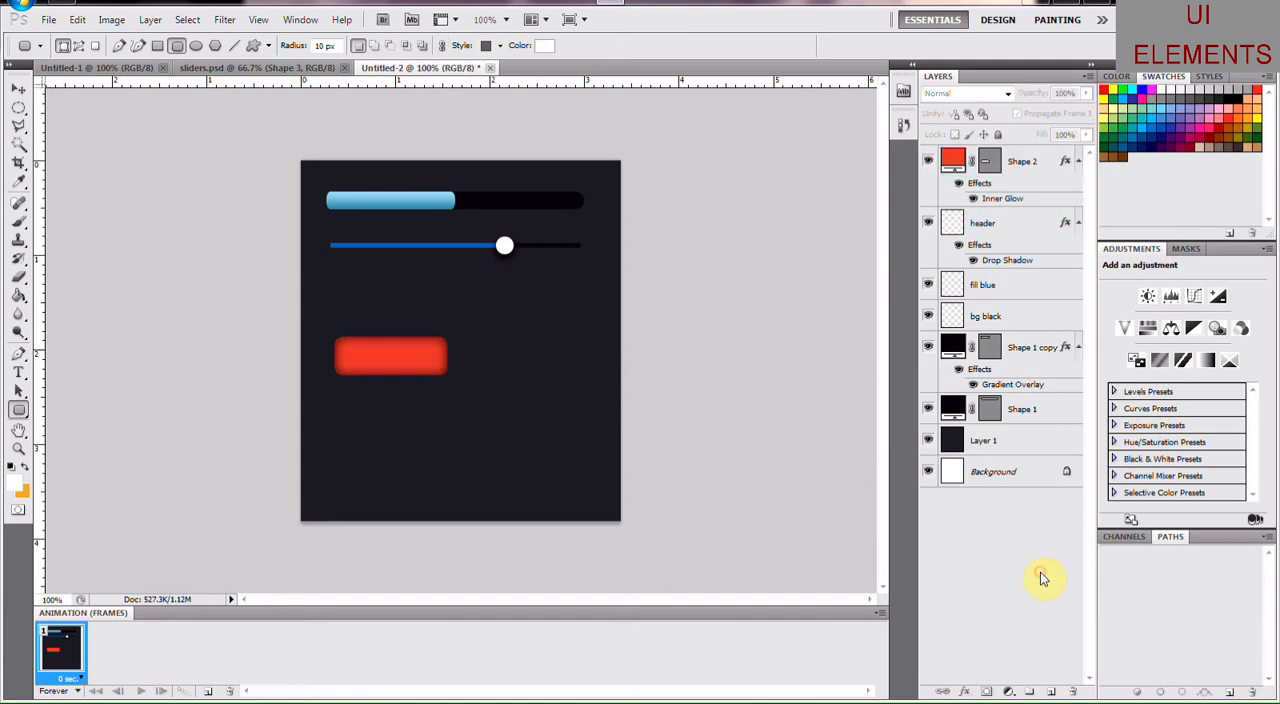
pyautogui.moveTo(785, 520)
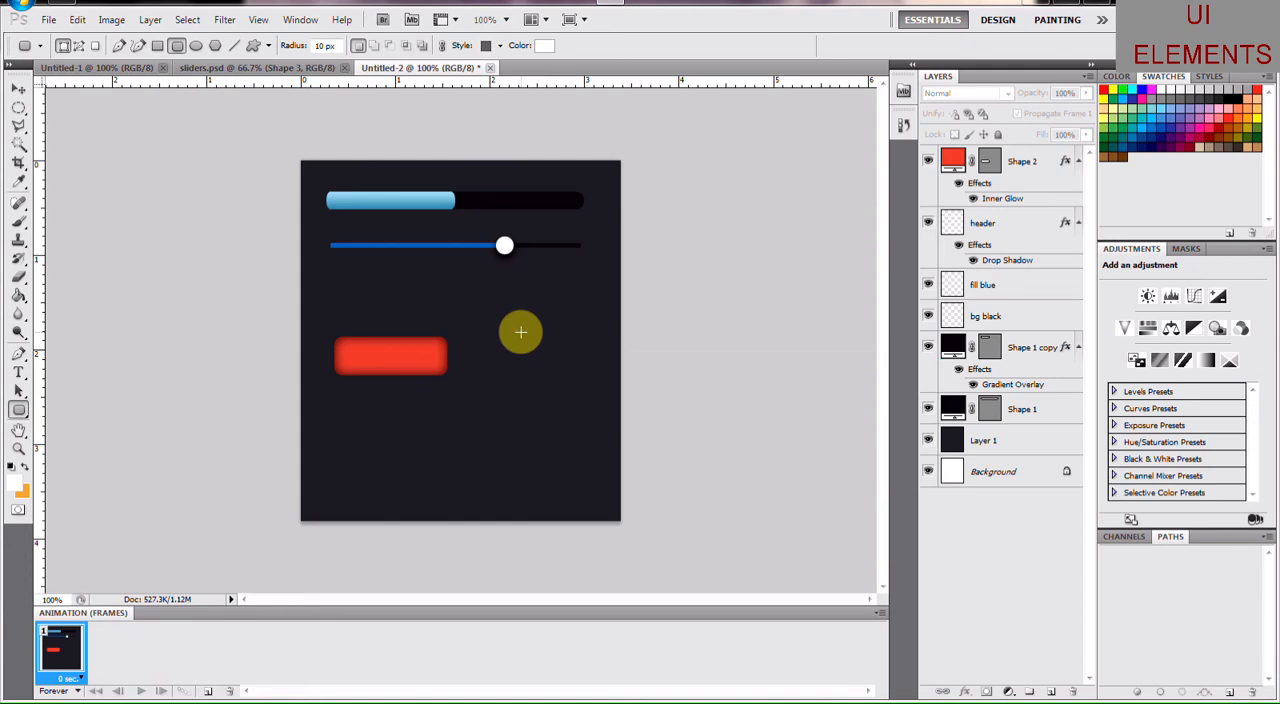
# Step: Draw an elliptical selection over the right end of the red button
pyautogui.moveTo(520, 332); pyautogui.dragTo(368, 344)
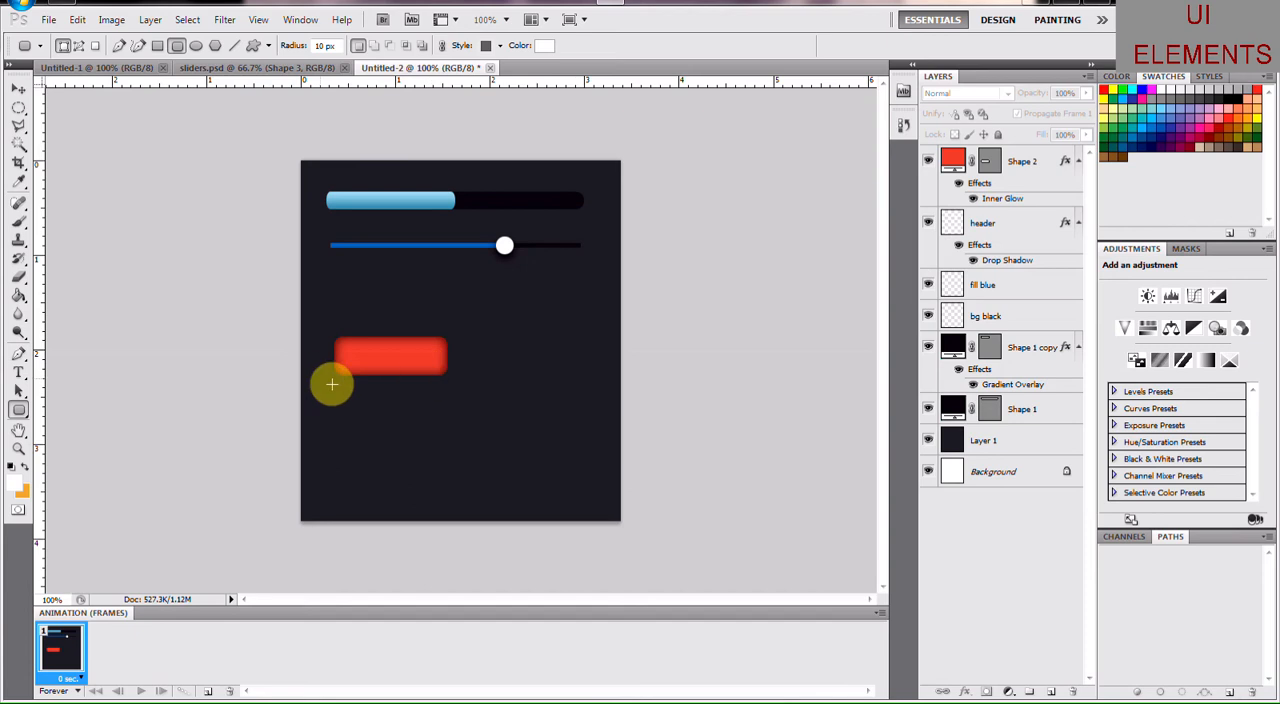
pyautogui.moveTo(347, 396)
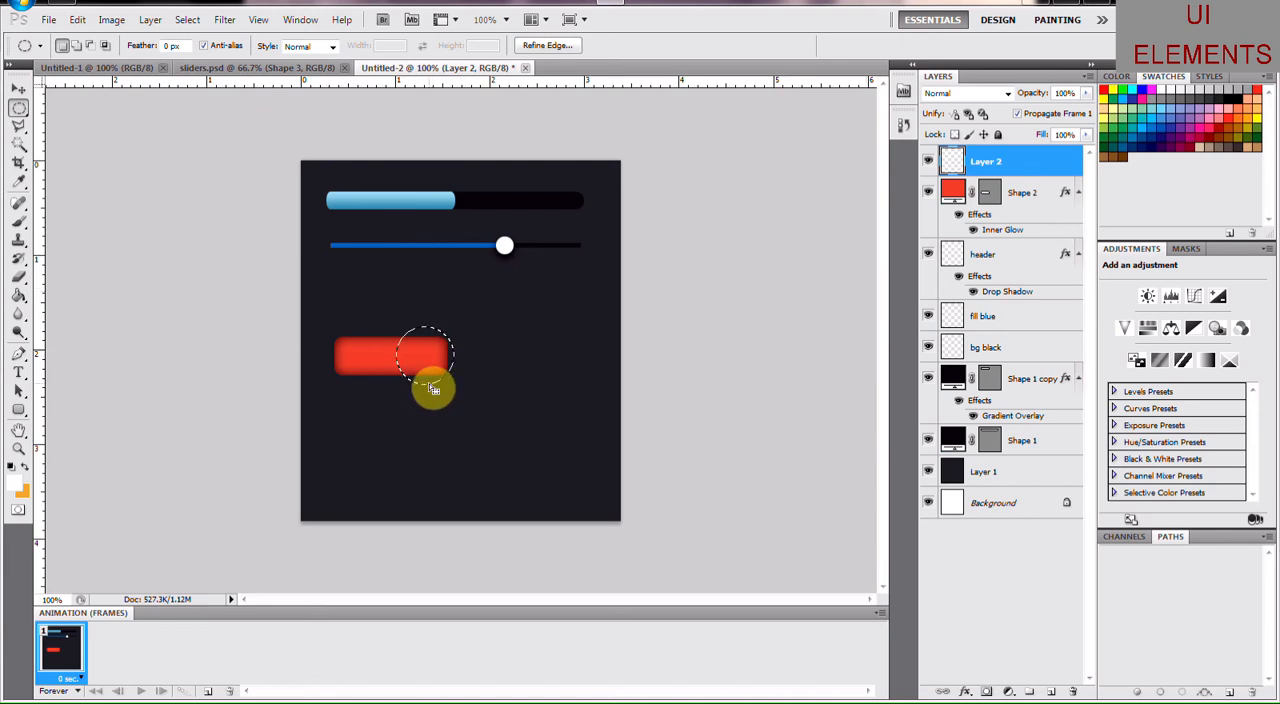
pyautogui.moveTo(401, 486)
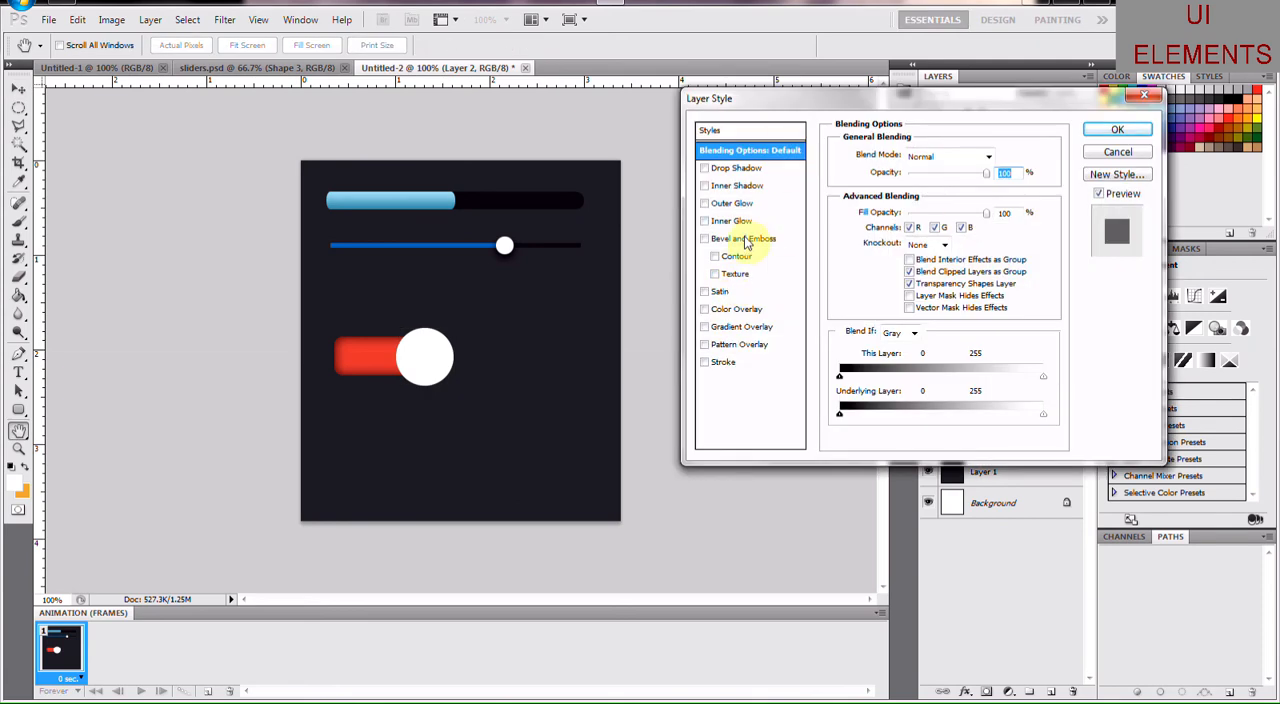
# Step: Add a deeper, larger Bevel and Emboss with #222222 shadow colour, and enable Drop Shadow
pyautogui.click(743, 238)
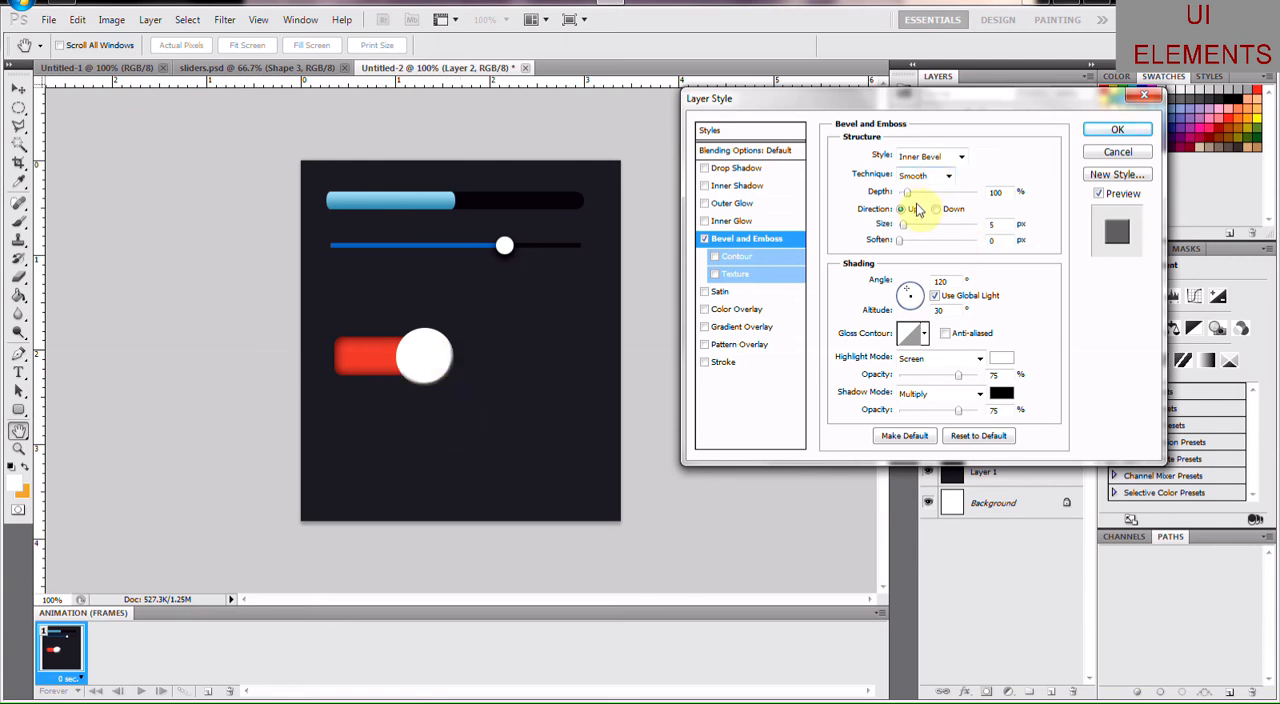
pyautogui.click(902, 208)
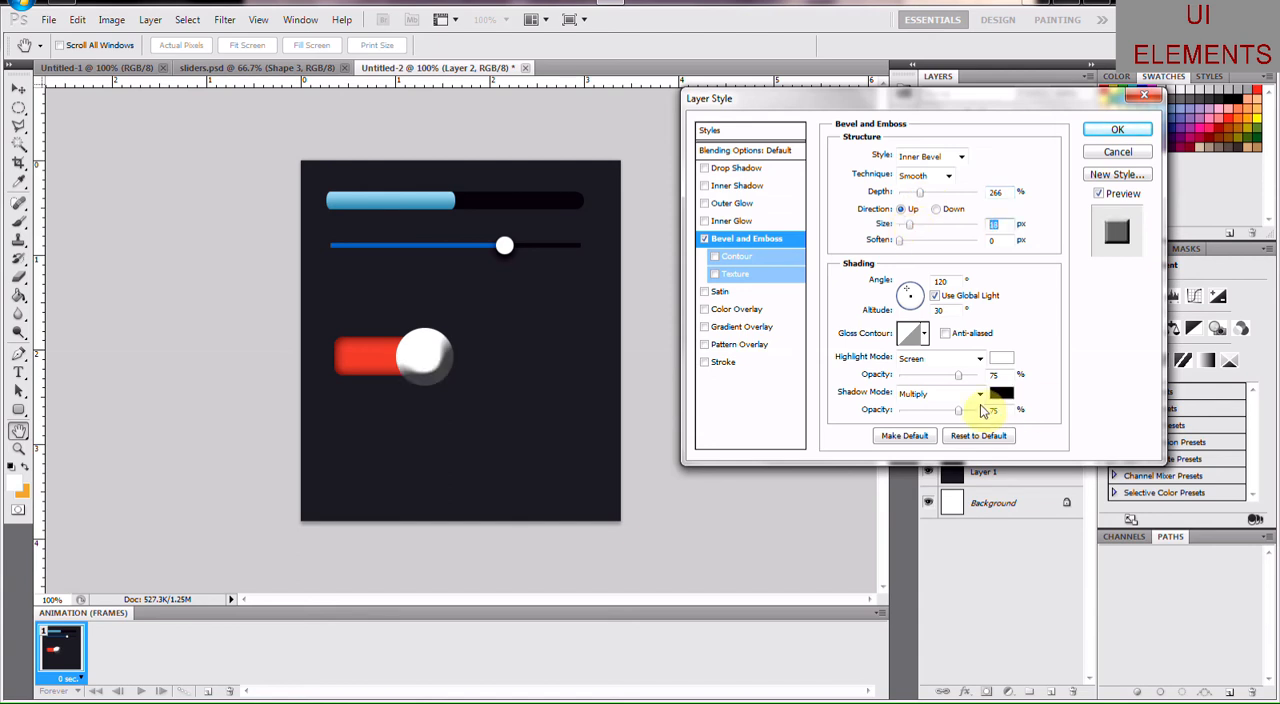
pyautogui.click(1001, 392)
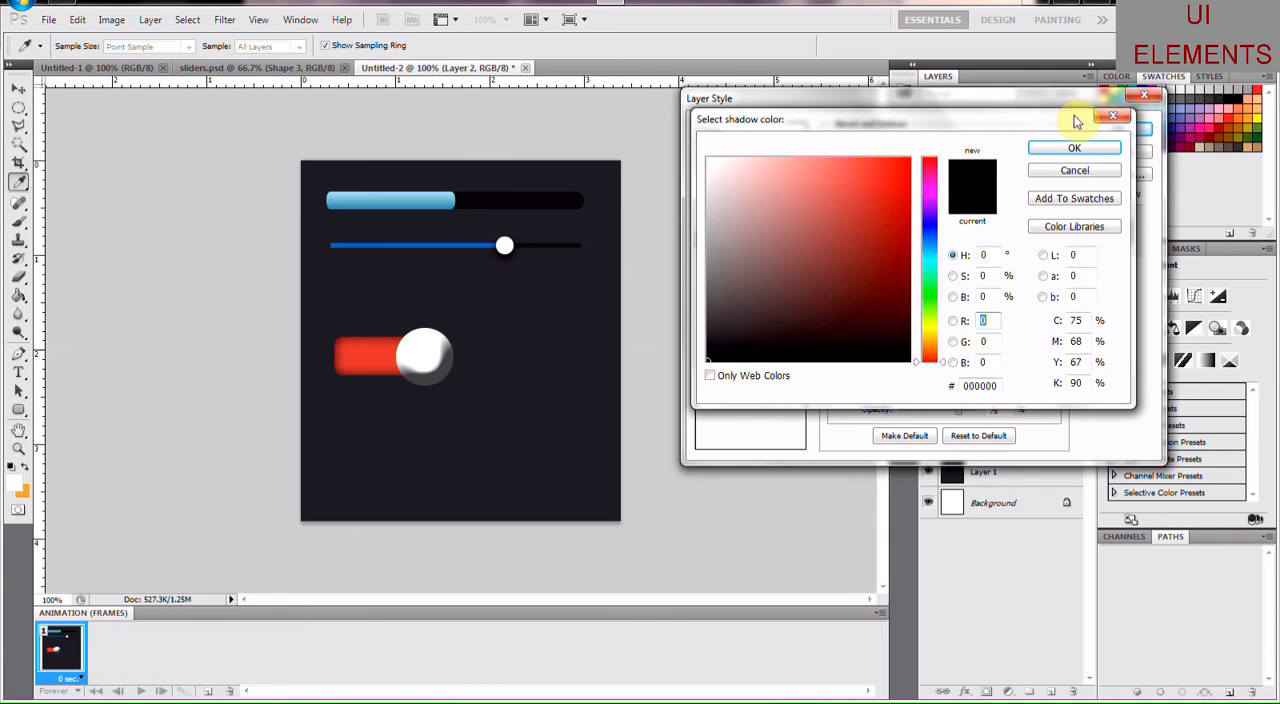
pyautogui.click(707, 313)
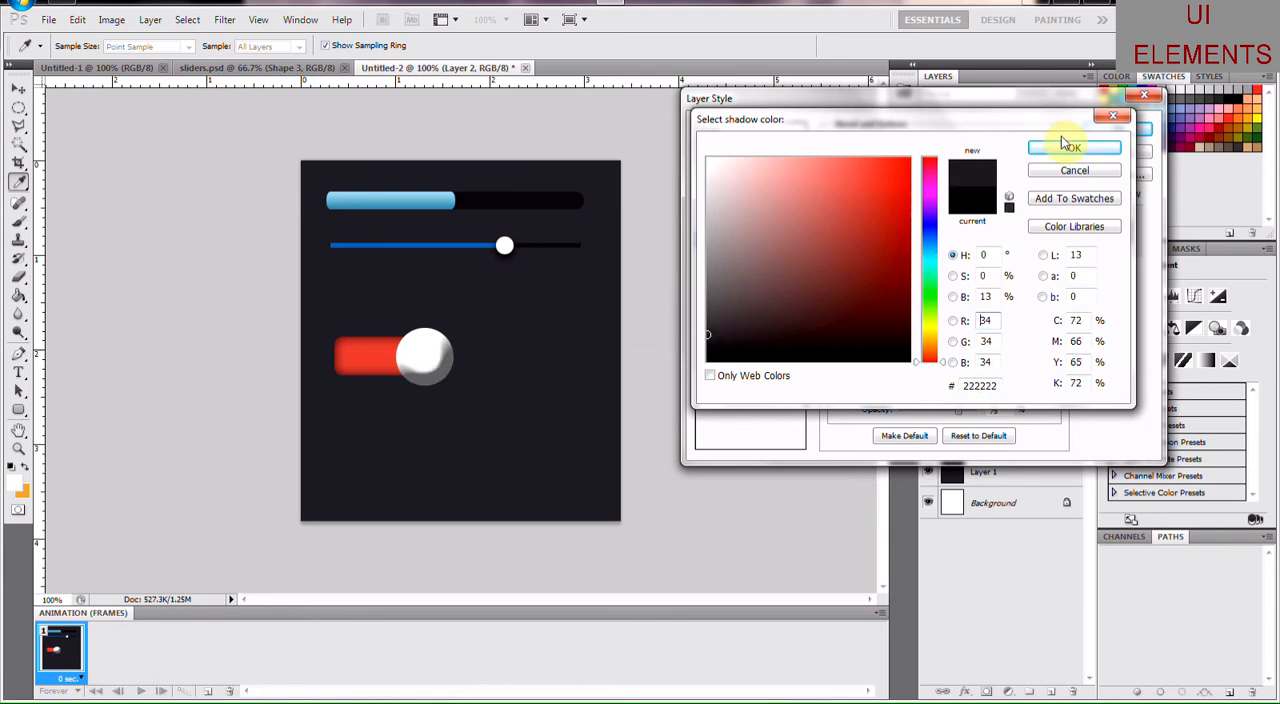
pyautogui.click(1073, 147)
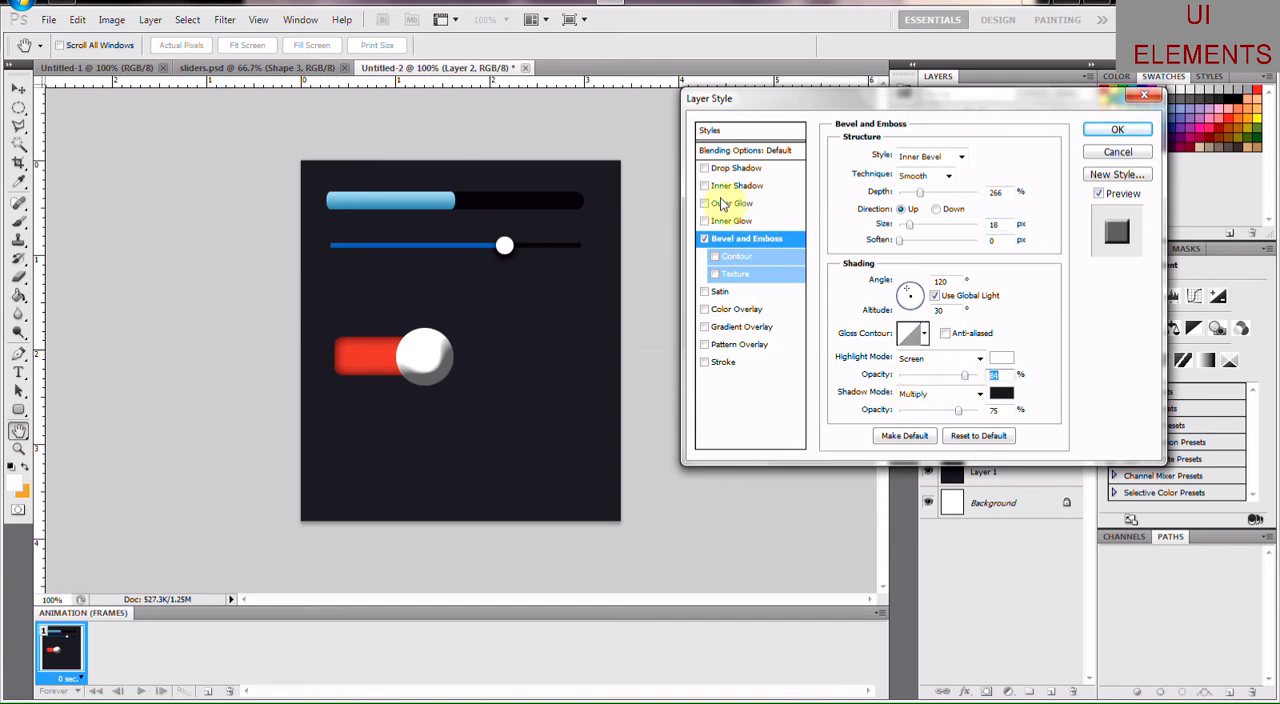
pyautogui.click(738, 186)
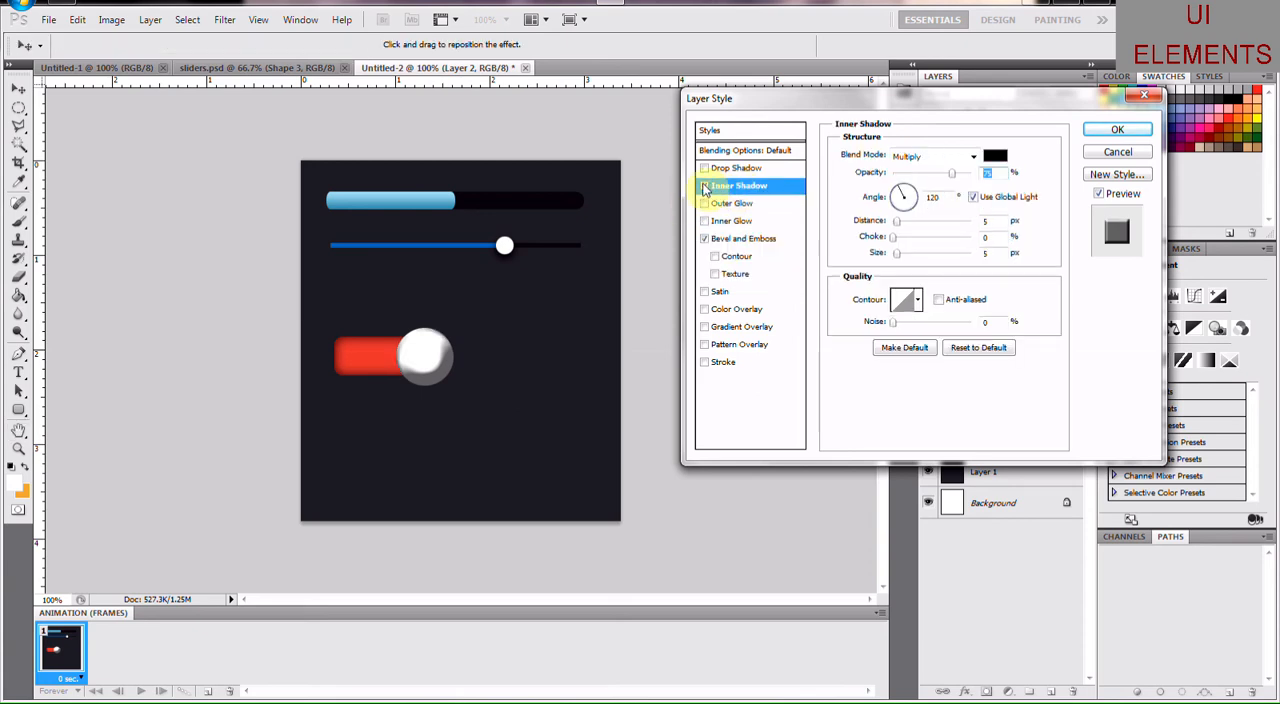
pyautogui.click(738, 167)
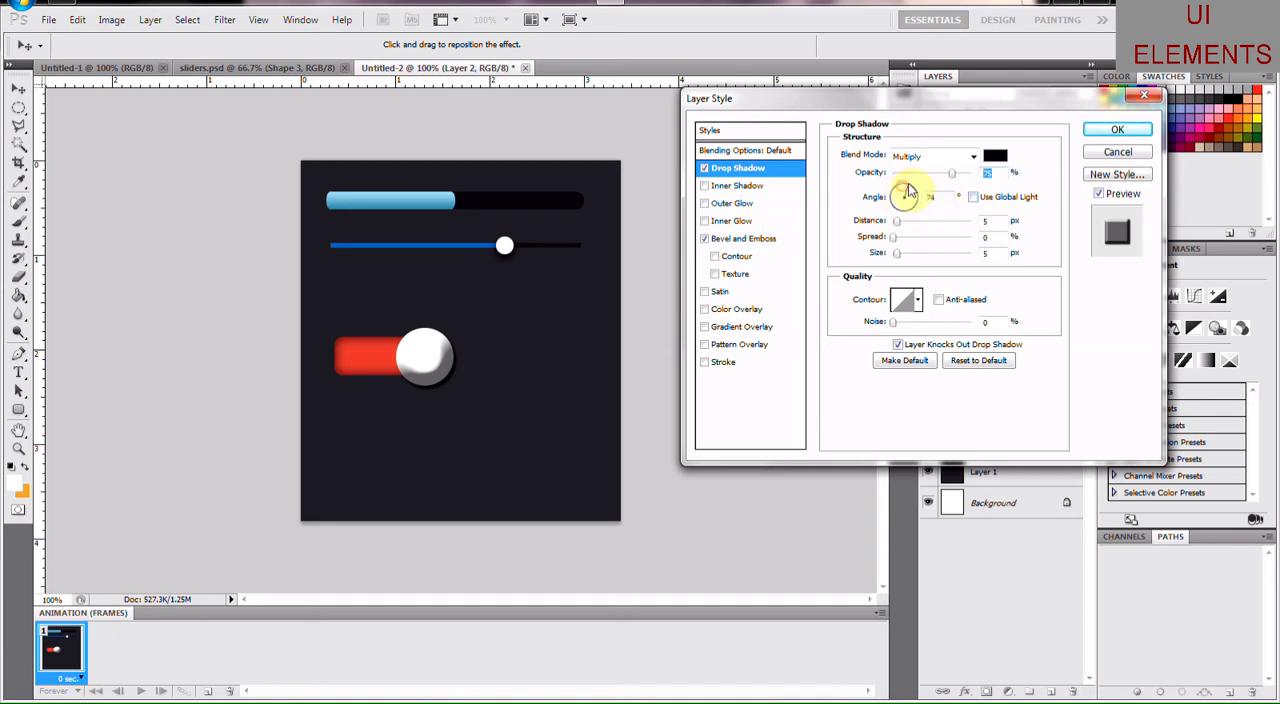
# Step: Set the knob's drop shadow to angle 87, Normal, 80% opacity, and enable Gradient Overlay
pyautogui.moveTo(908, 190); pyautogui.dragTo(905, 194)
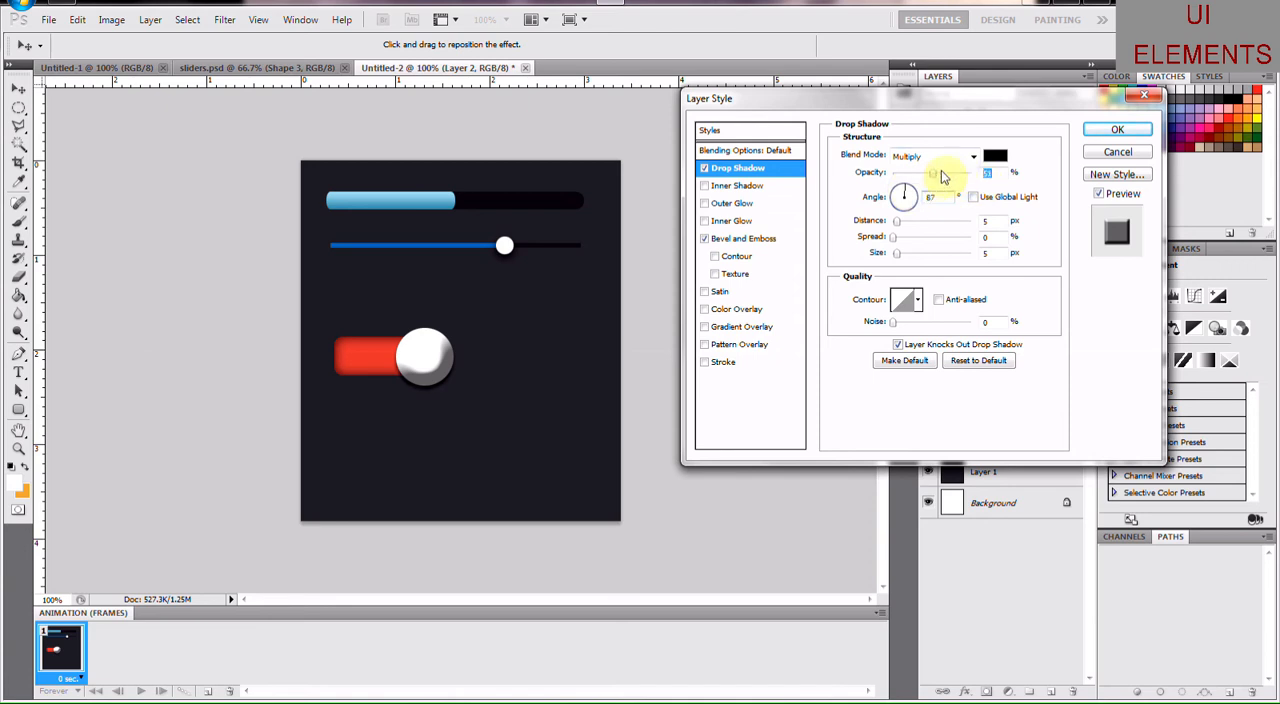
pyautogui.click(933, 156)
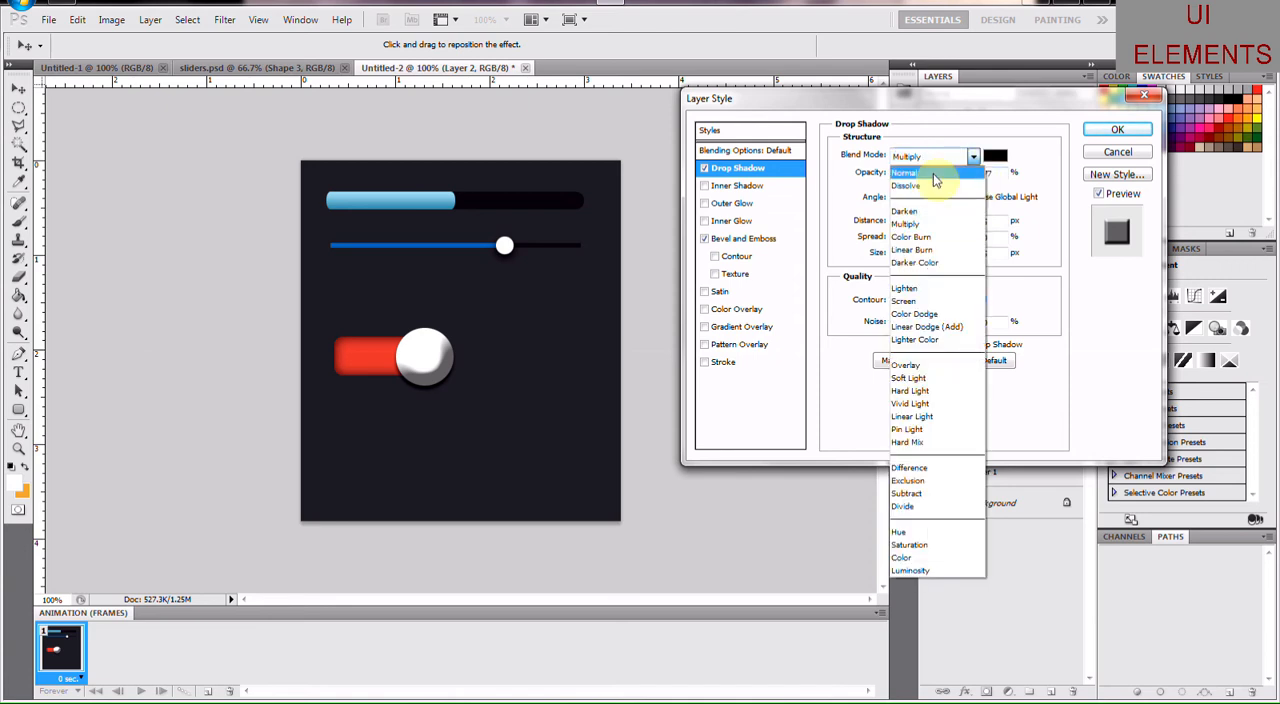
pyautogui.click(904, 172)
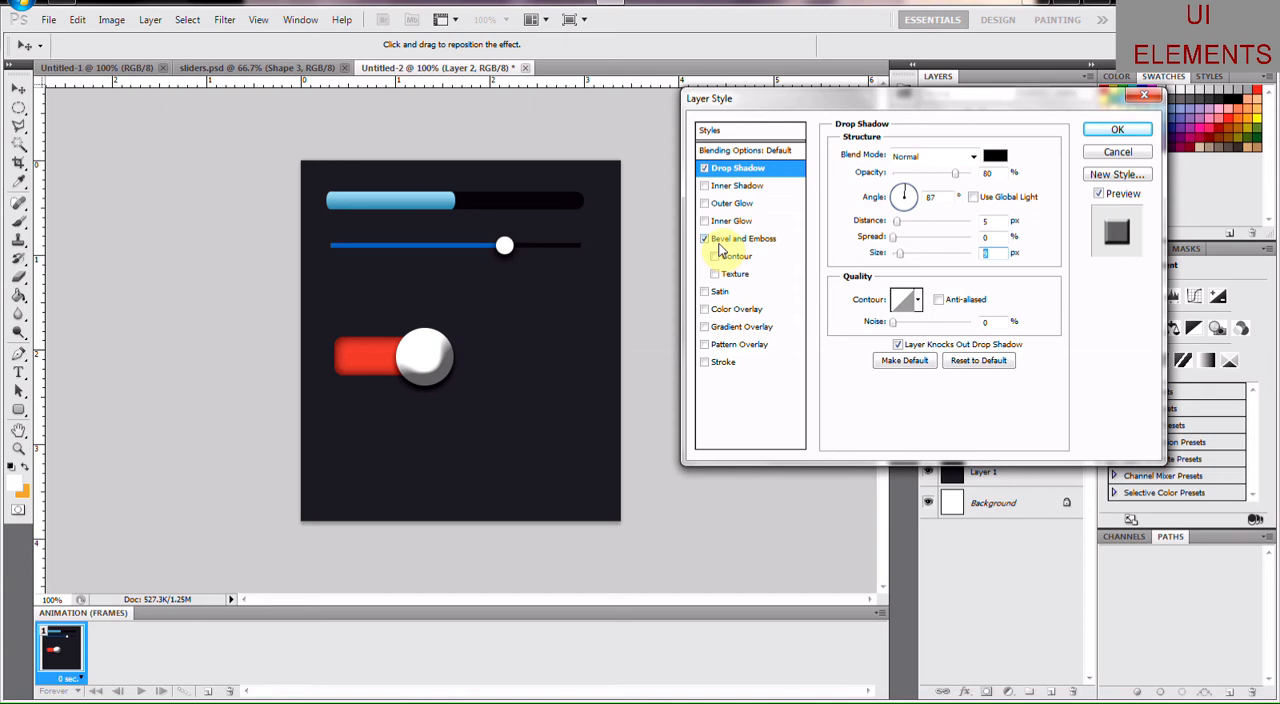
pyautogui.moveTo(740, 238)
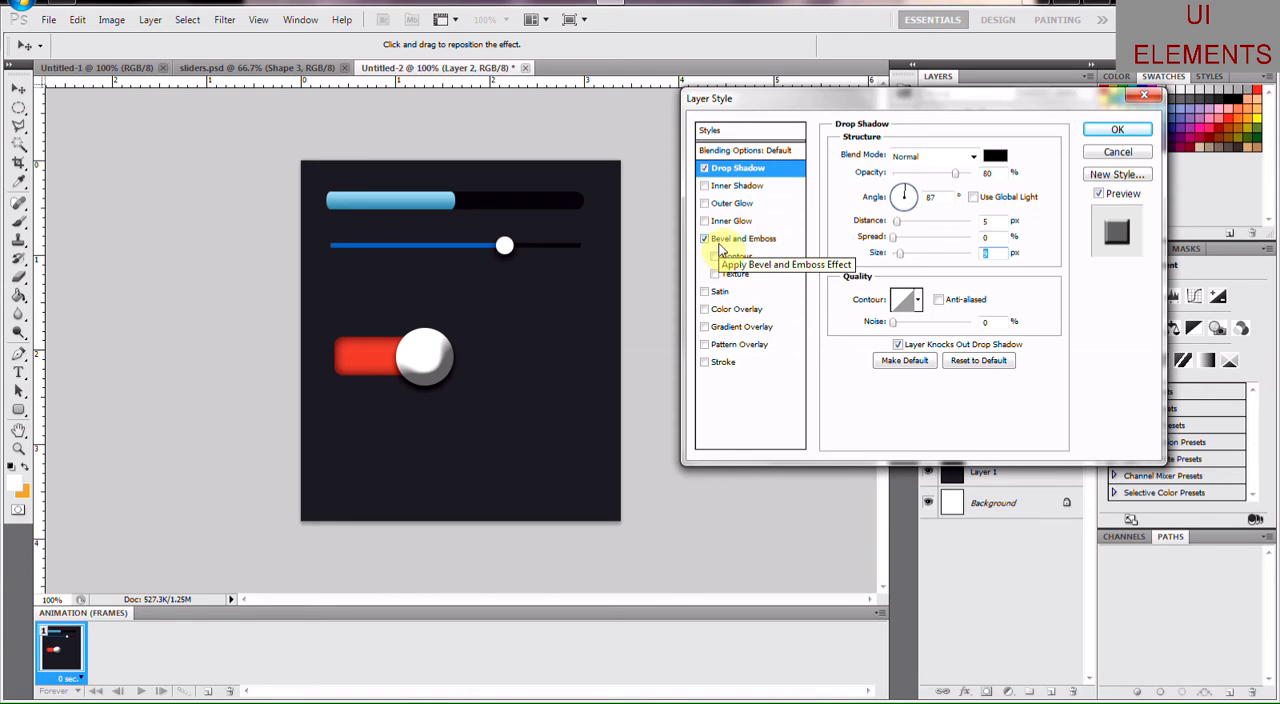
pyautogui.click(742, 238)
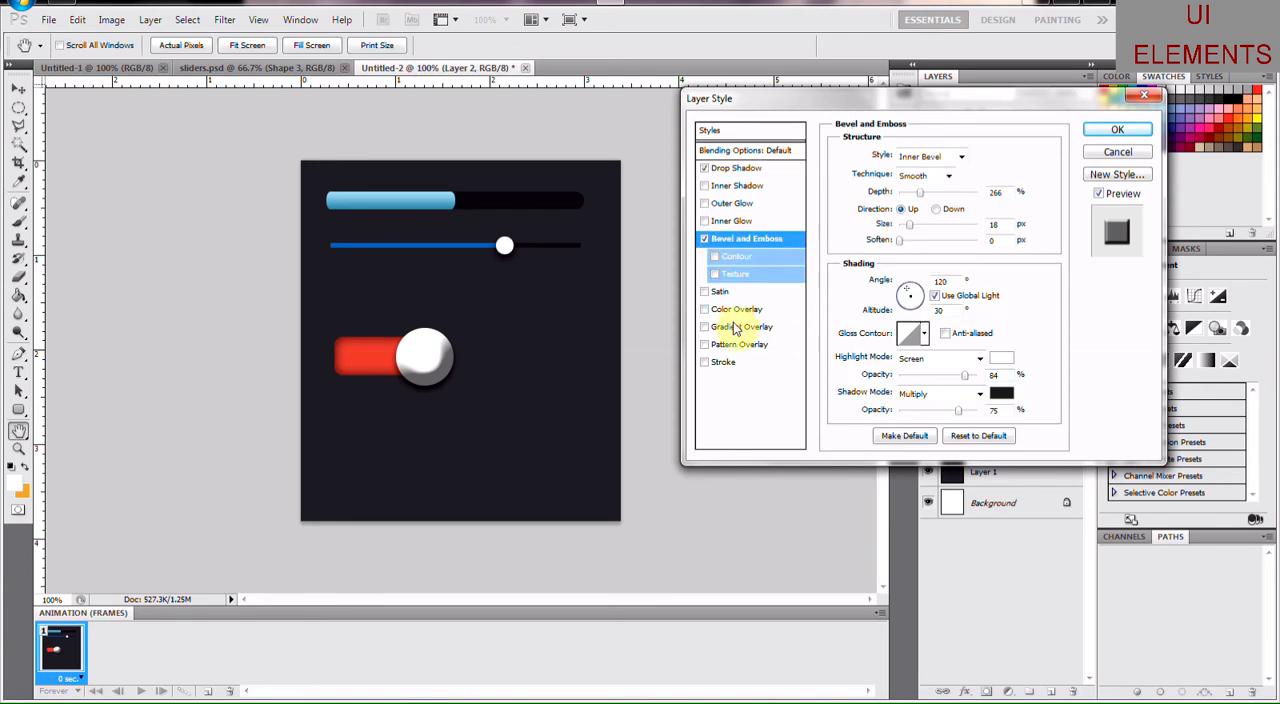
pyautogui.click(704, 327)
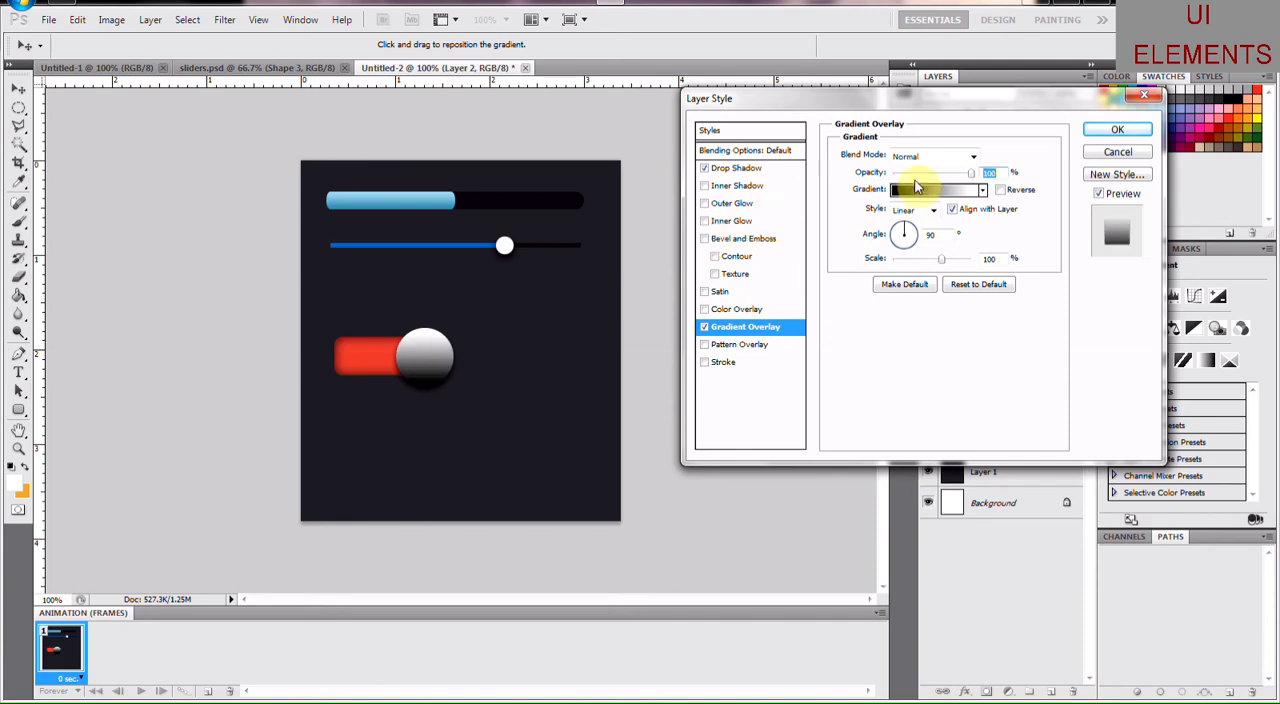
# Step: Move the gradient overlay's white stop toward the middle, add Bevel and Emboss, and apply
pyautogui.click(935, 189)
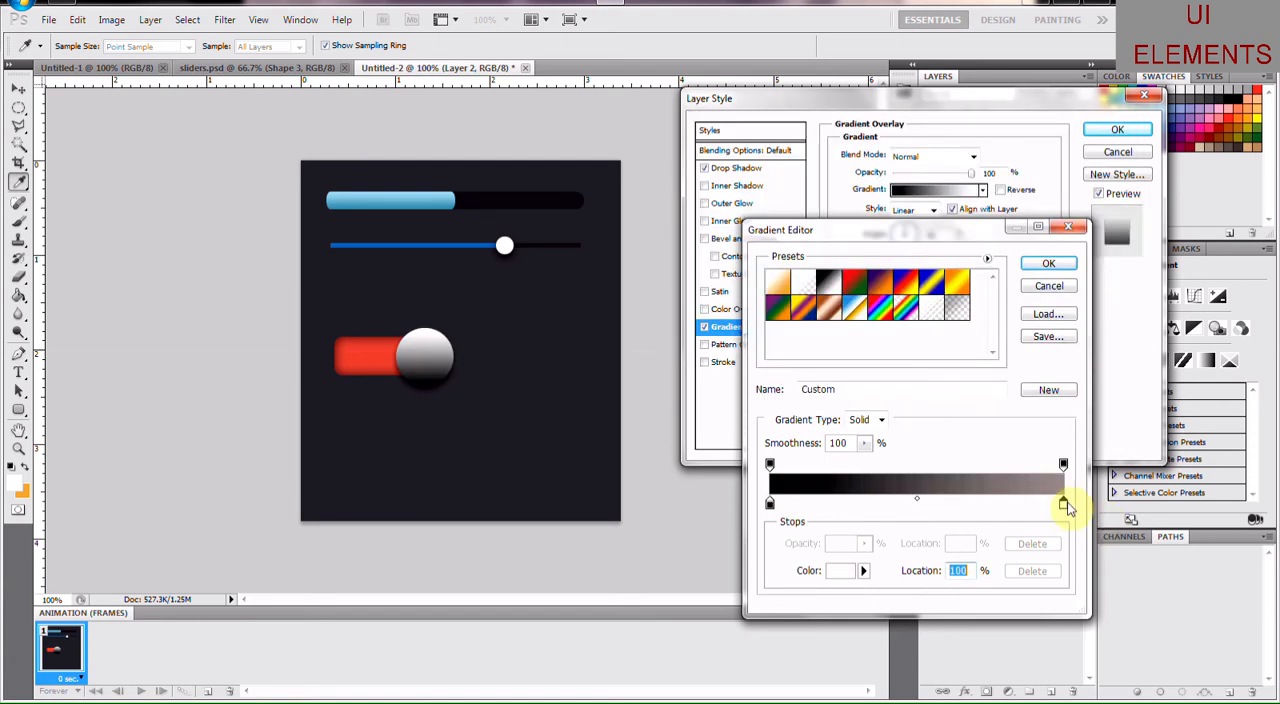
pyautogui.moveTo(1063, 505); pyautogui.dragTo(900, 505)
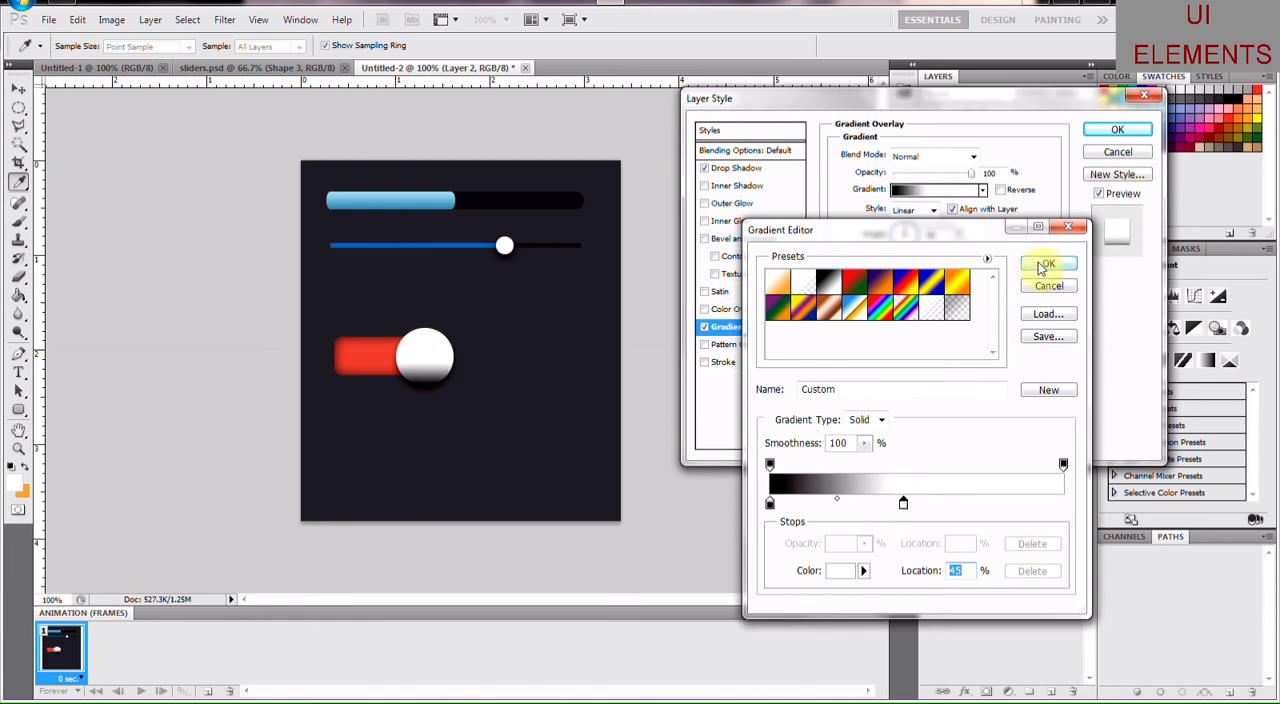
pyautogui.click(1046, 264)
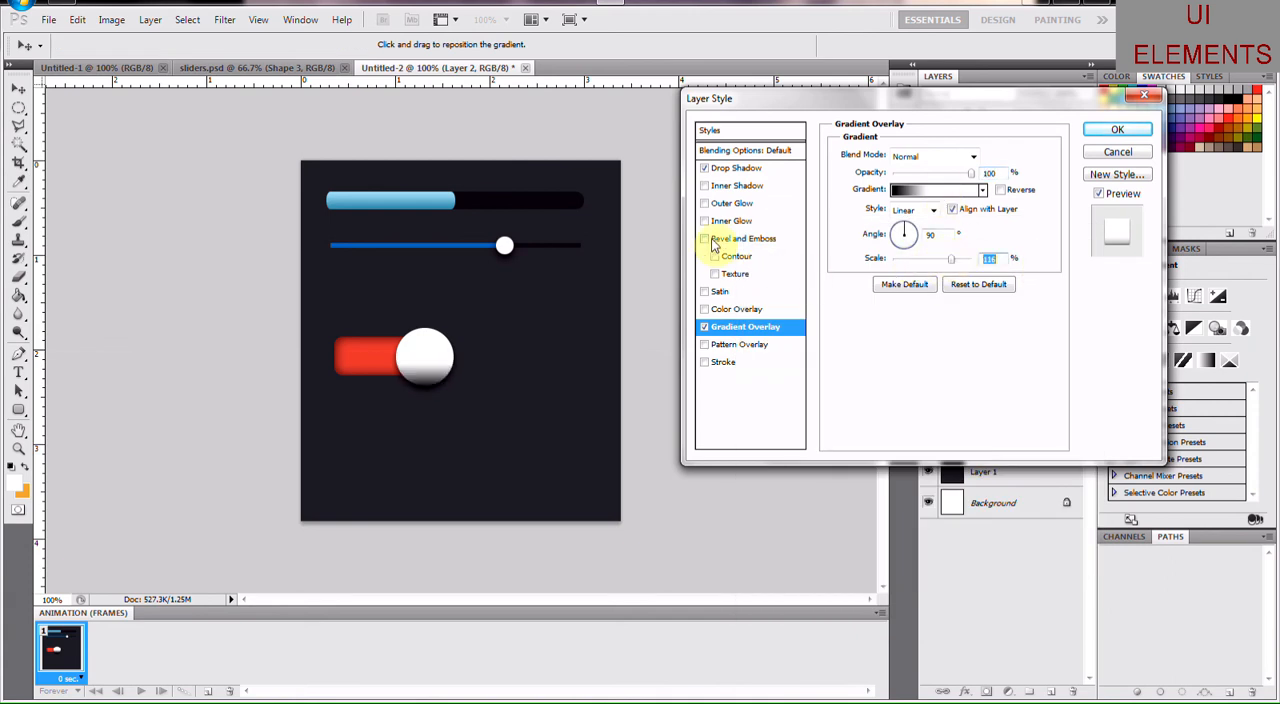
pyautogui.click(742, 238)
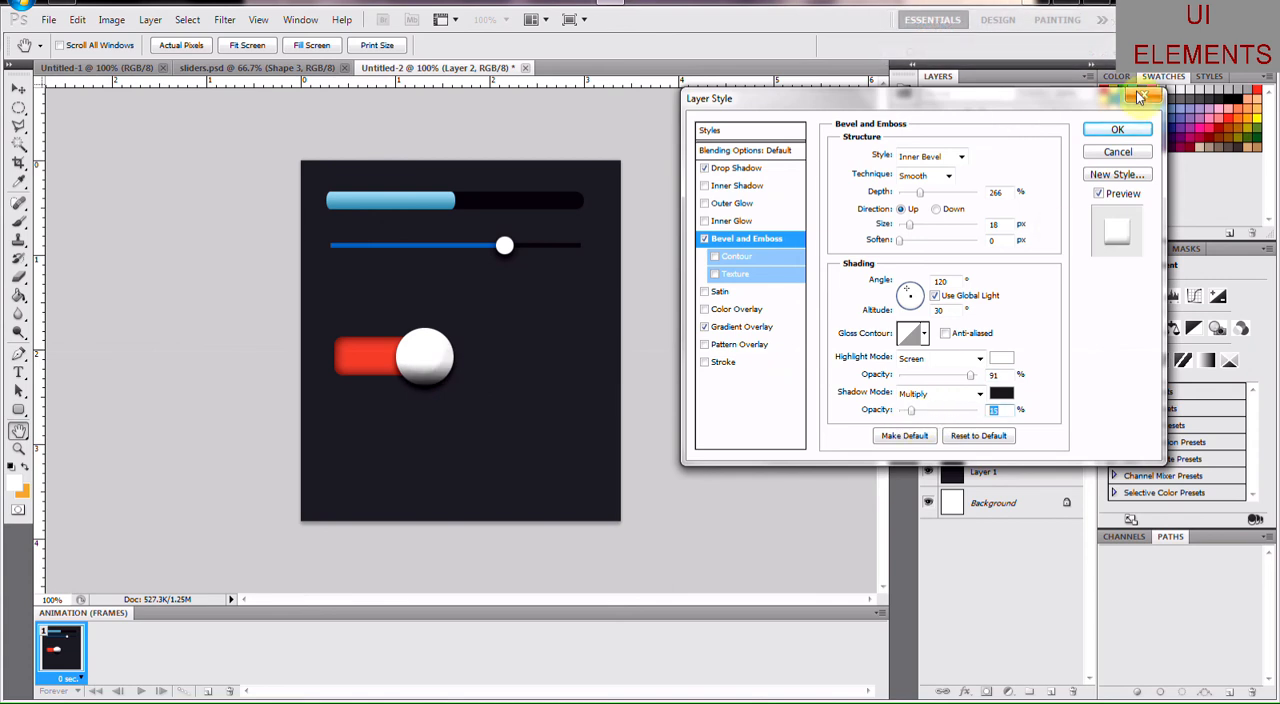
pyautogui.click(1117, 129)
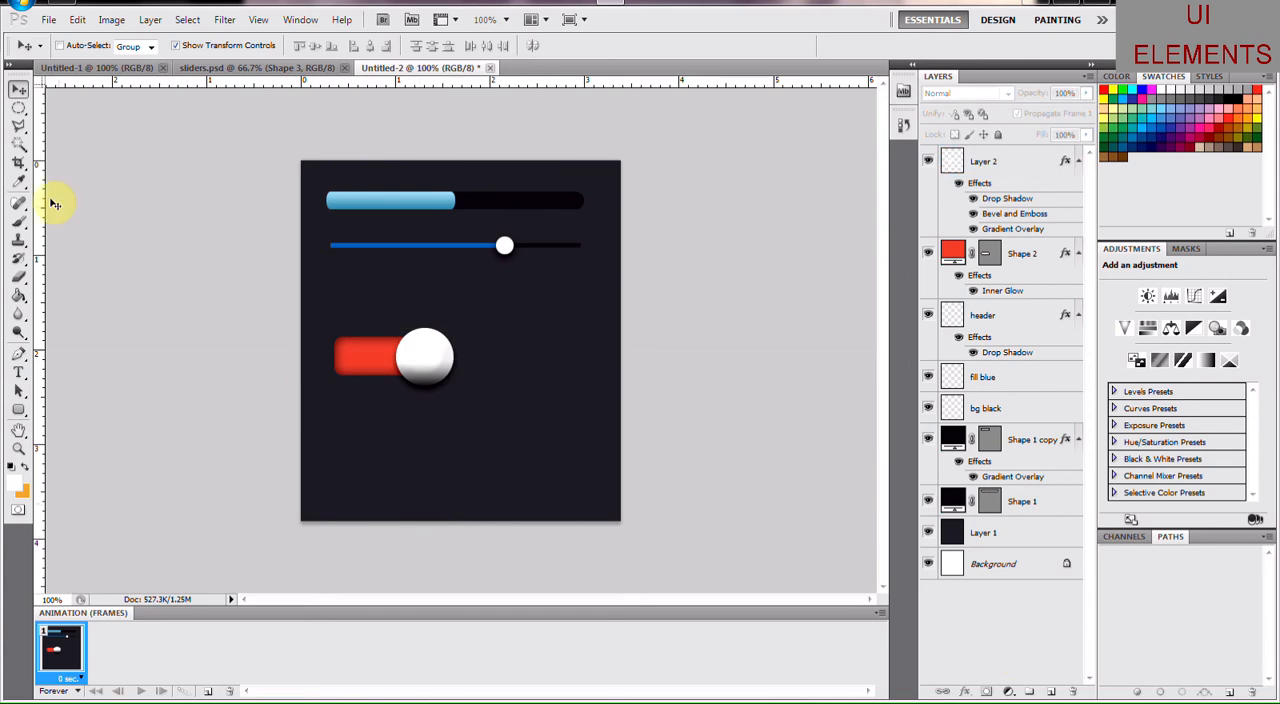
# Step: Type 'ON' on the red pill and add the knob layer to the selection
pyautogui.click(18, 373)
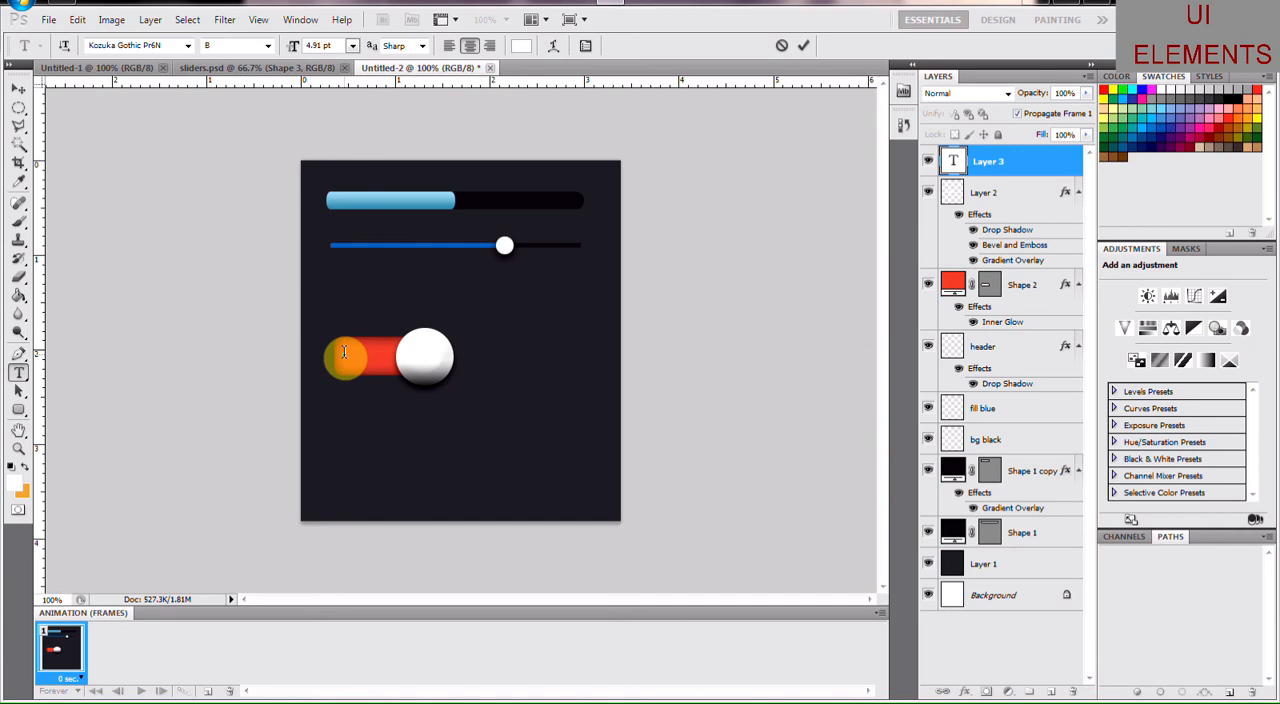
pyautogui.write('ON')
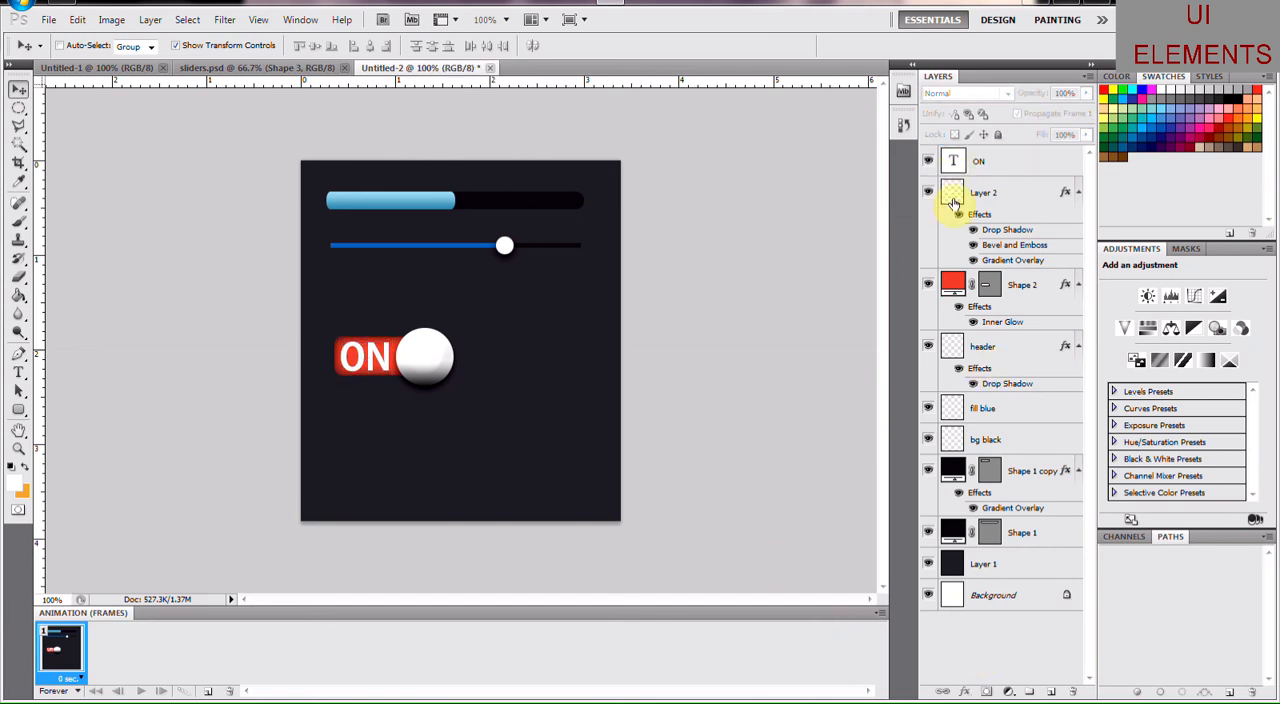
pyautogui.click(983, 192)
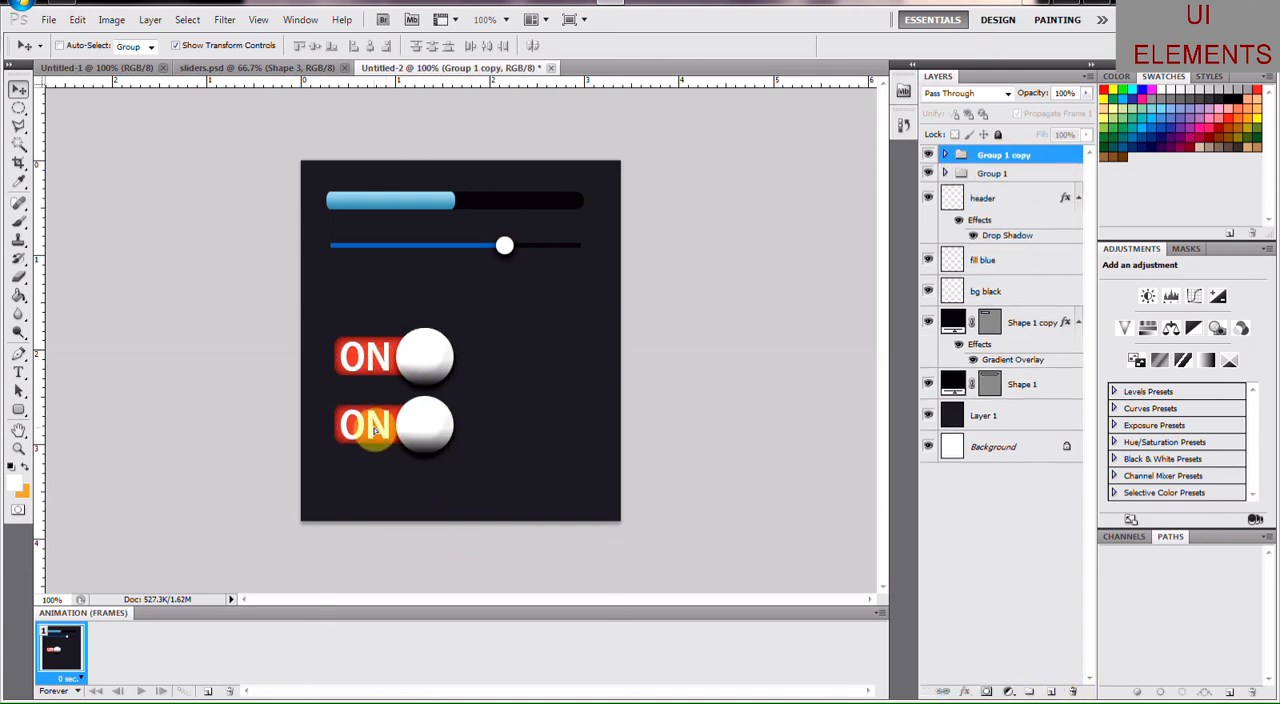
# Step: In Group 1 copy, move the knob left and open Shape 2's pill fill colour
pyautogui.click(1003, 154)
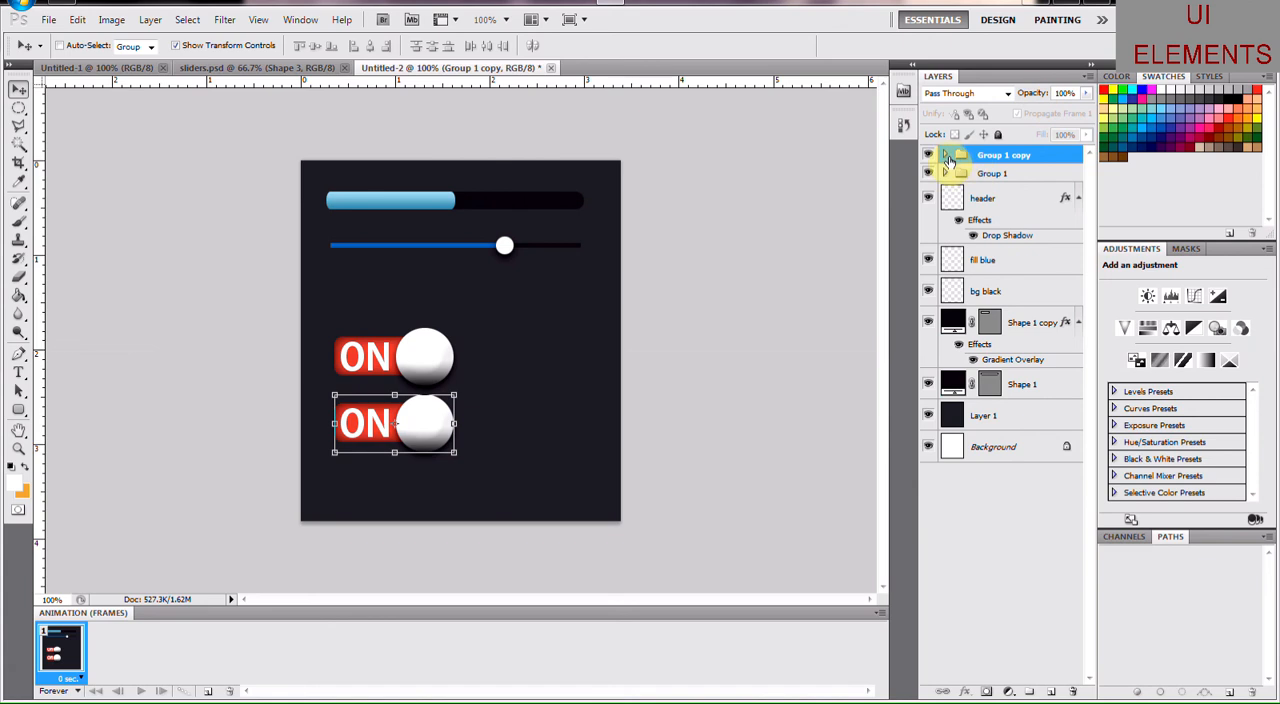
pyautogui.click(945, 154)
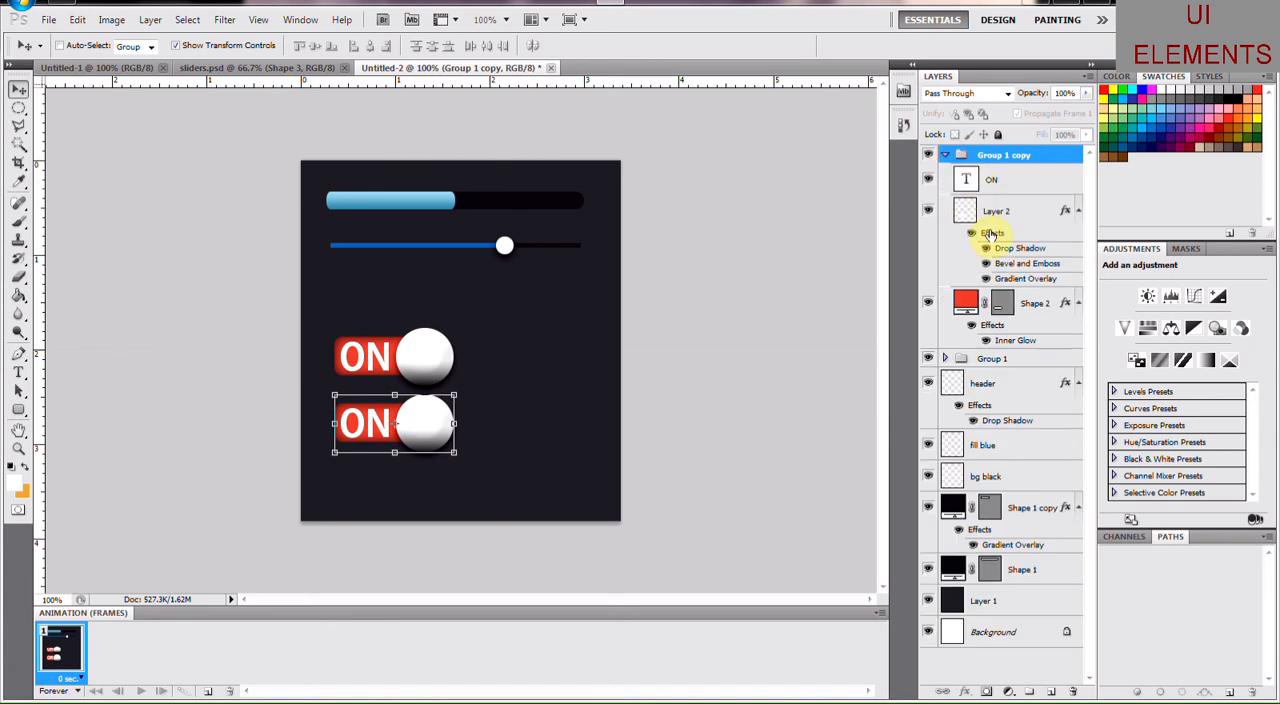
pyautogui.click(998, 210)
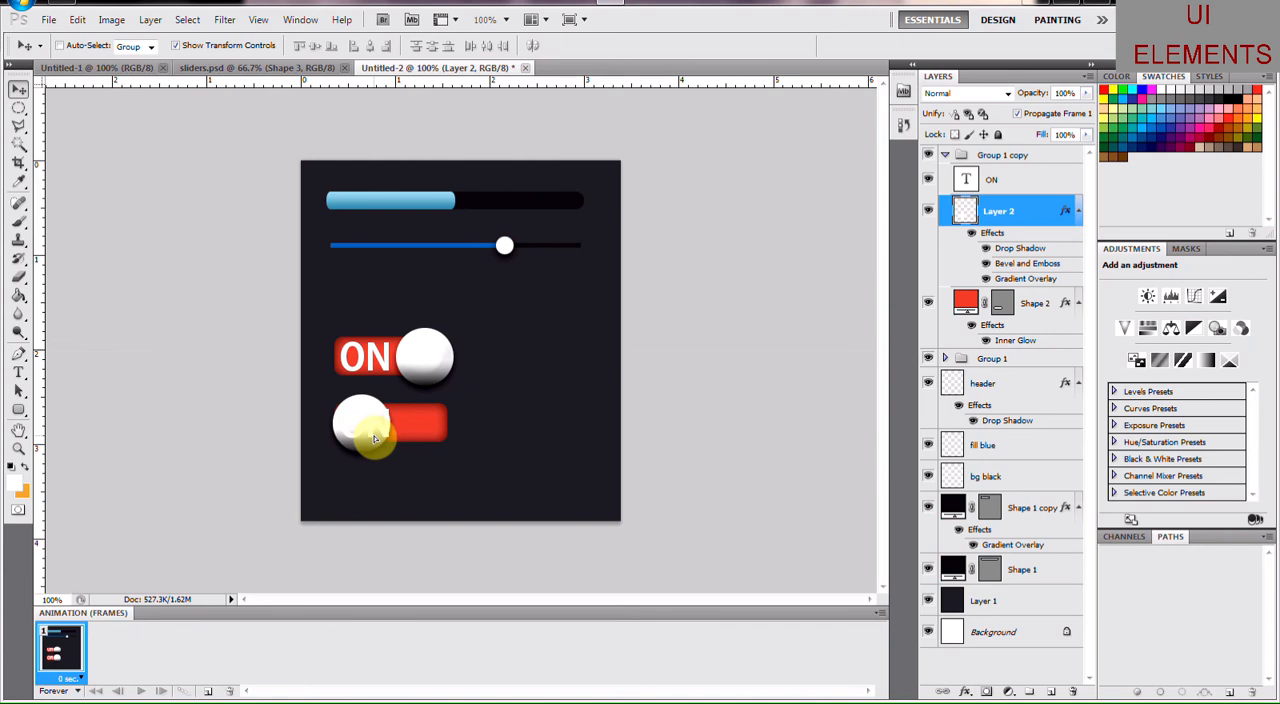
pyautogui.click(360, 422)
pyautogui.write('FF')
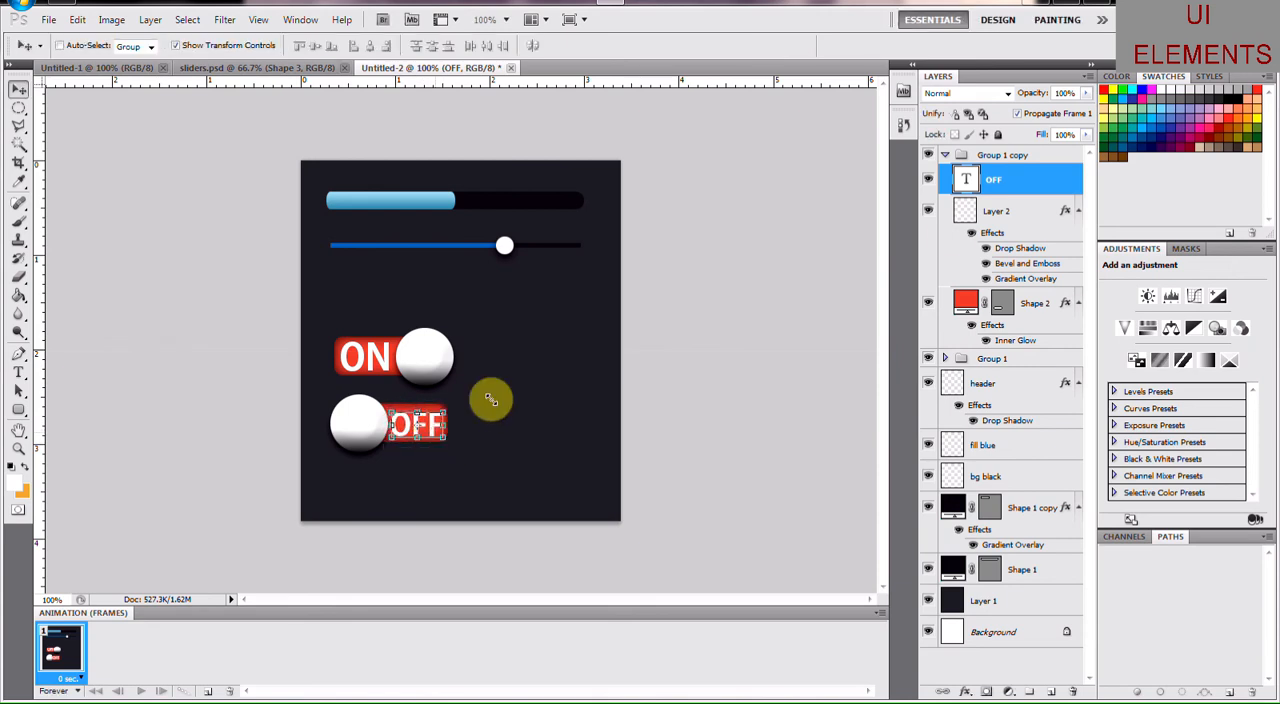
pyautogui.click(1035, 303)
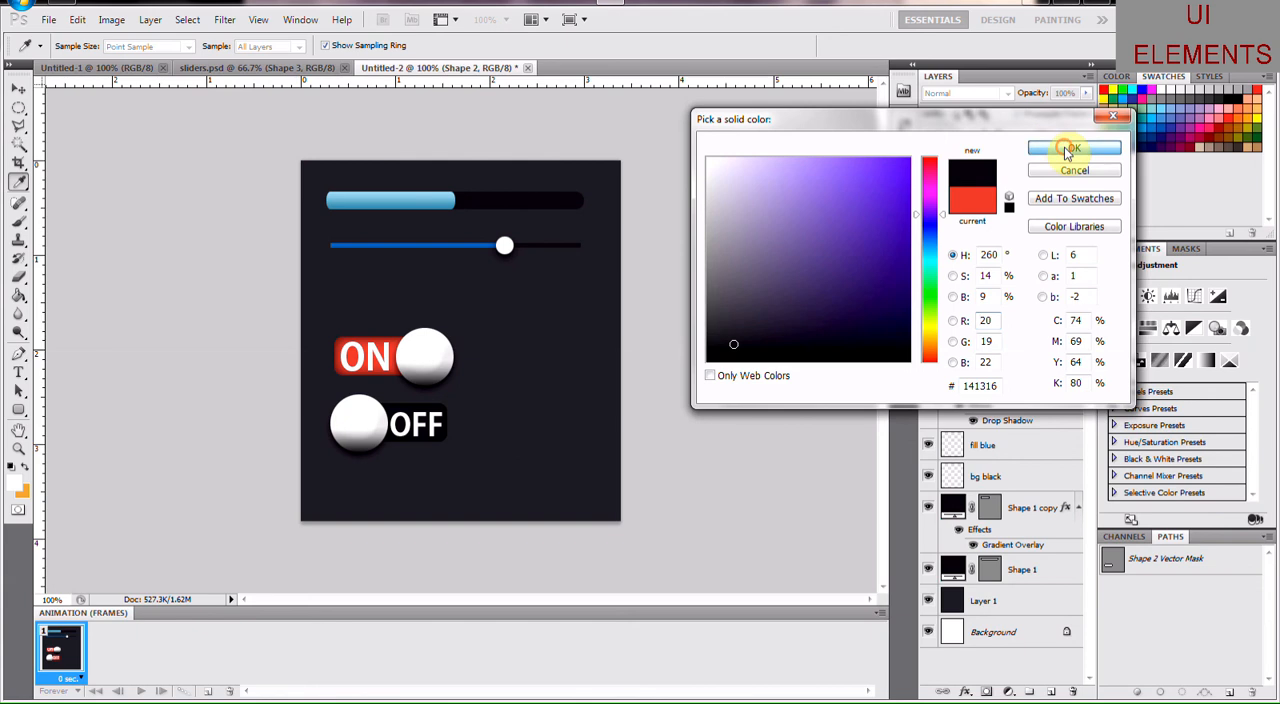
# Step: Confirm the near-black OFF pill and give the OFF knob a black outer glow
pyautogui.click(1073, 148)
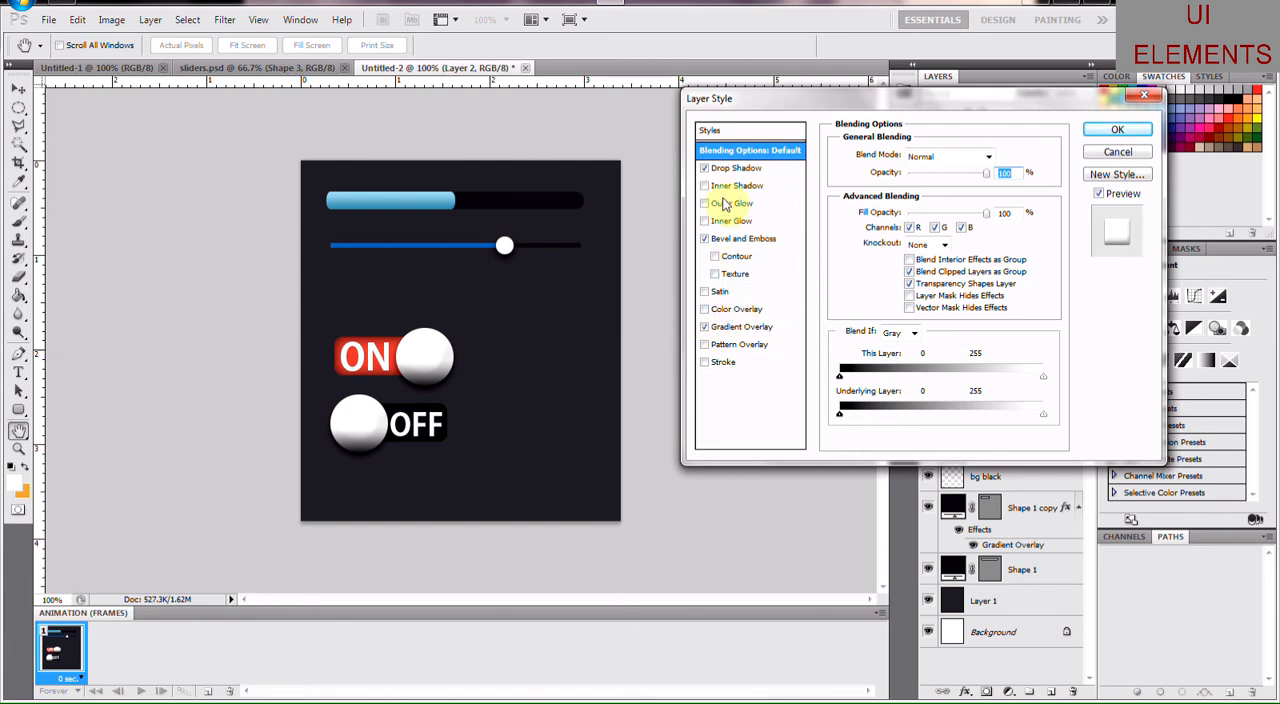
pyautogui.click(733, 203)
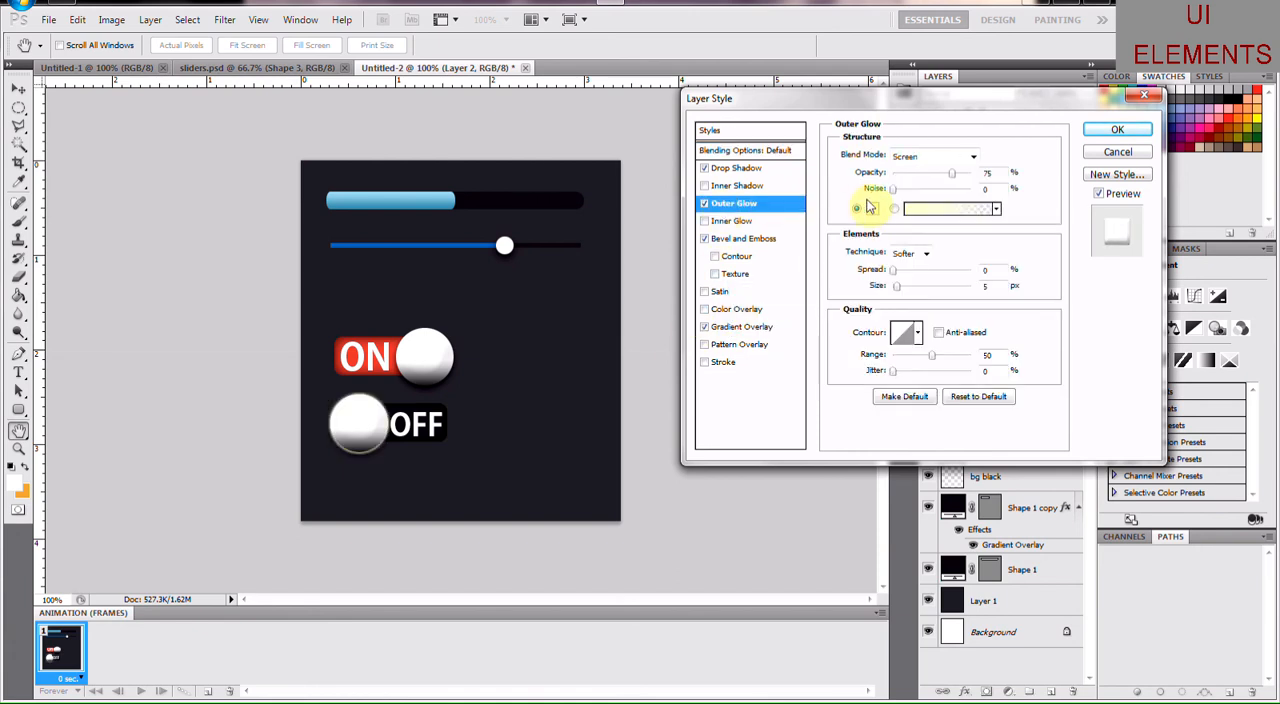
pyautogui.click(945, 208)
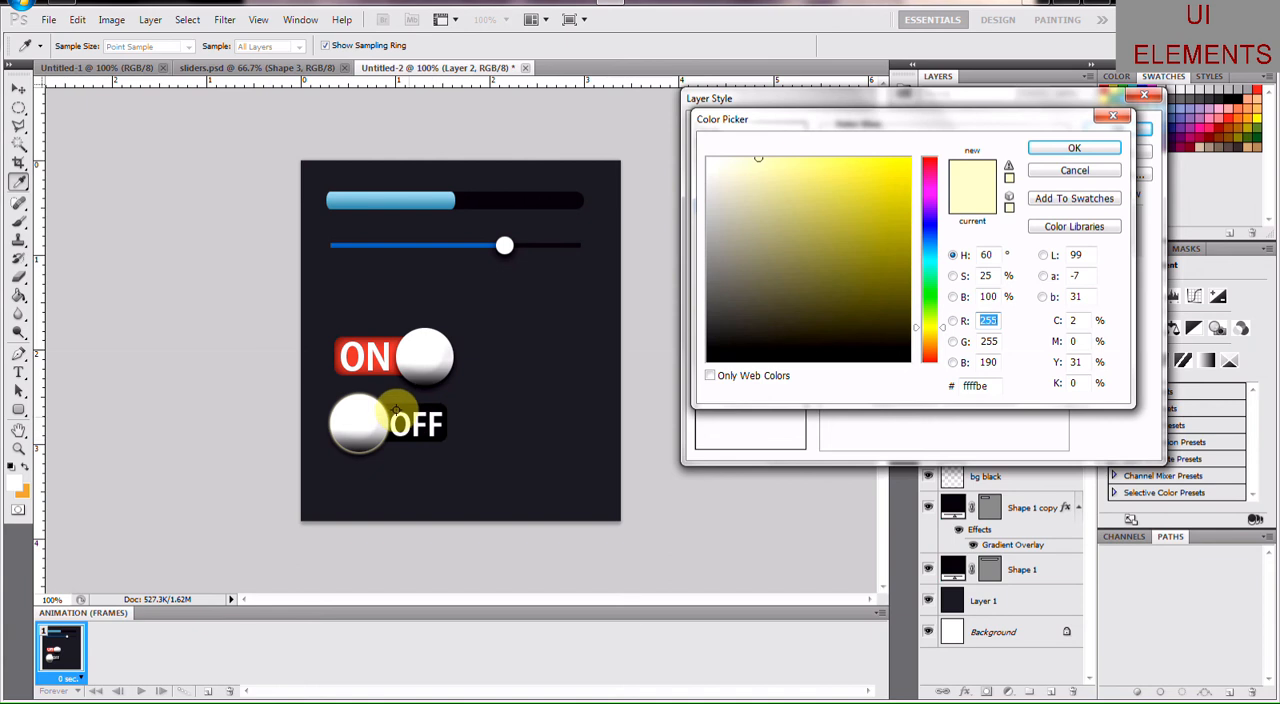
pyautogui.click(900, 211)
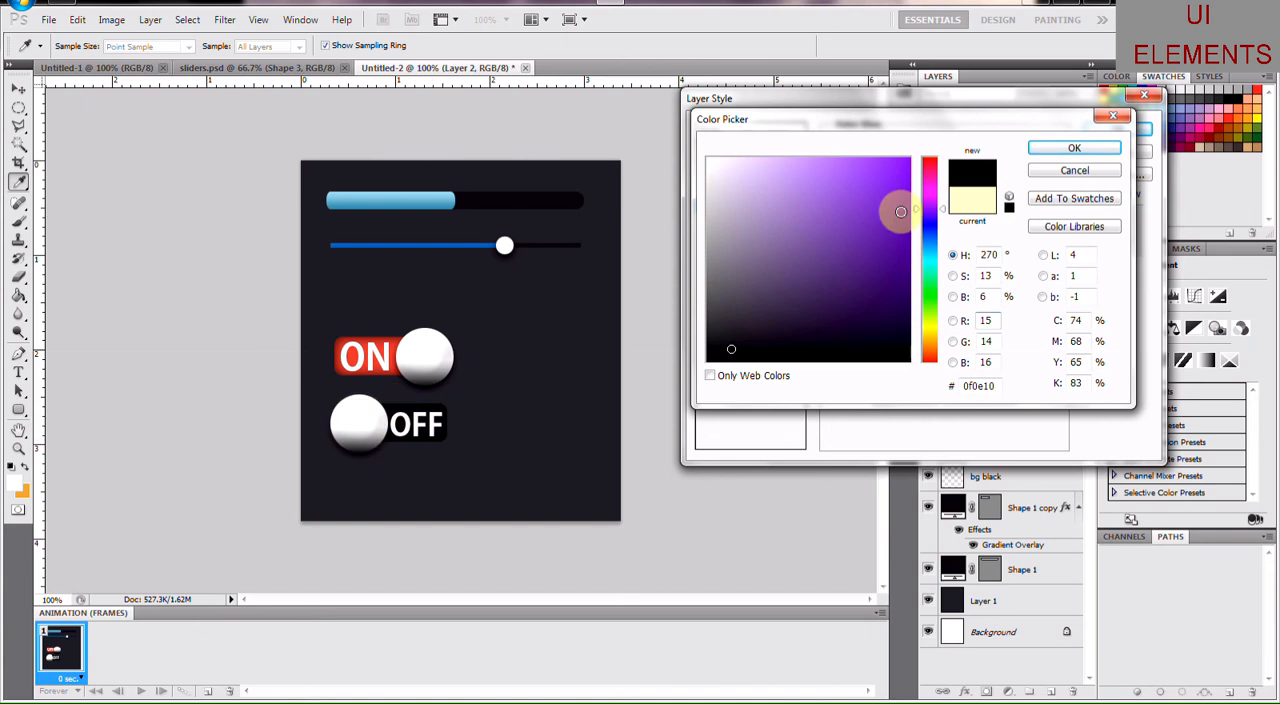
pyautogui.click(1074, 147)
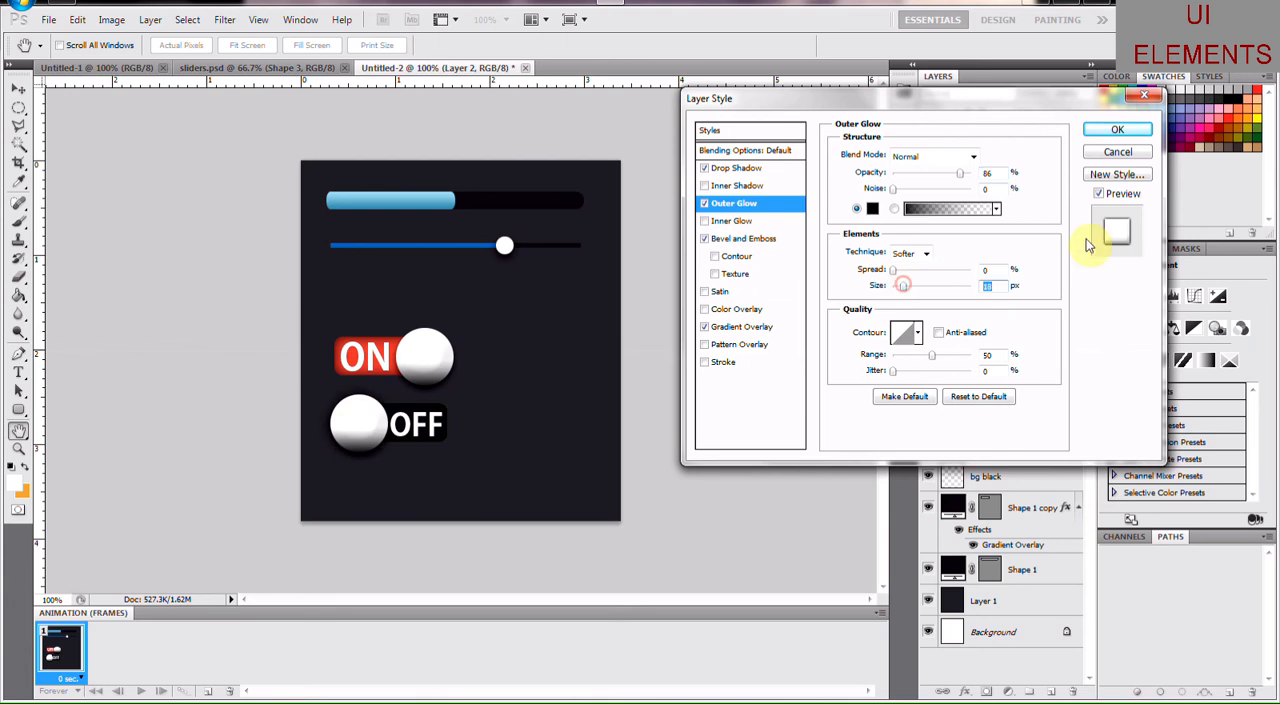
# Step: Add a 3 px black stroke to the OFF knob and apply the styles
pyautogui.click(723, 362)
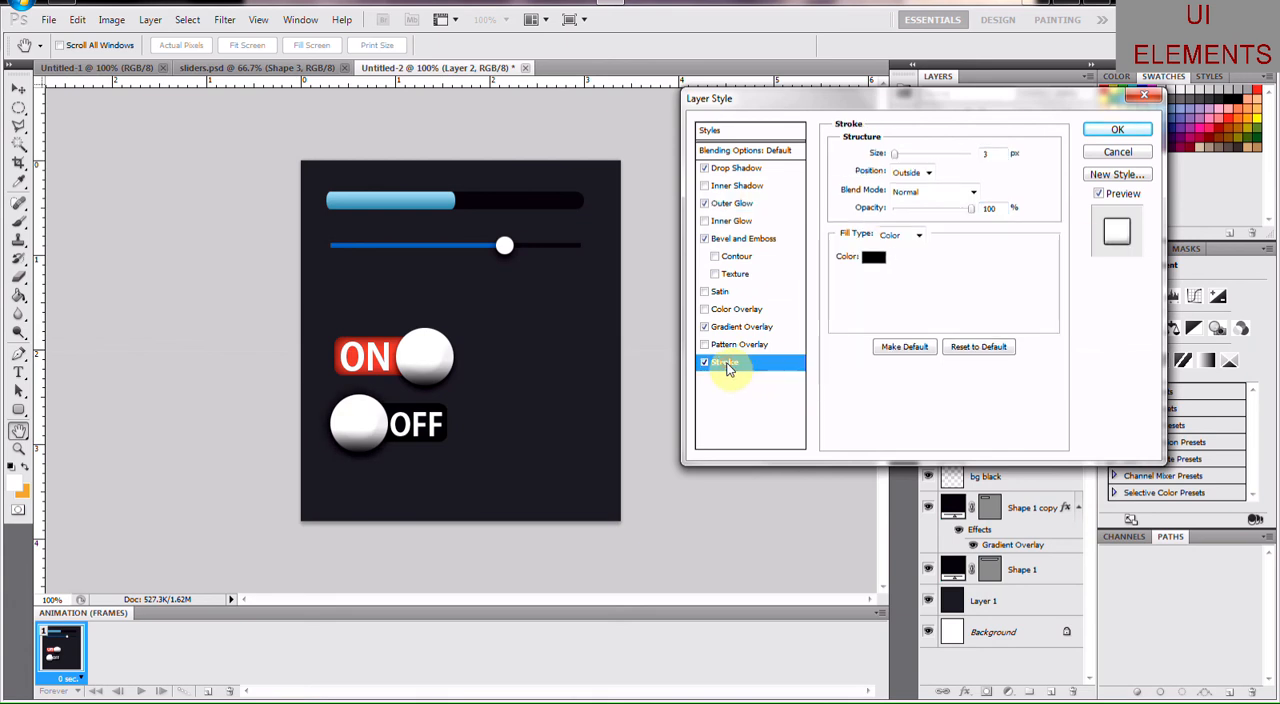
pyautogui.moveTo(935, 168)
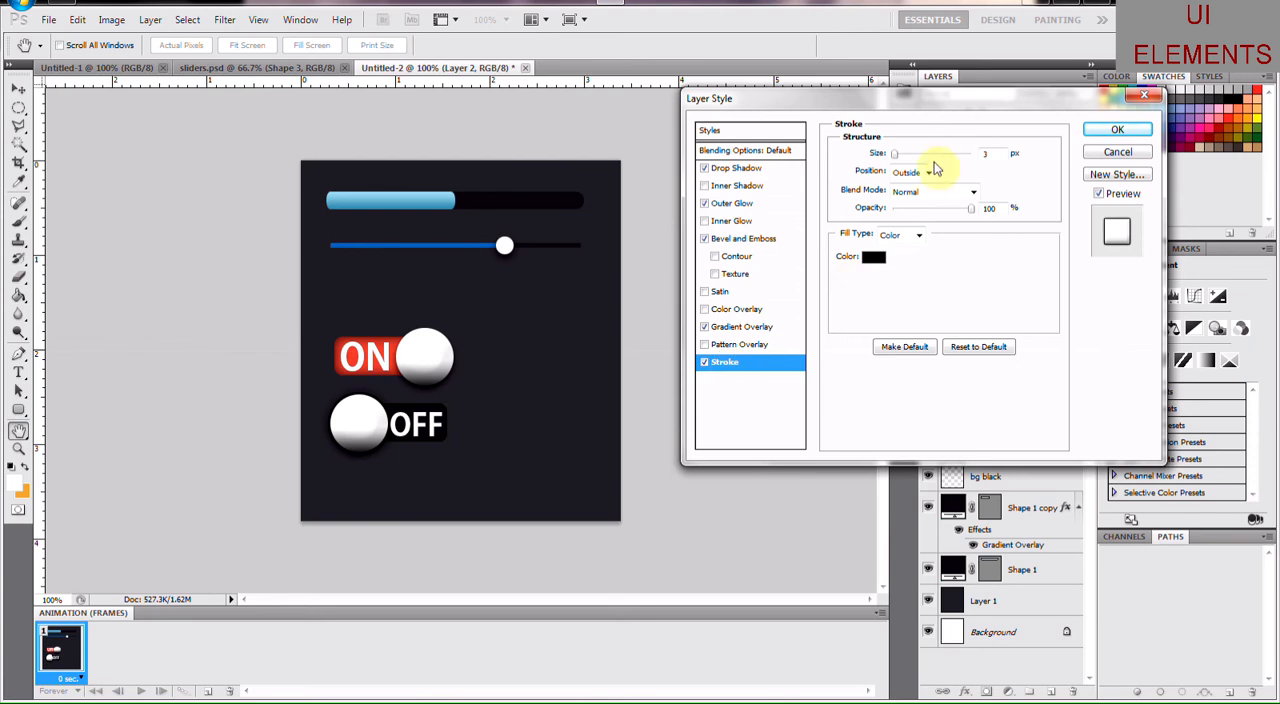
pyautogui.moveTo(975, 210)
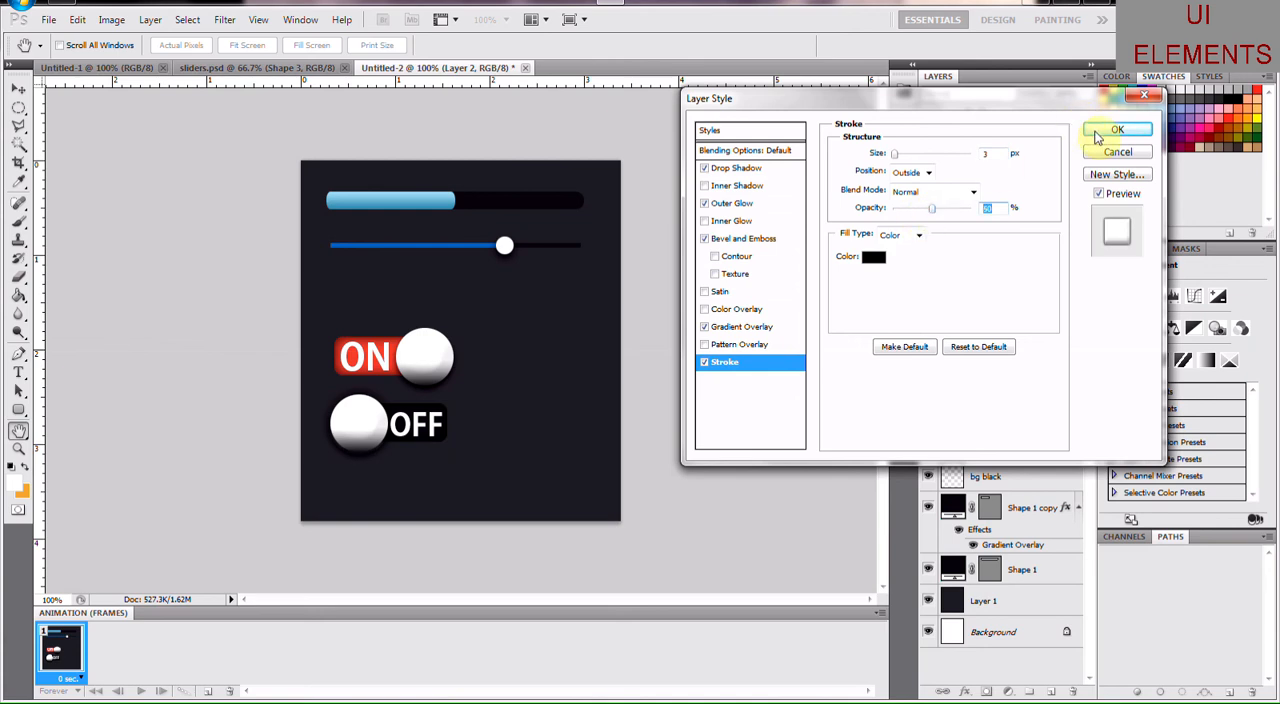
pyautogui.click(1117, 129)
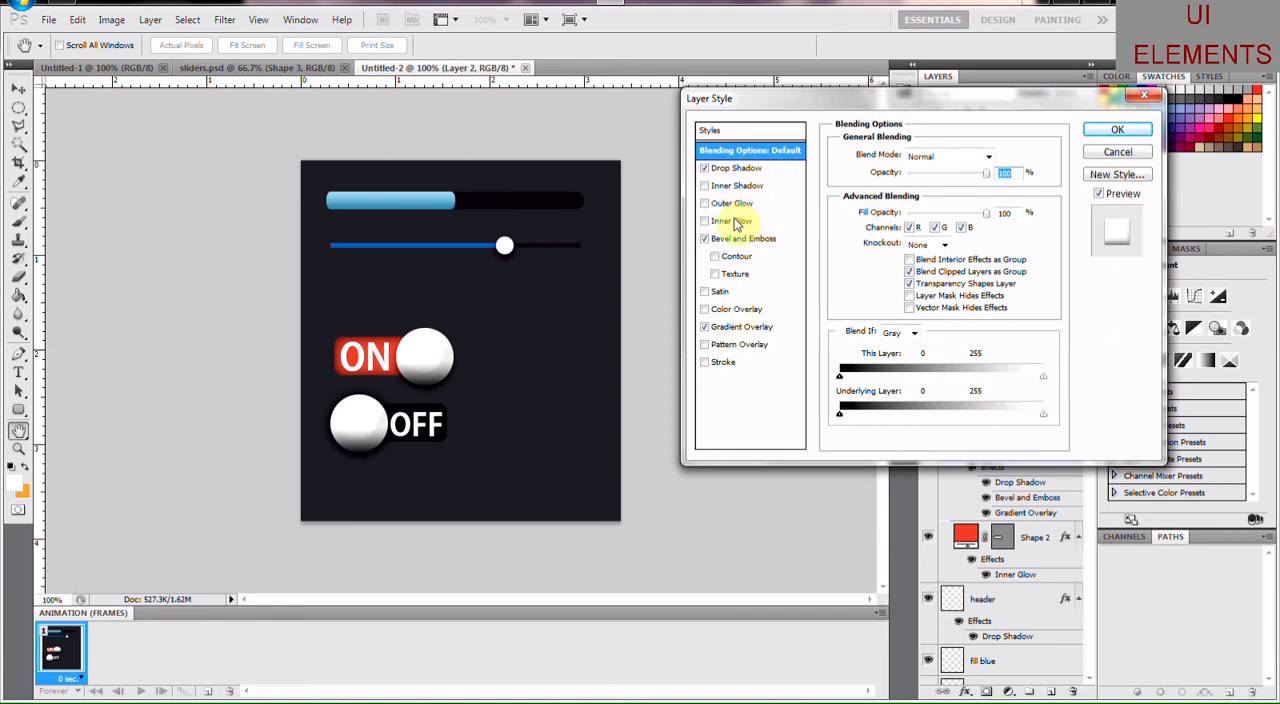
# Step: Give the ON knob a red outer glow with a larger size
pyautogui.click(733, 203)
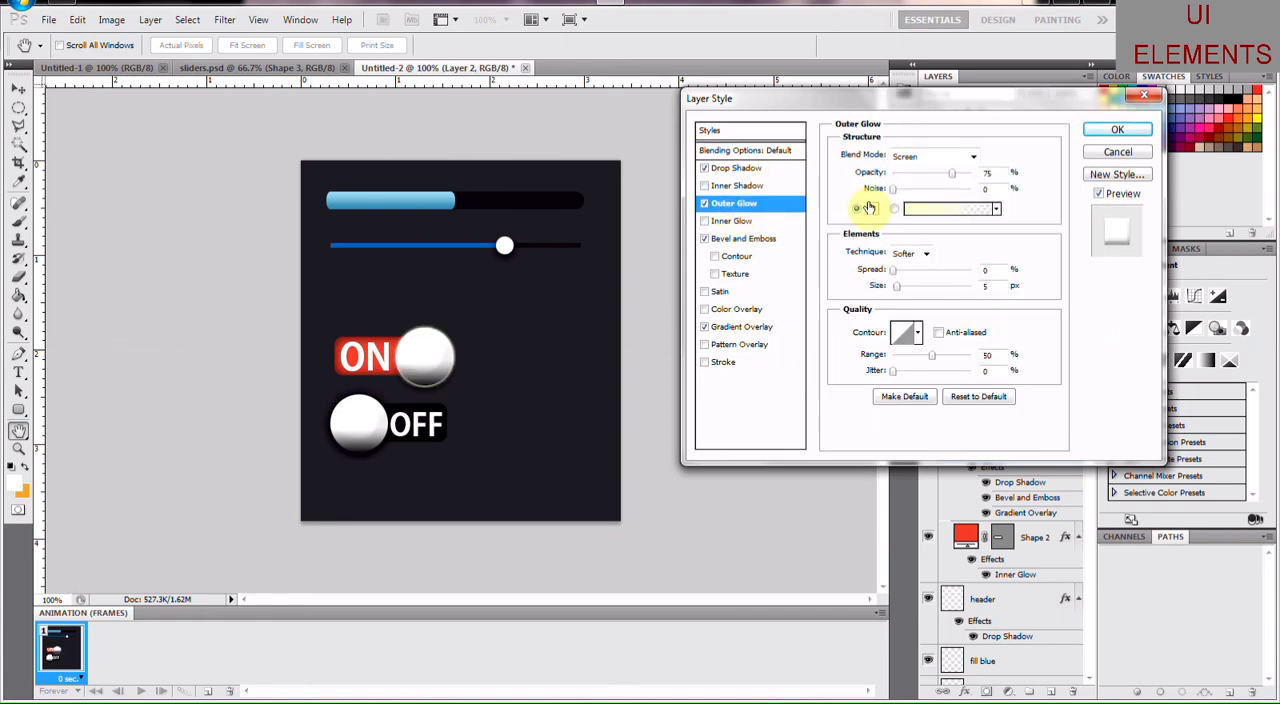
pyautogui.click(945, 208)
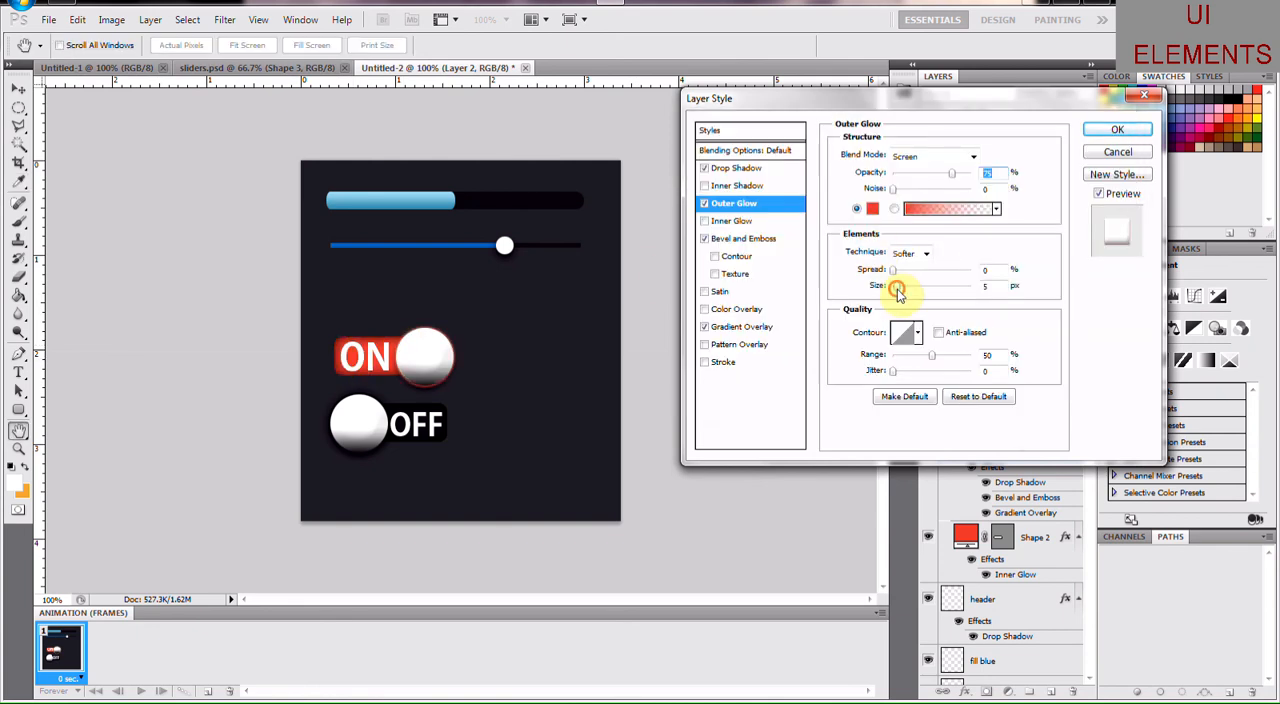
pyautogui.moveTo(900, 287); pyautogui.dragTo(905, 287)
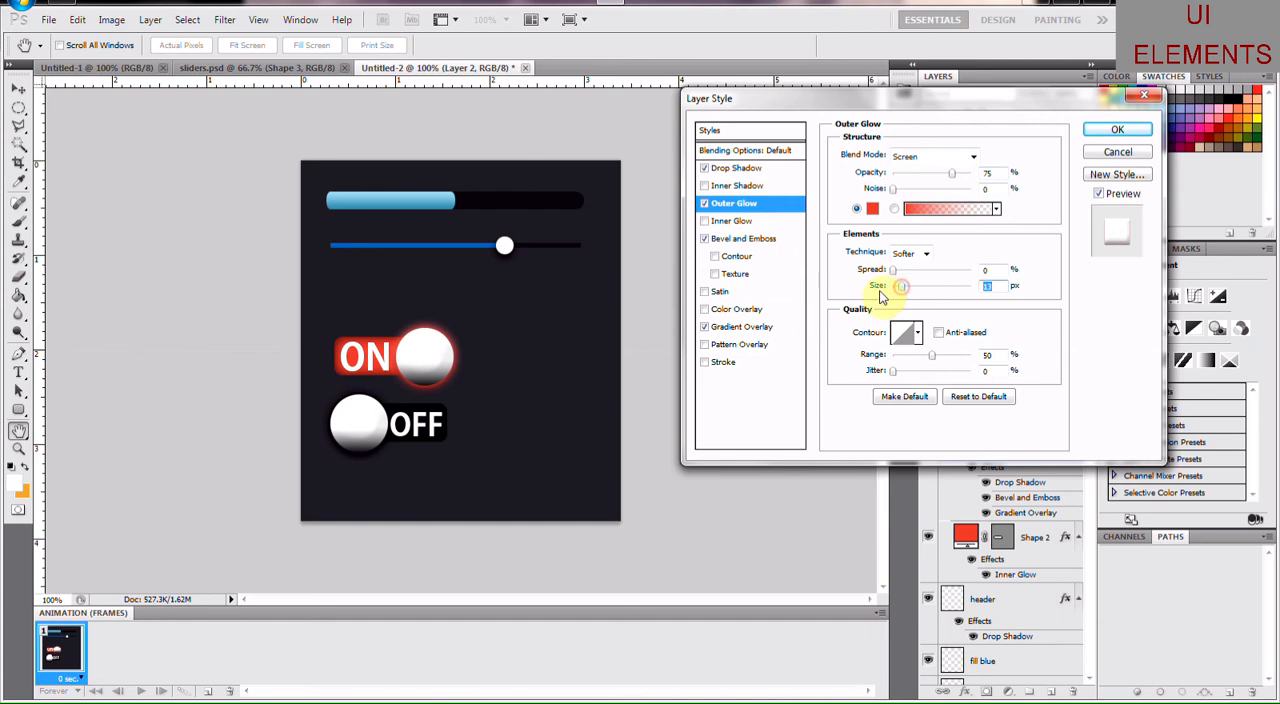
pyautogui.click(723, 362)
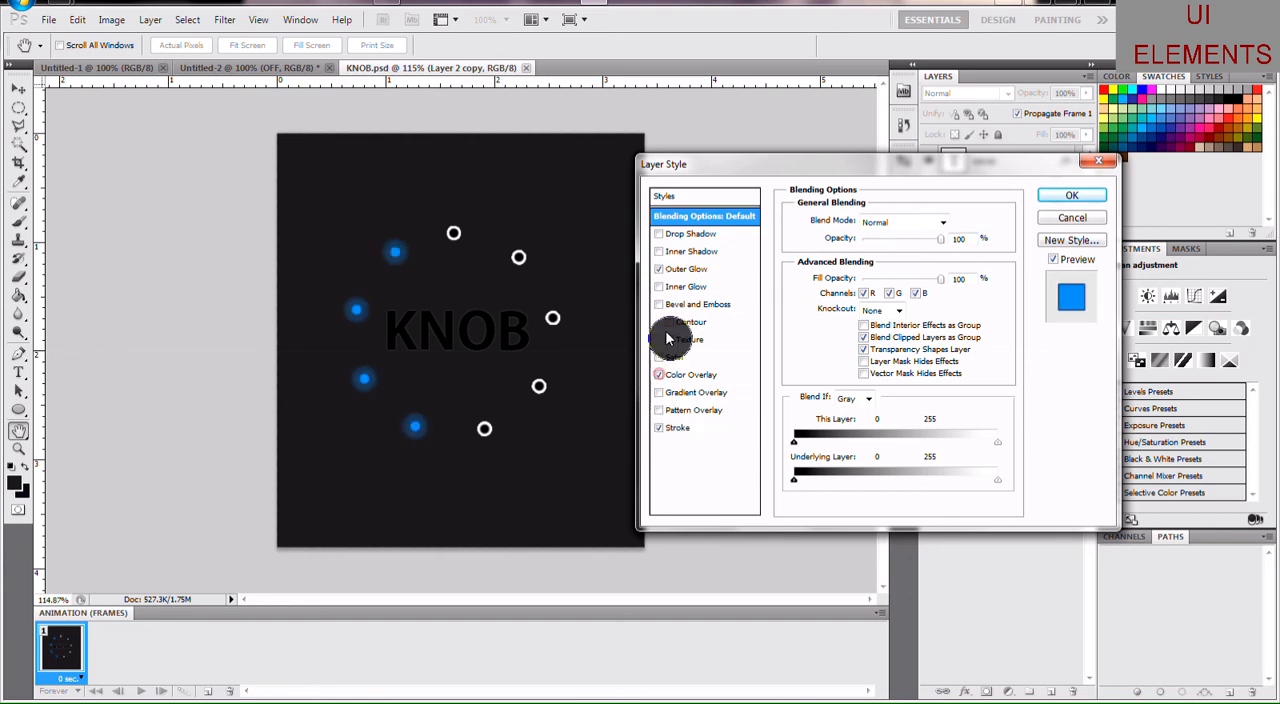
# Step: Add a stroke outline to the ON knob's layer style
pyautogui.click(687, 268)
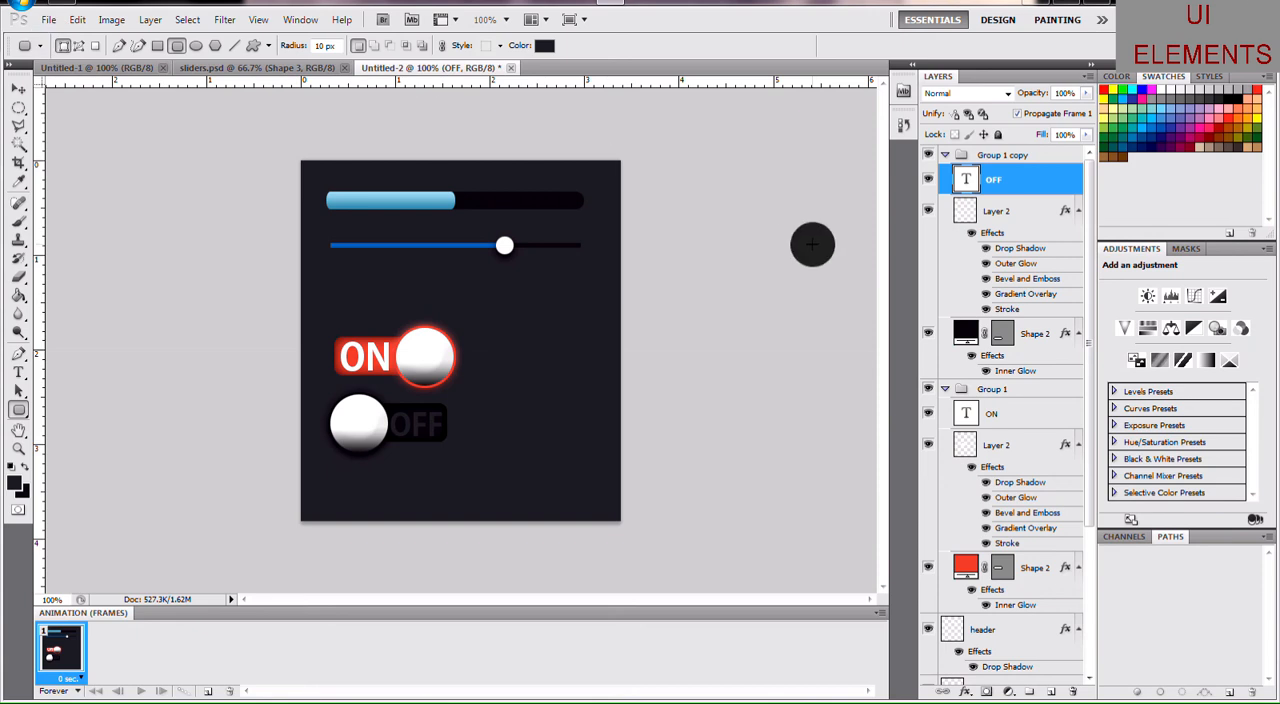
# Step: Scroll the Layers panel down to reach Layer 1 and Background
pyautogui.scroll(-3)
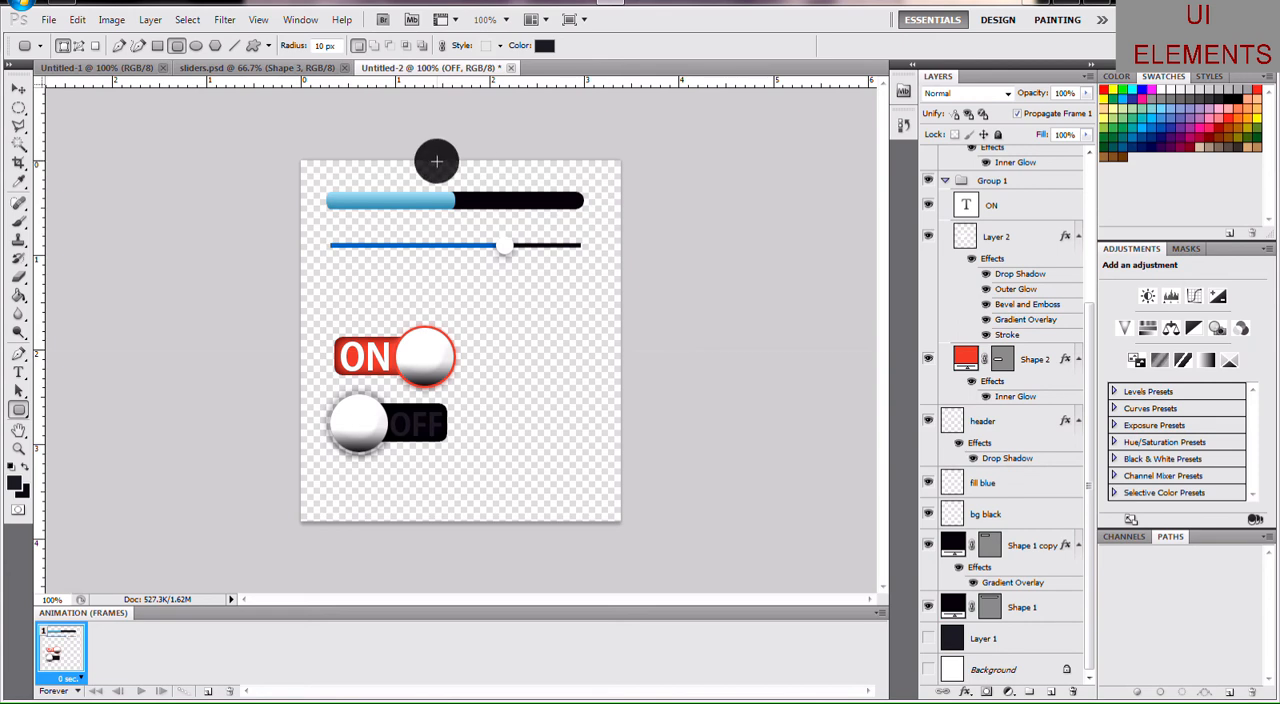
pyautogui.moveTo(211, 84)
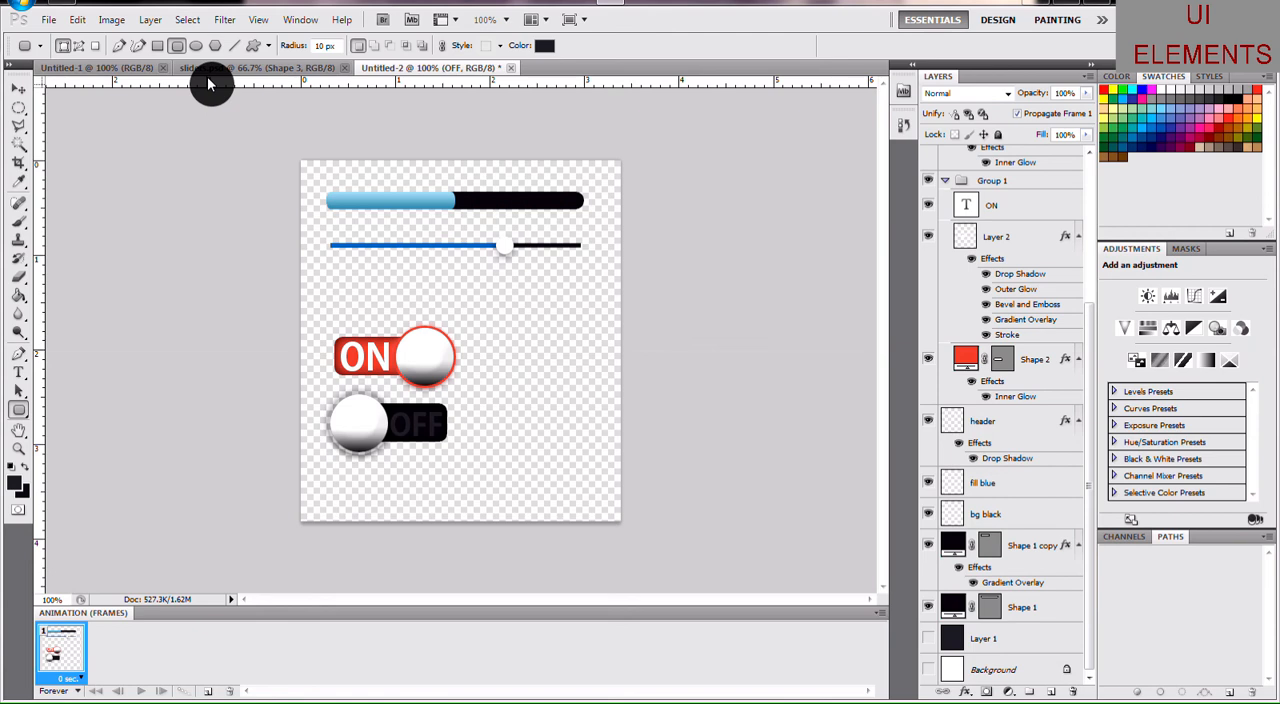